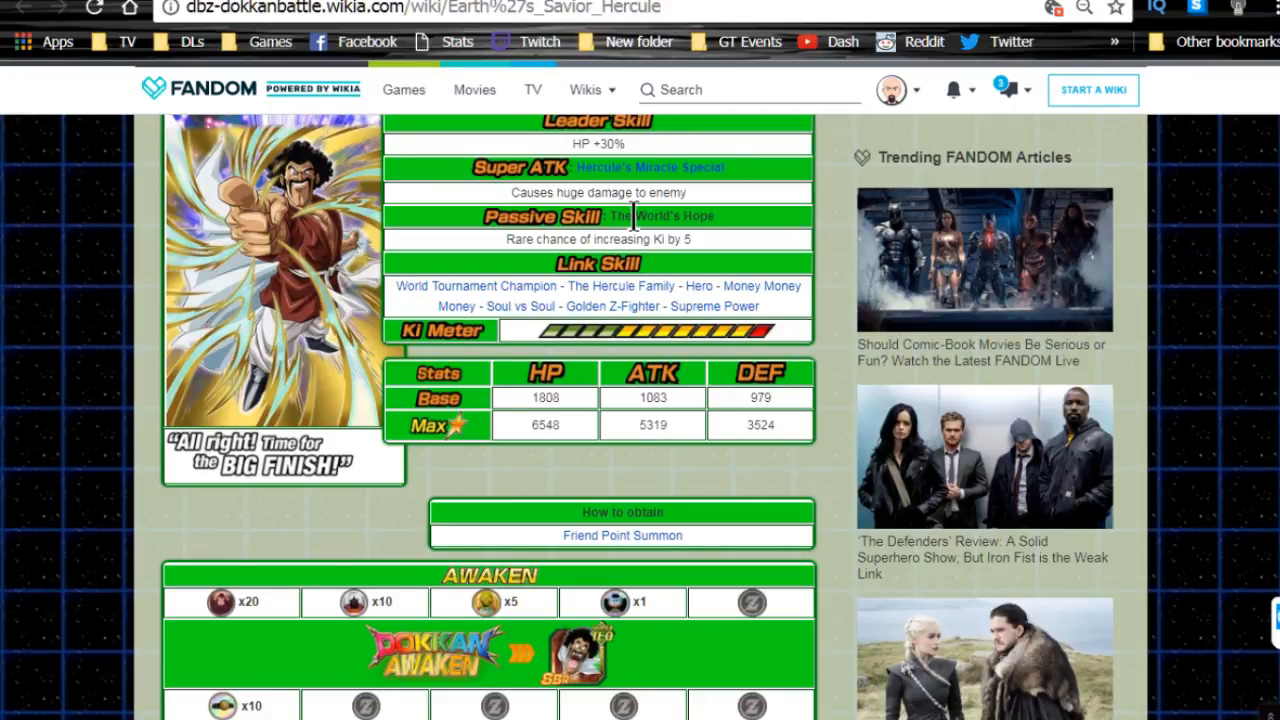
Select Earth's Savior Hercule's card name and browse the Friend Point Summon banner page
scroll("up", 3)
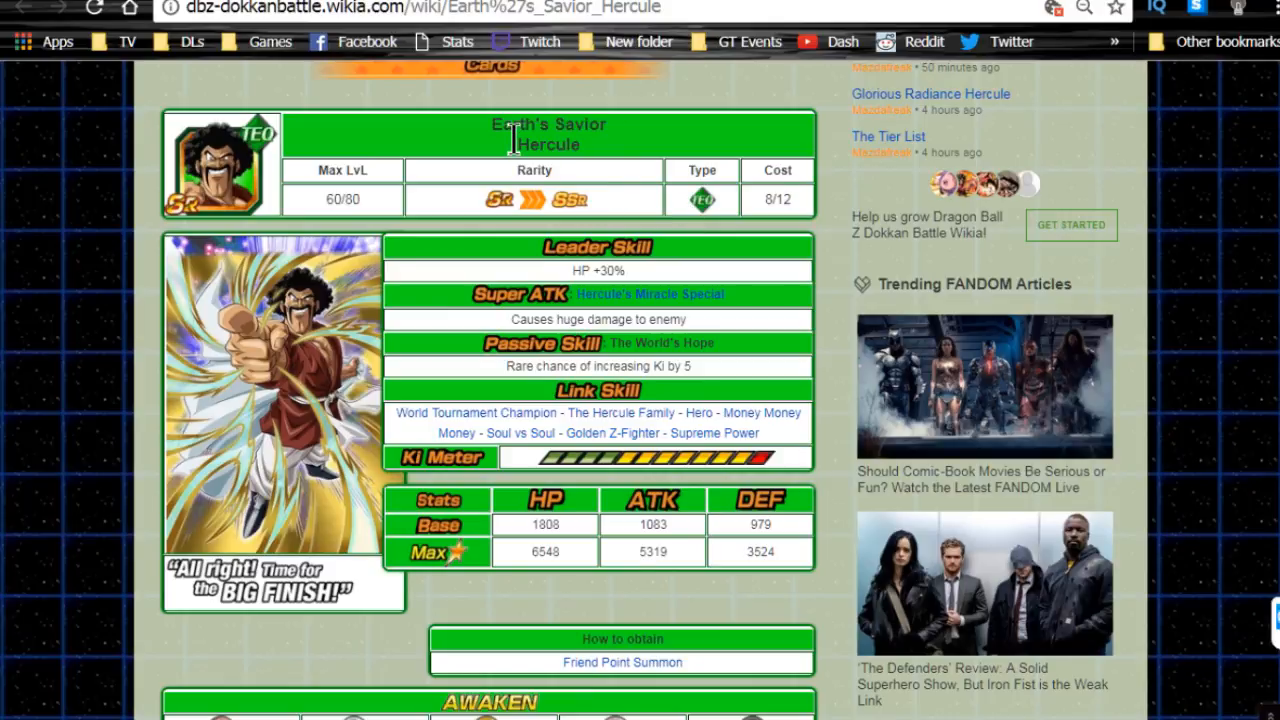
double_click(548, 134)
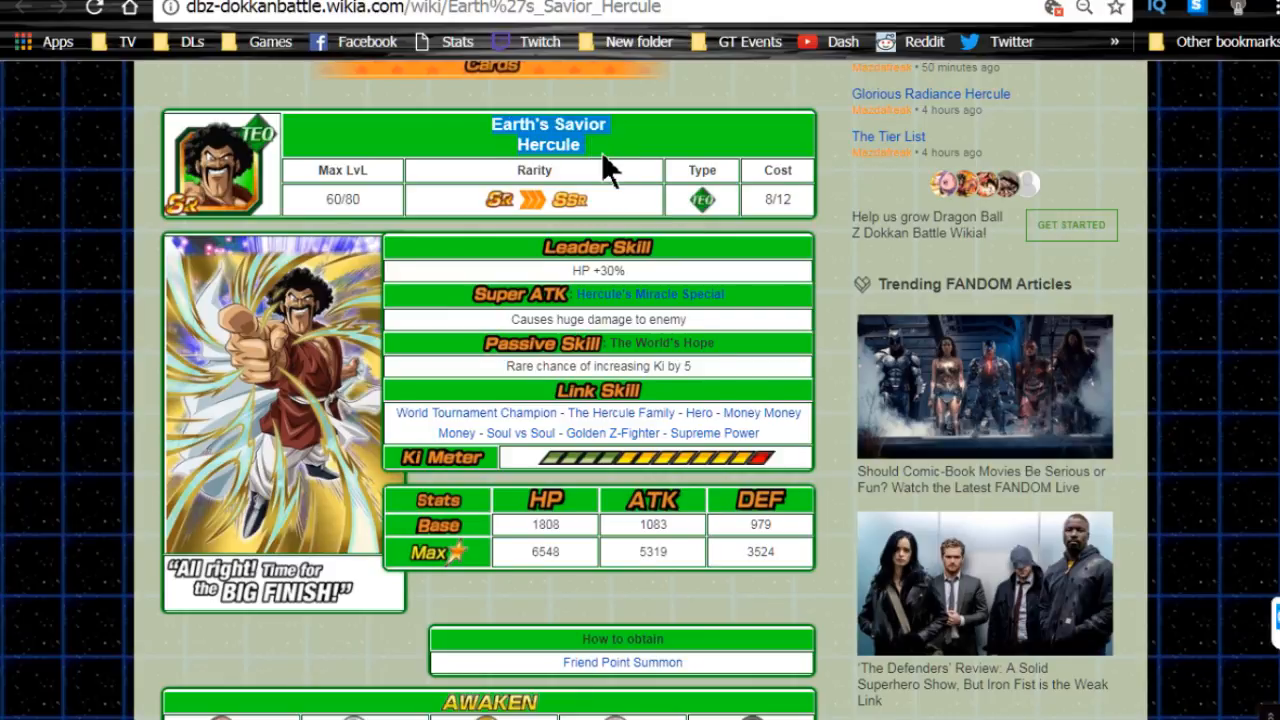
mouse_move(495, 145)
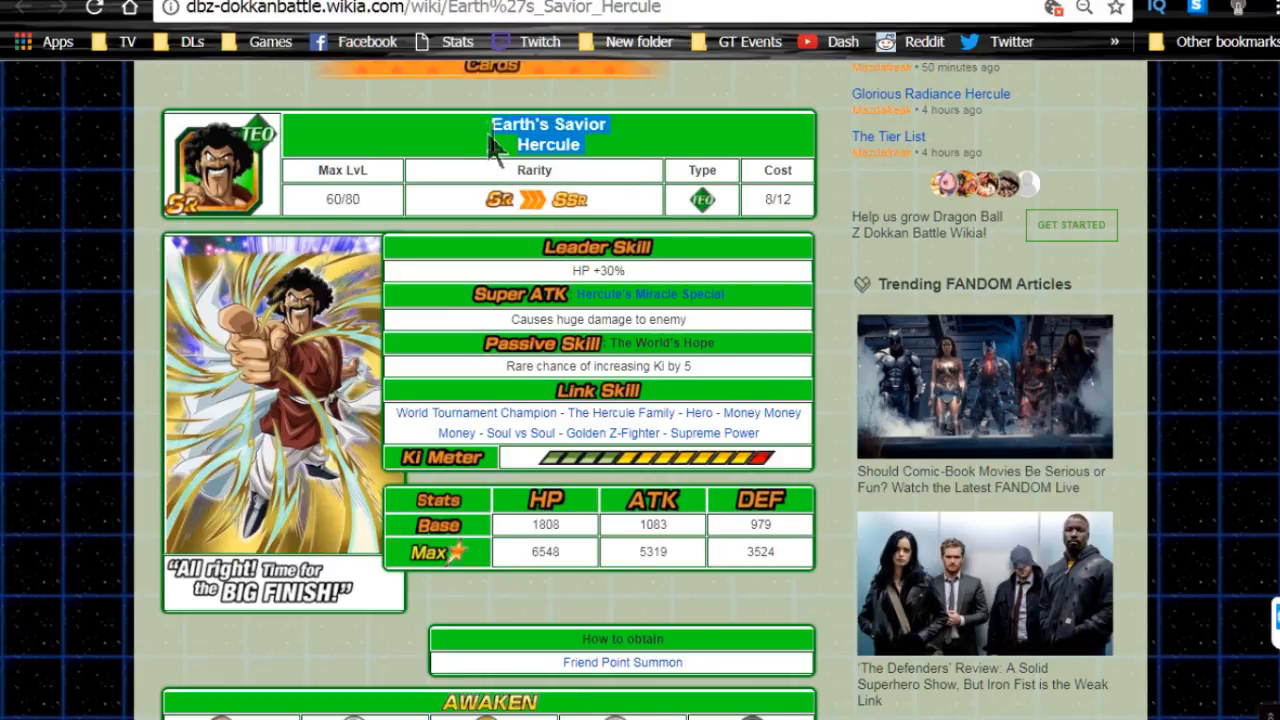
mouse_move(585, 275)
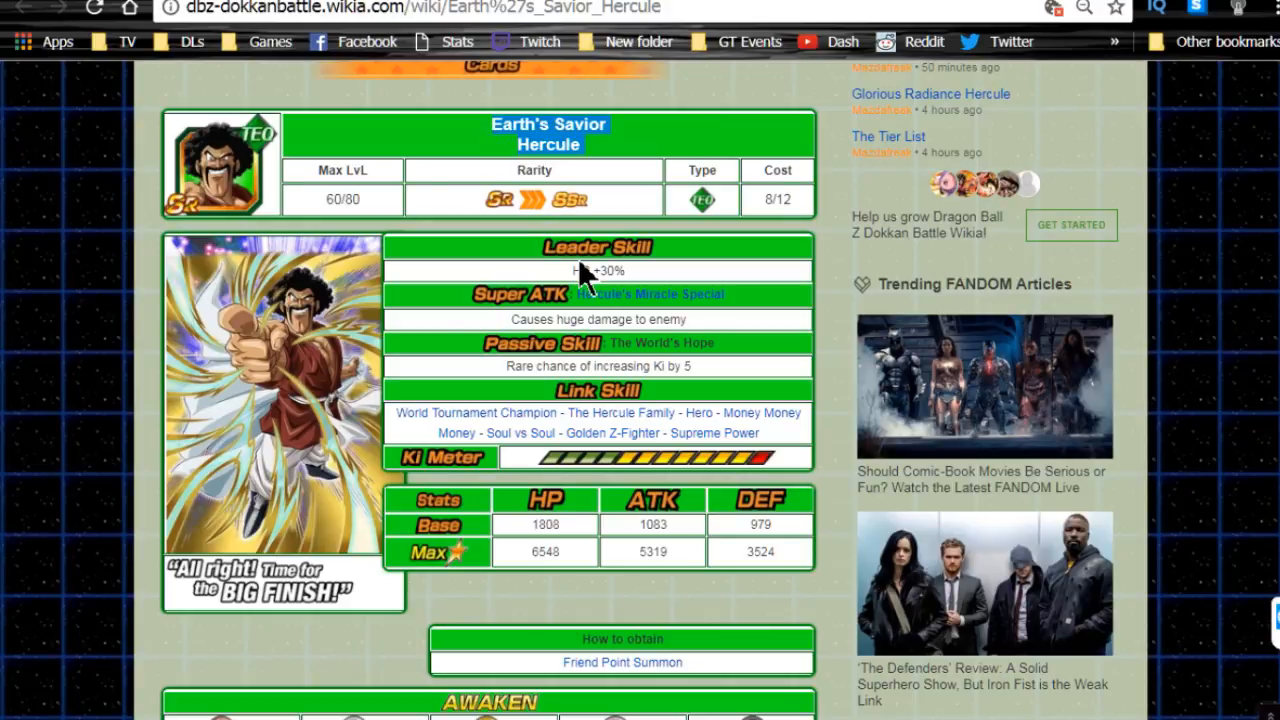
left_click(622, 662)
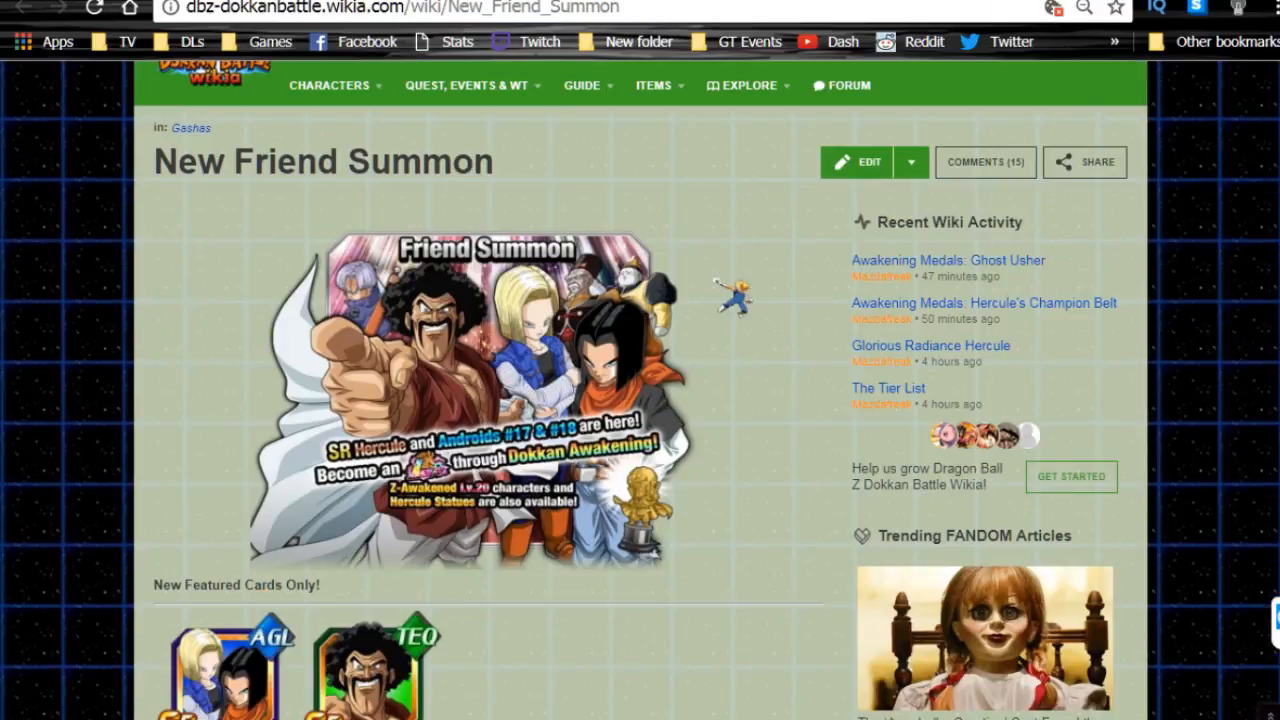
scroll("down", 3)
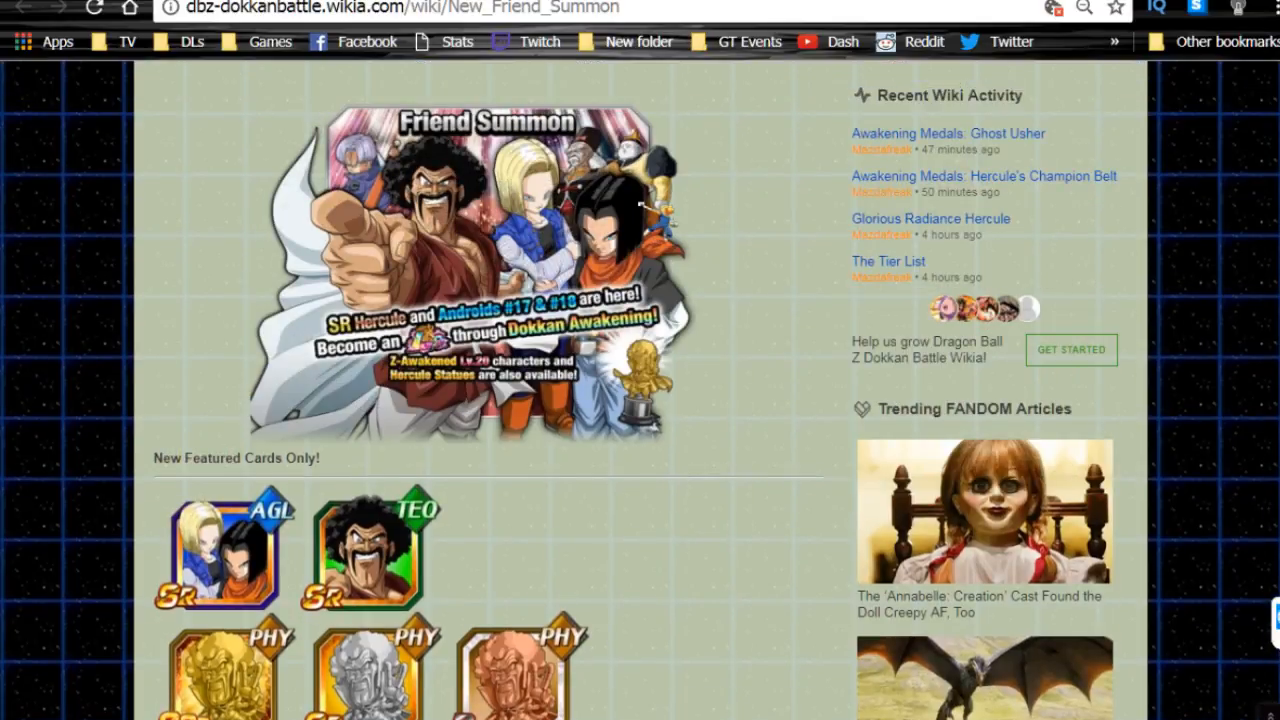
Return to Earth's Savior Hercule and scroll down through its details
left_click(363, 550)
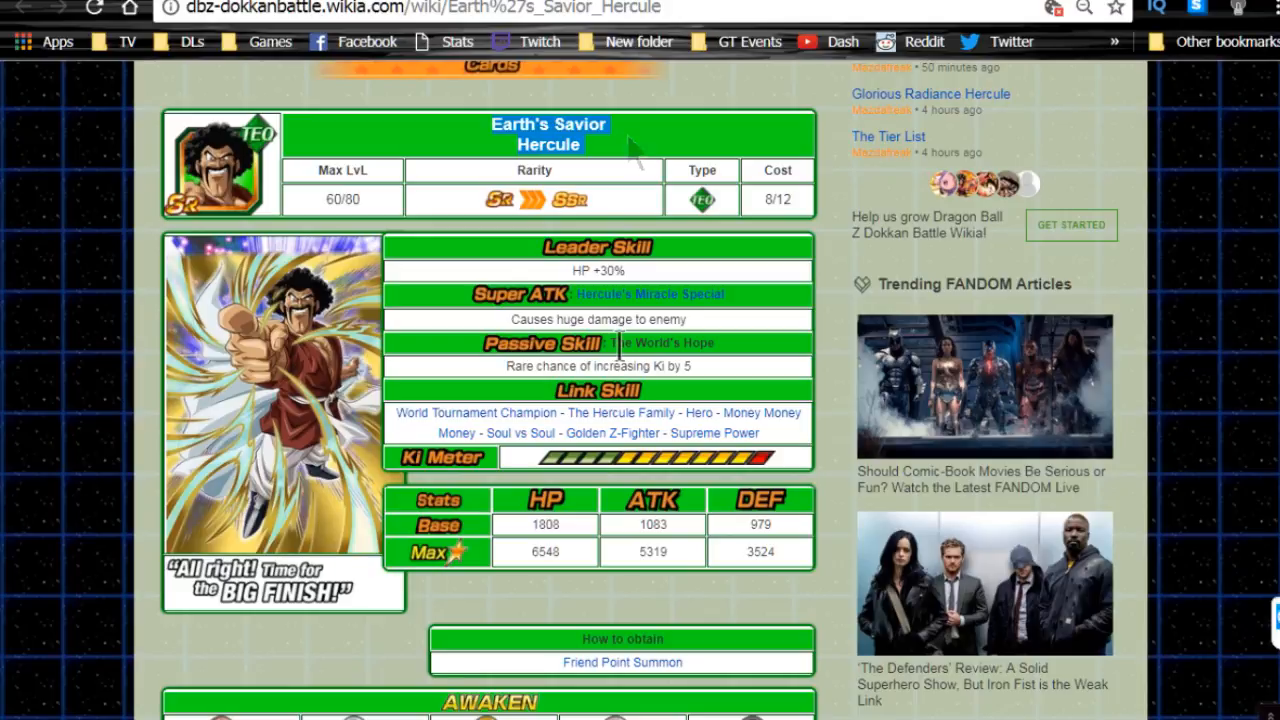
mouse_move(778, 385)
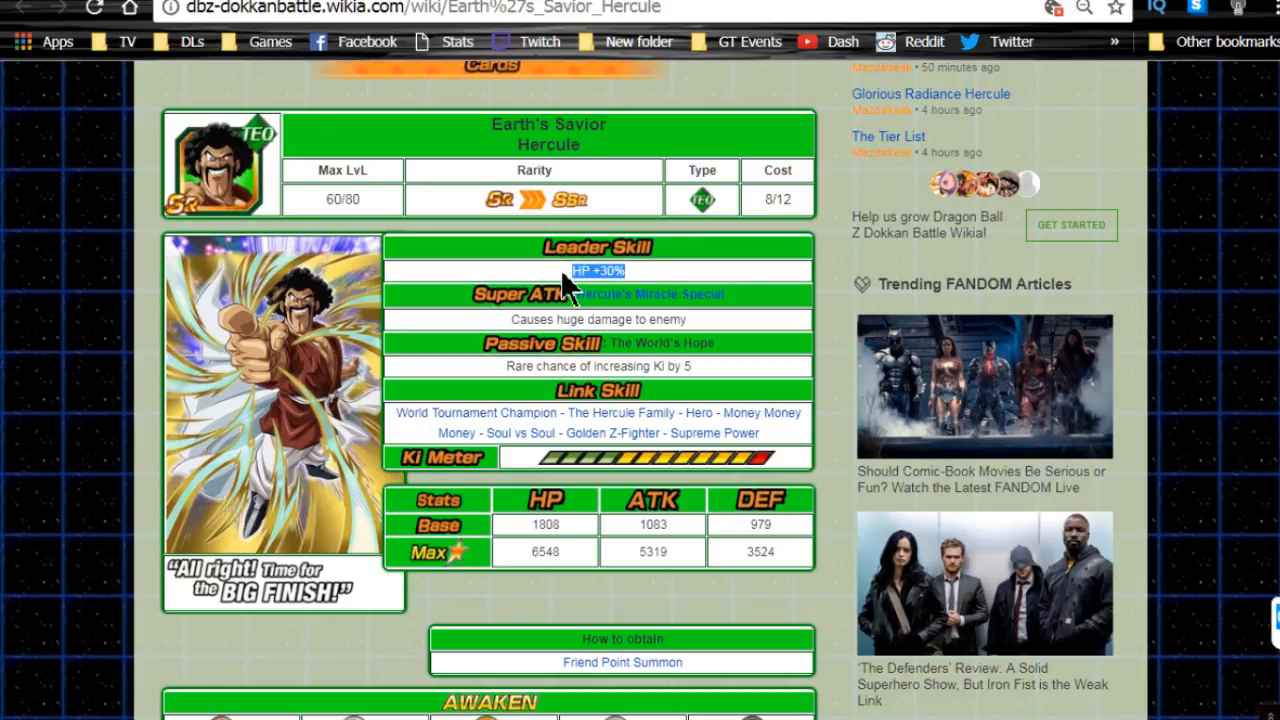
mouse_move(625, 145)
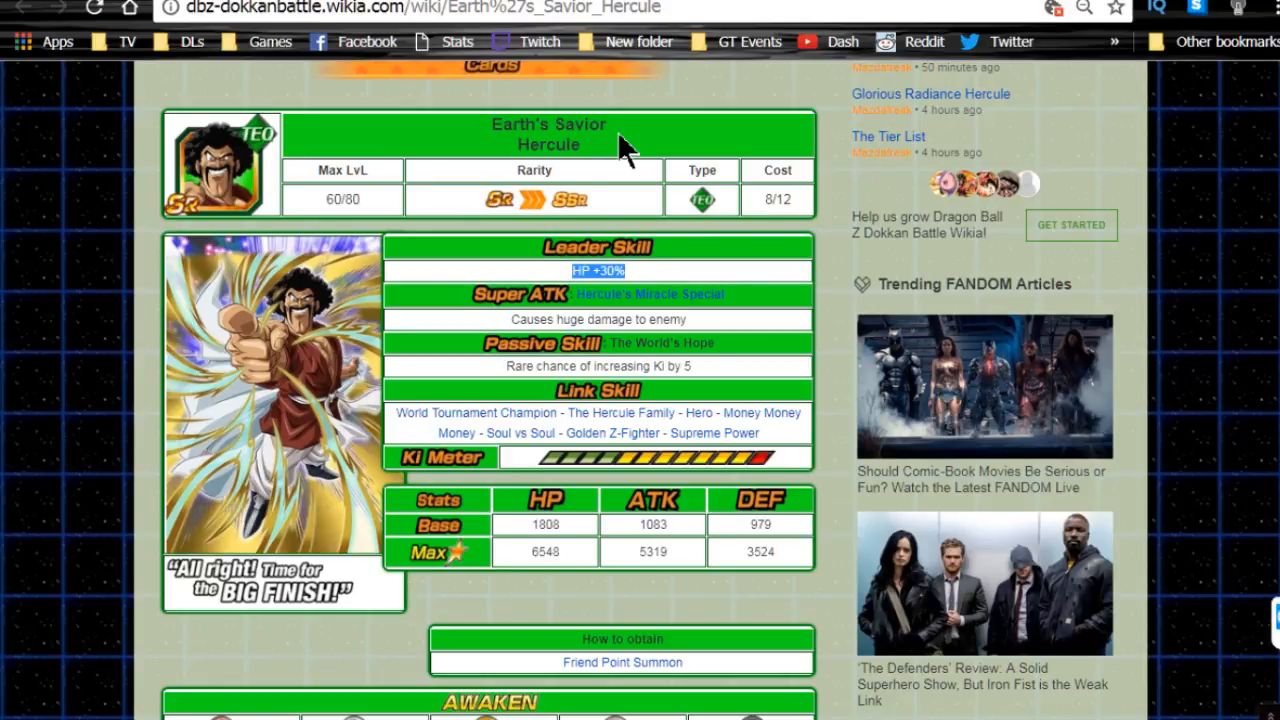
mouse_move(688, 370)
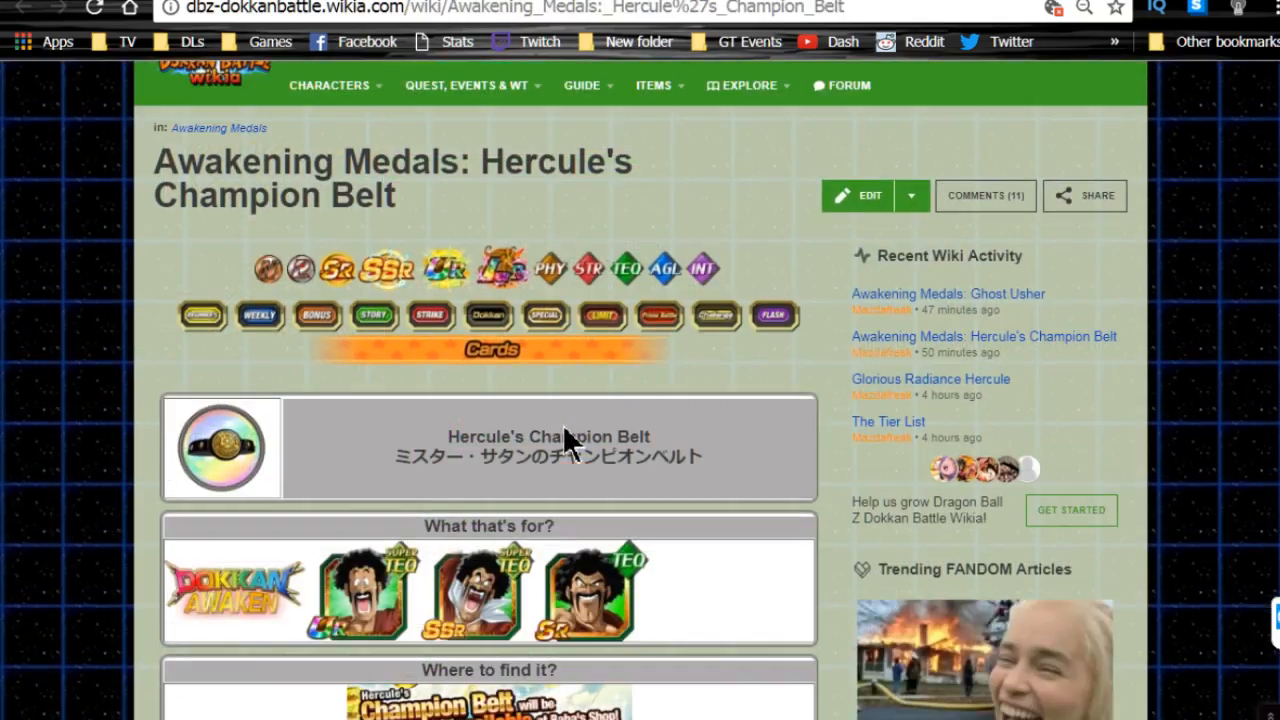
scroll("down", 3)
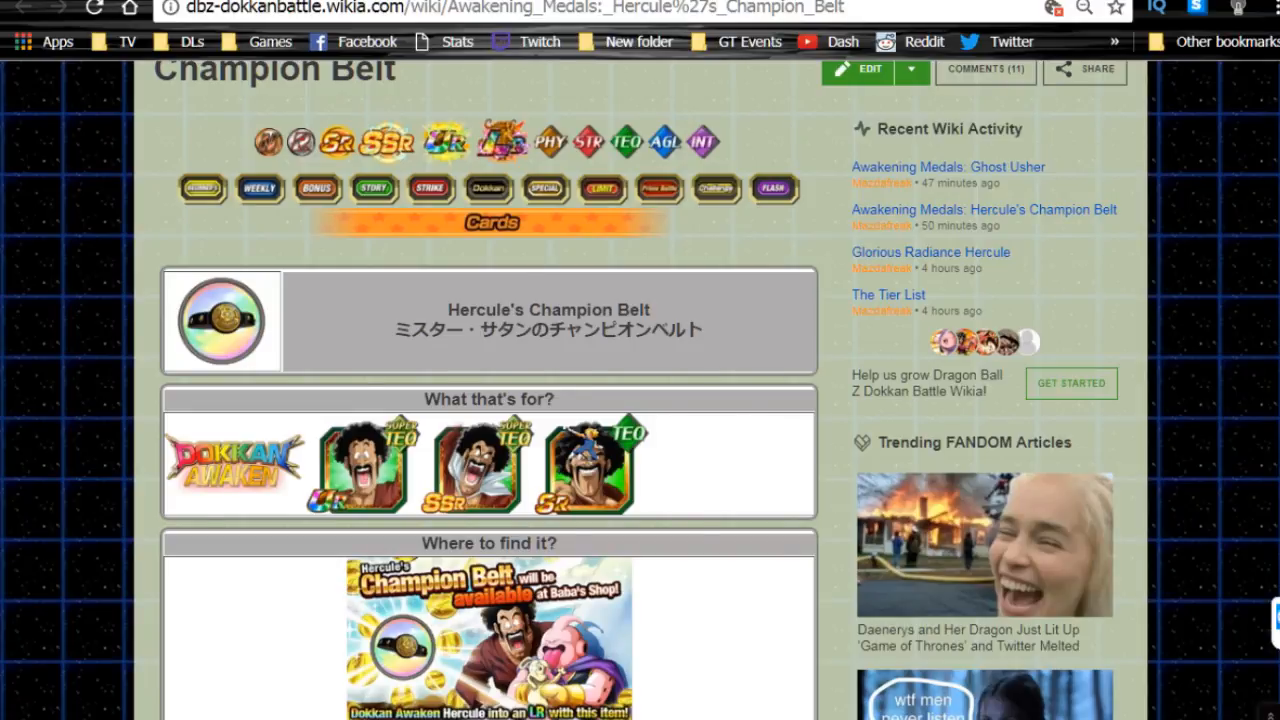
scroll("down", 3)
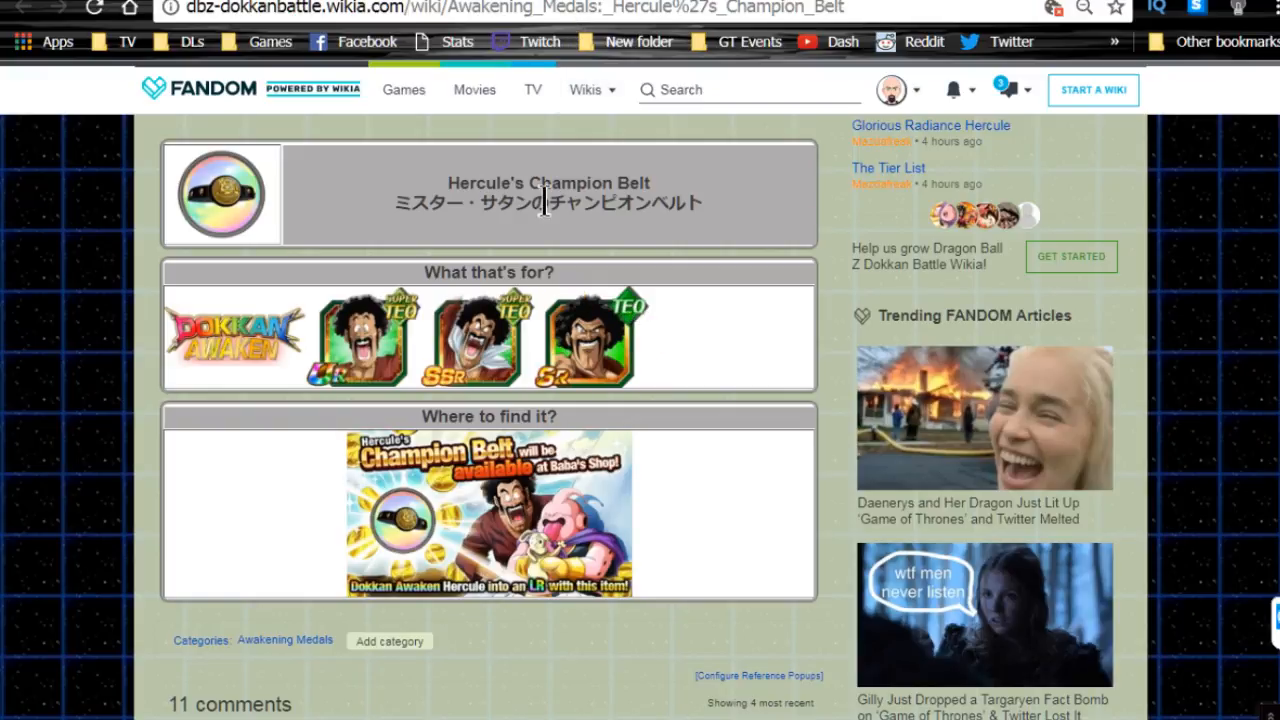
mouse_move(500, 6)
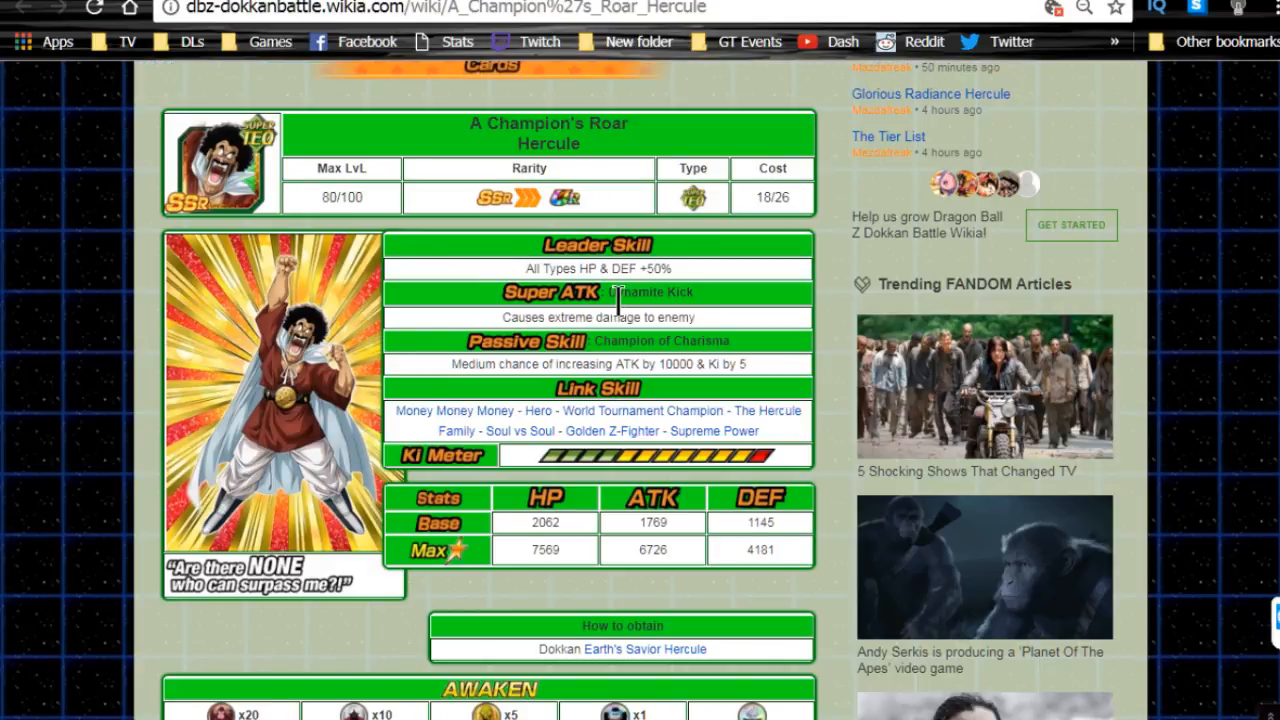
Go back to Earth's Savior Hercule and scroll down to its Awaken table
scroll("down", 3)
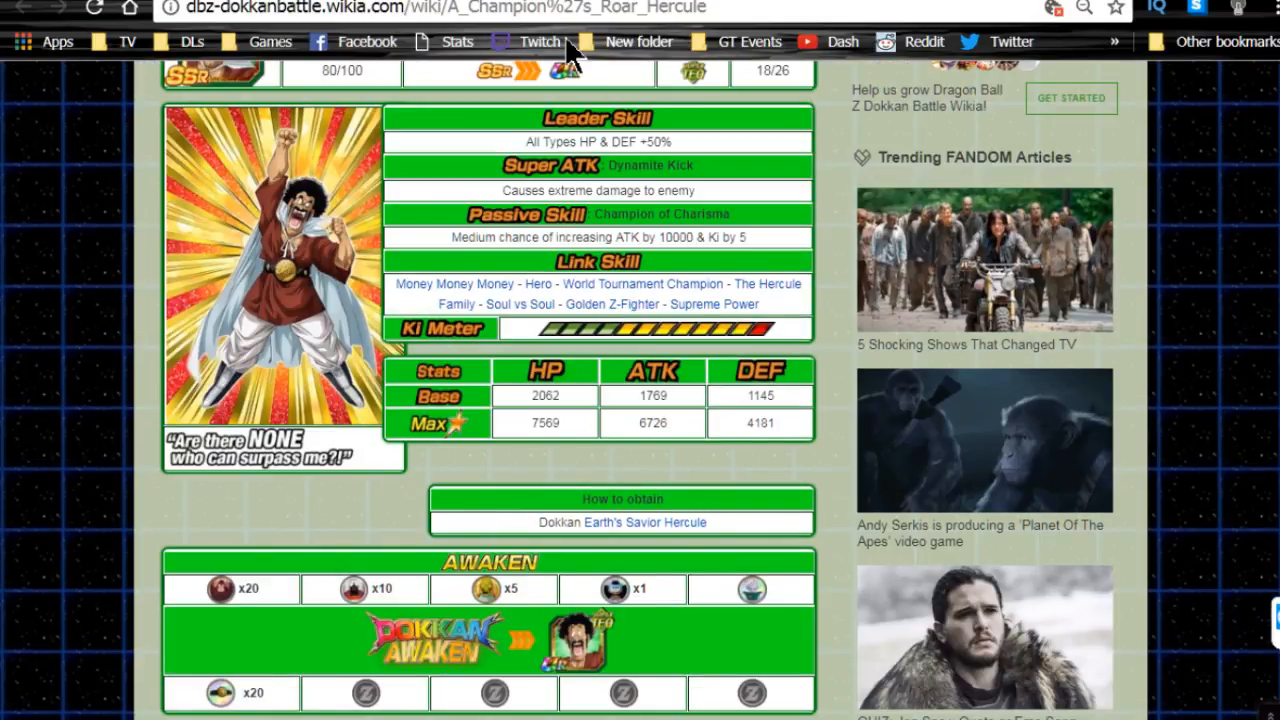
left_click(618, 522)
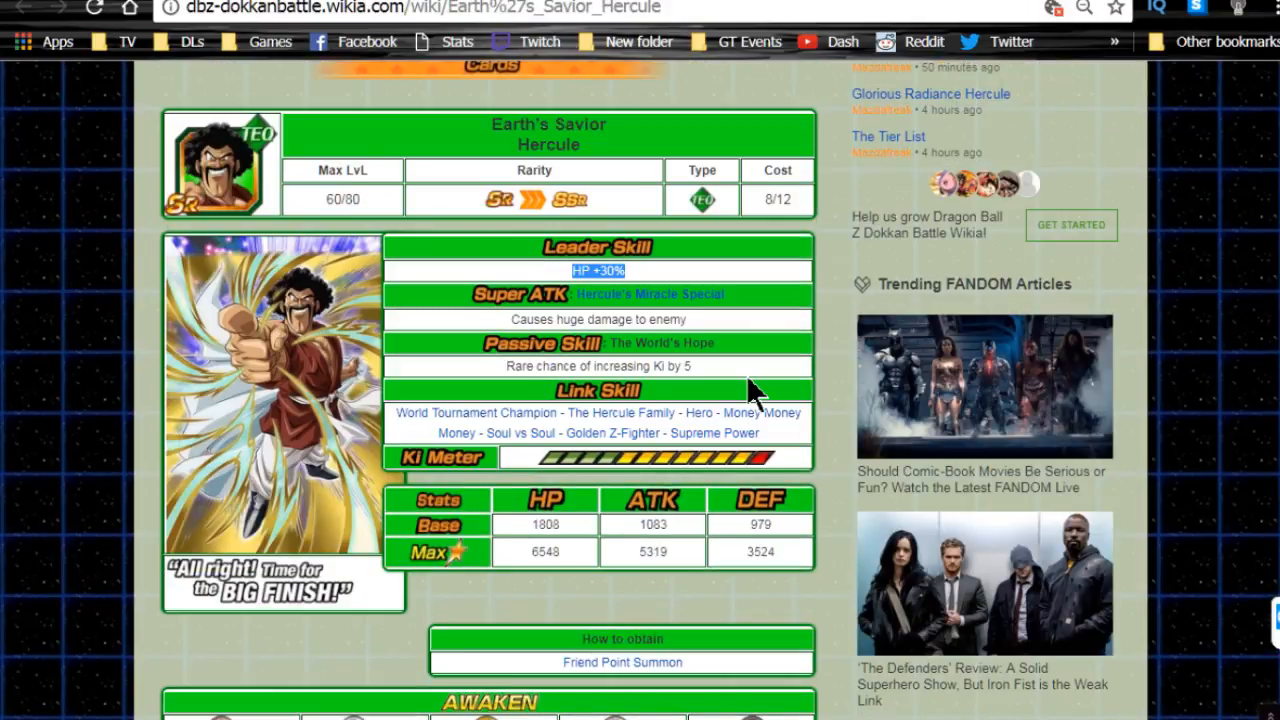
scroll("down", 3)
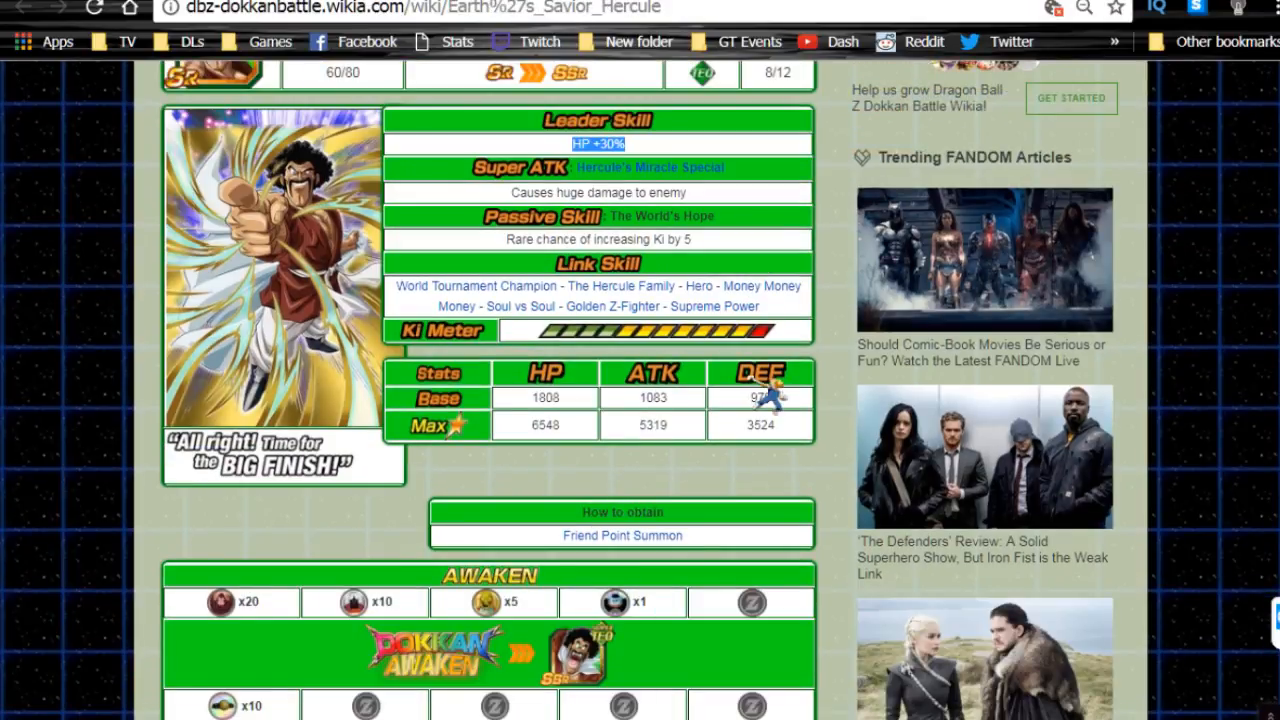
scroll("down", 3)
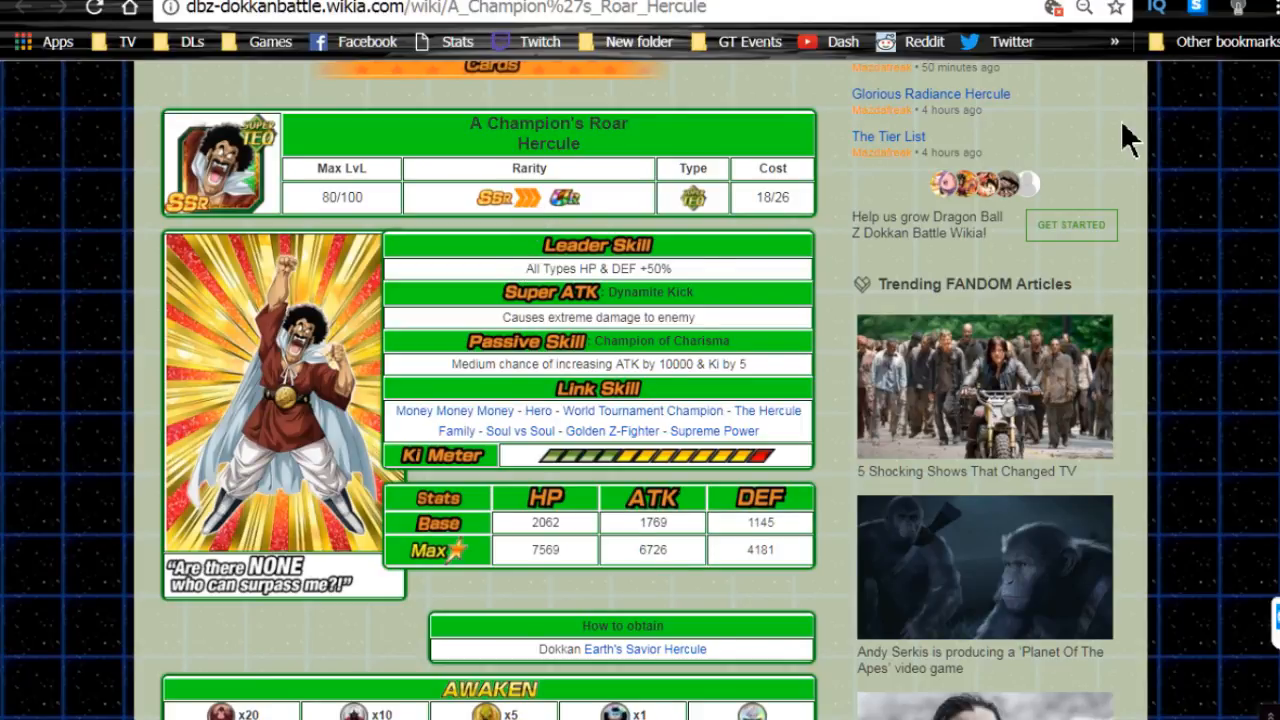
Scroll A Champion's Roar Hercule's skills and stats down to the required Awaken medals
scroll("down", 3)
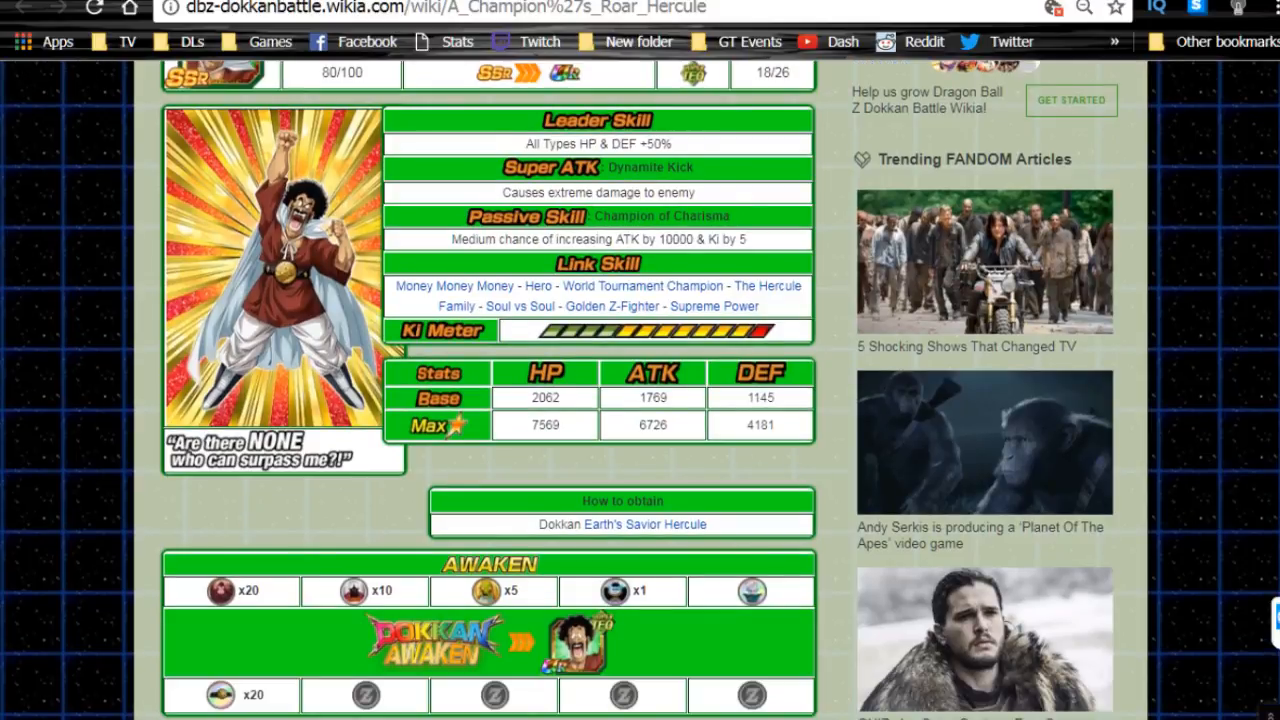
scroll("down", 3)
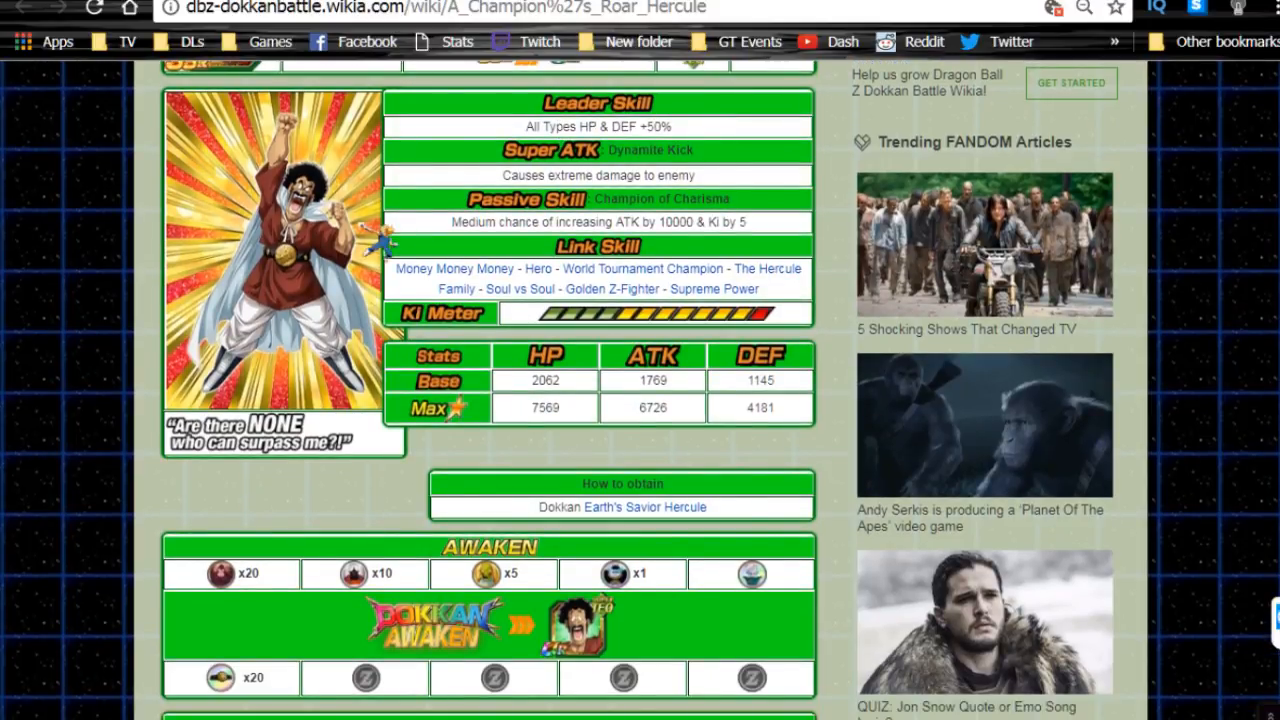
mouse_move(380, 230)
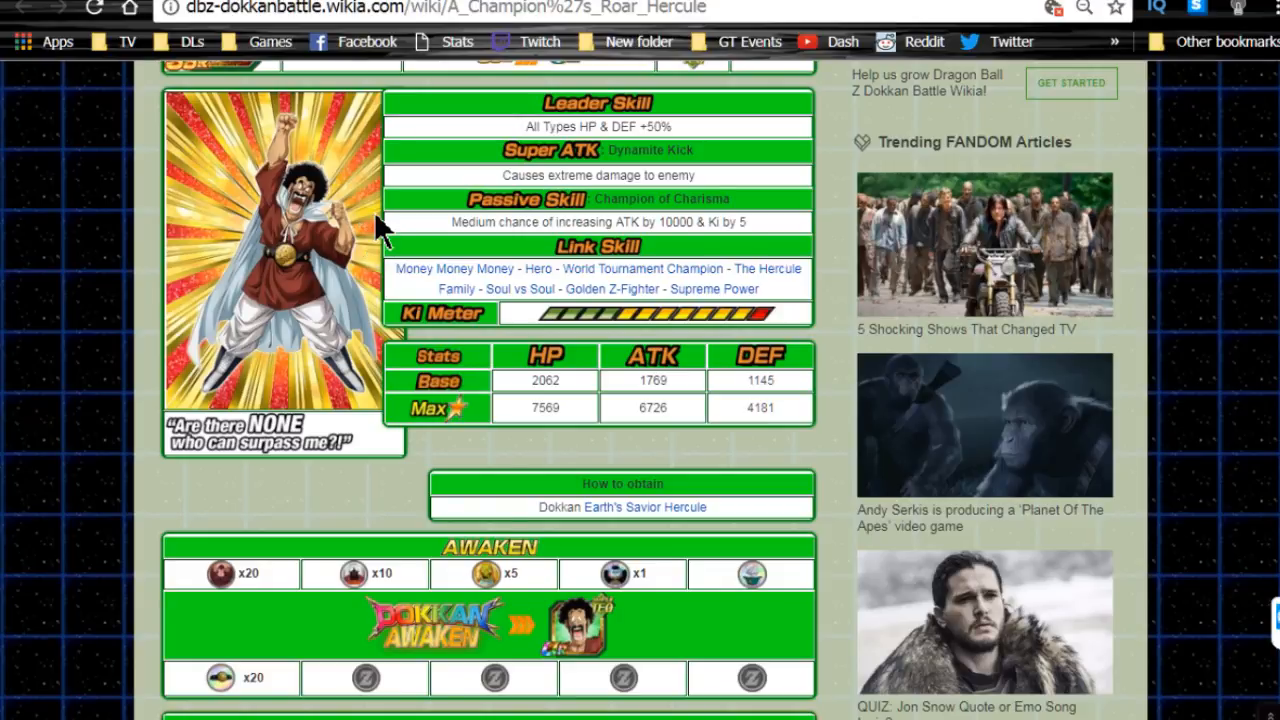
mouse_move(425, 230)
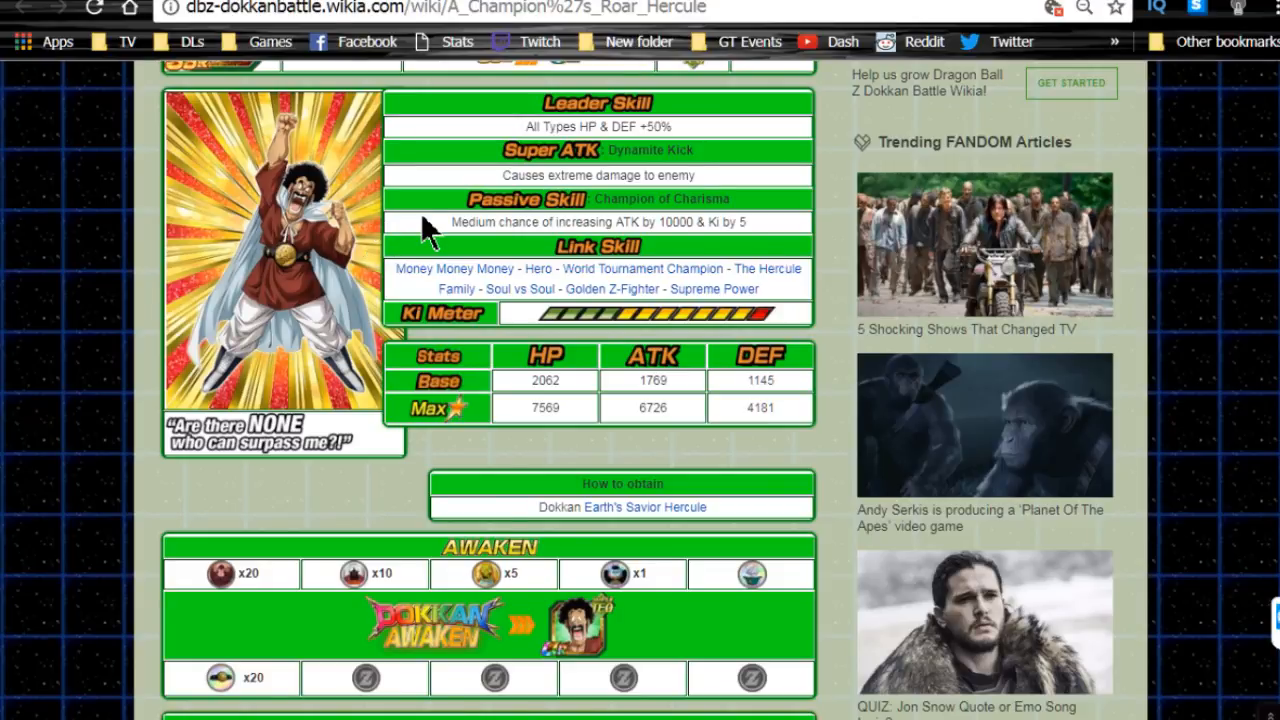
mouse_move(455, 195)
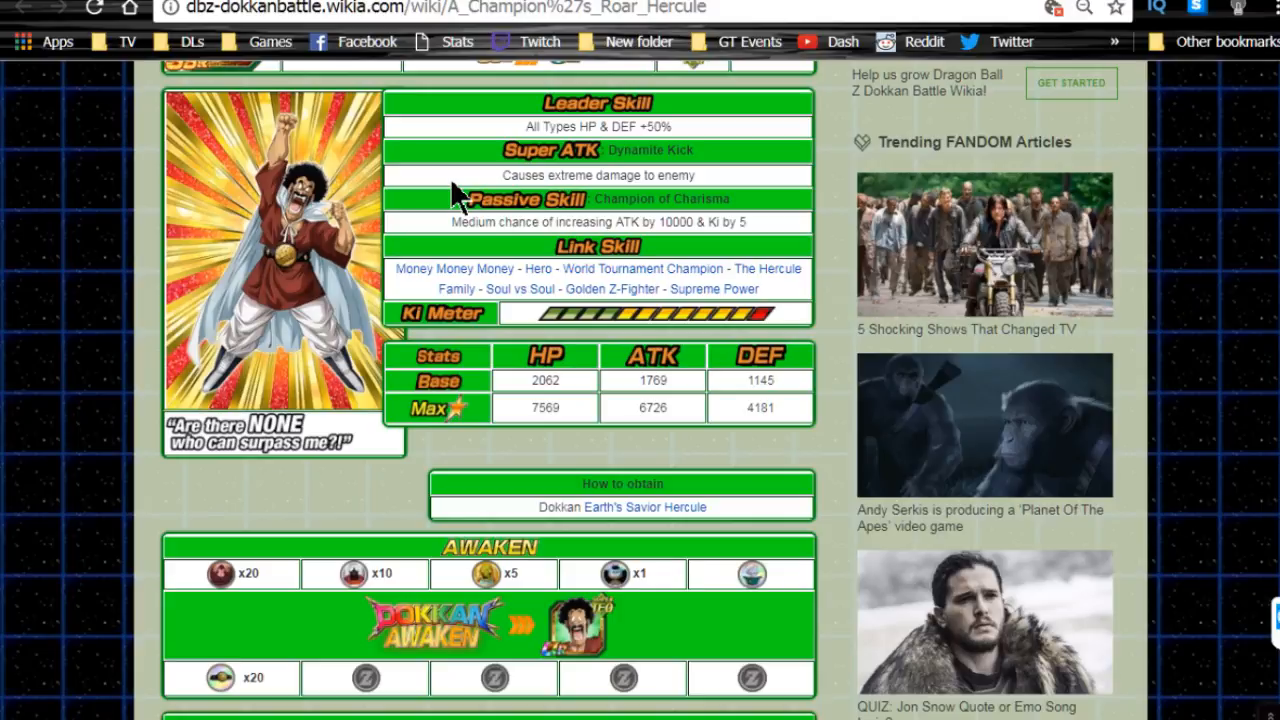
mouse_move(515, 170)
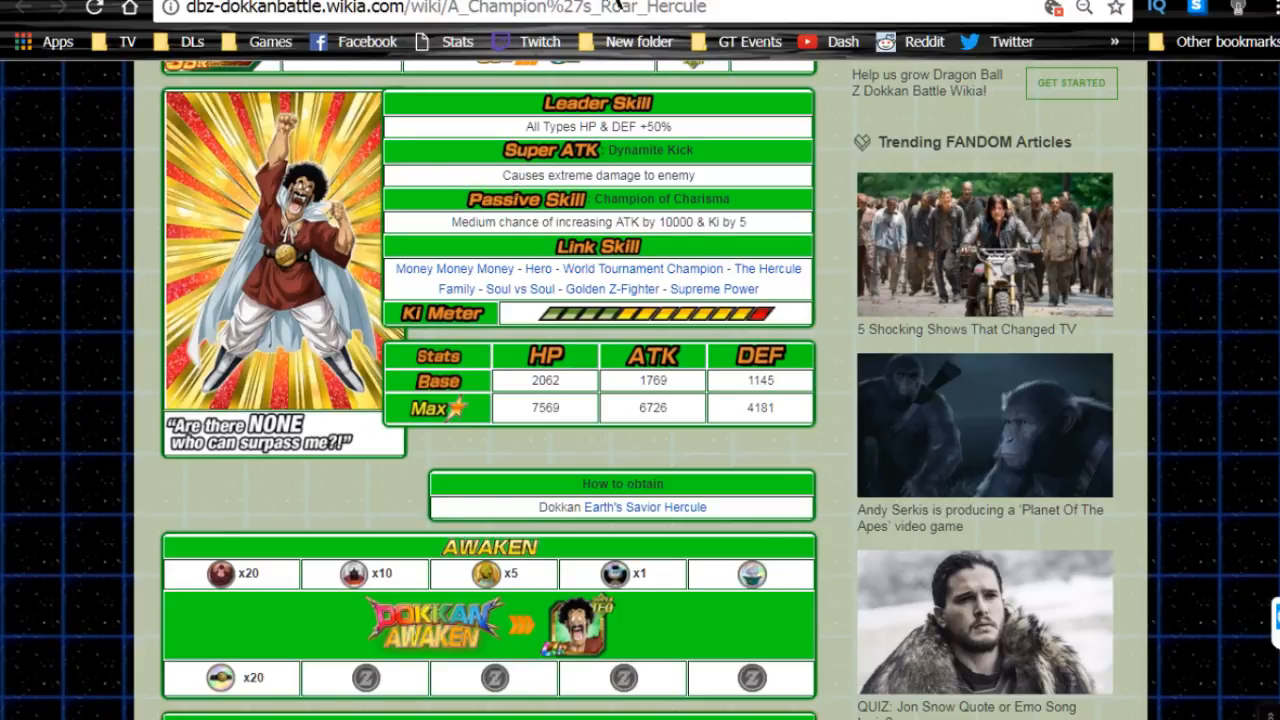
mouse_move(475, 188)
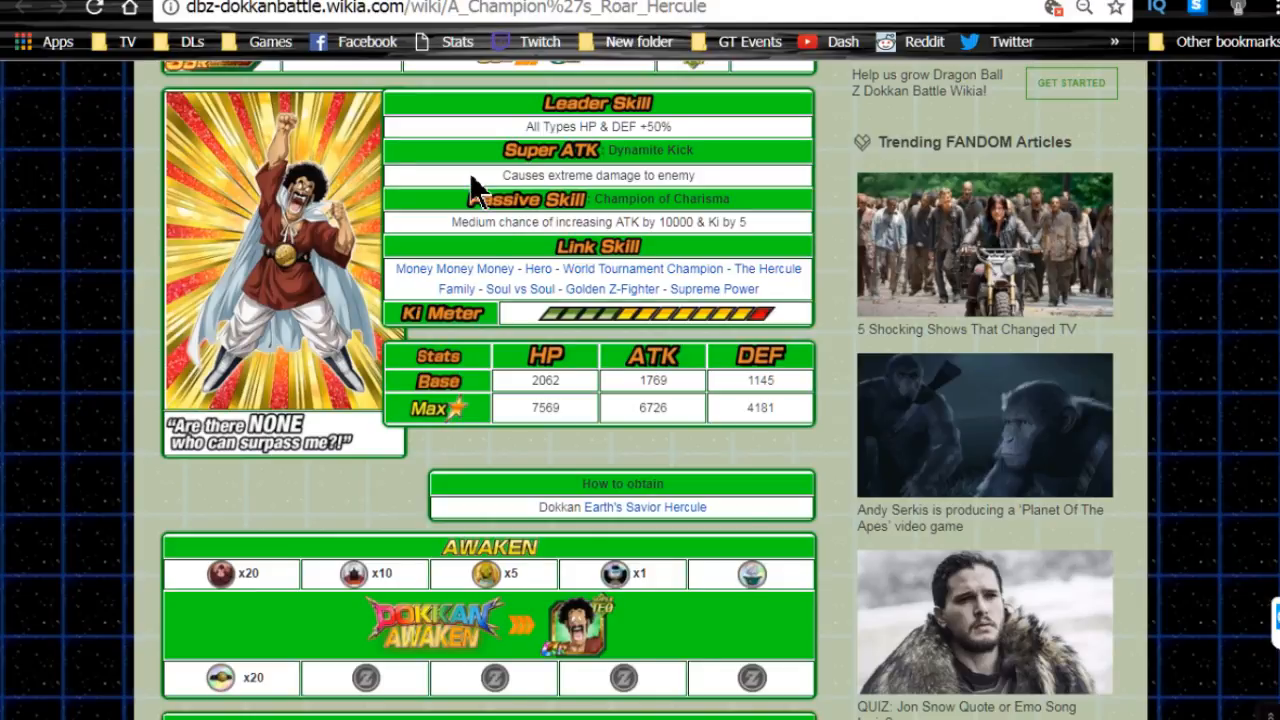
mouse_move(480, 165)
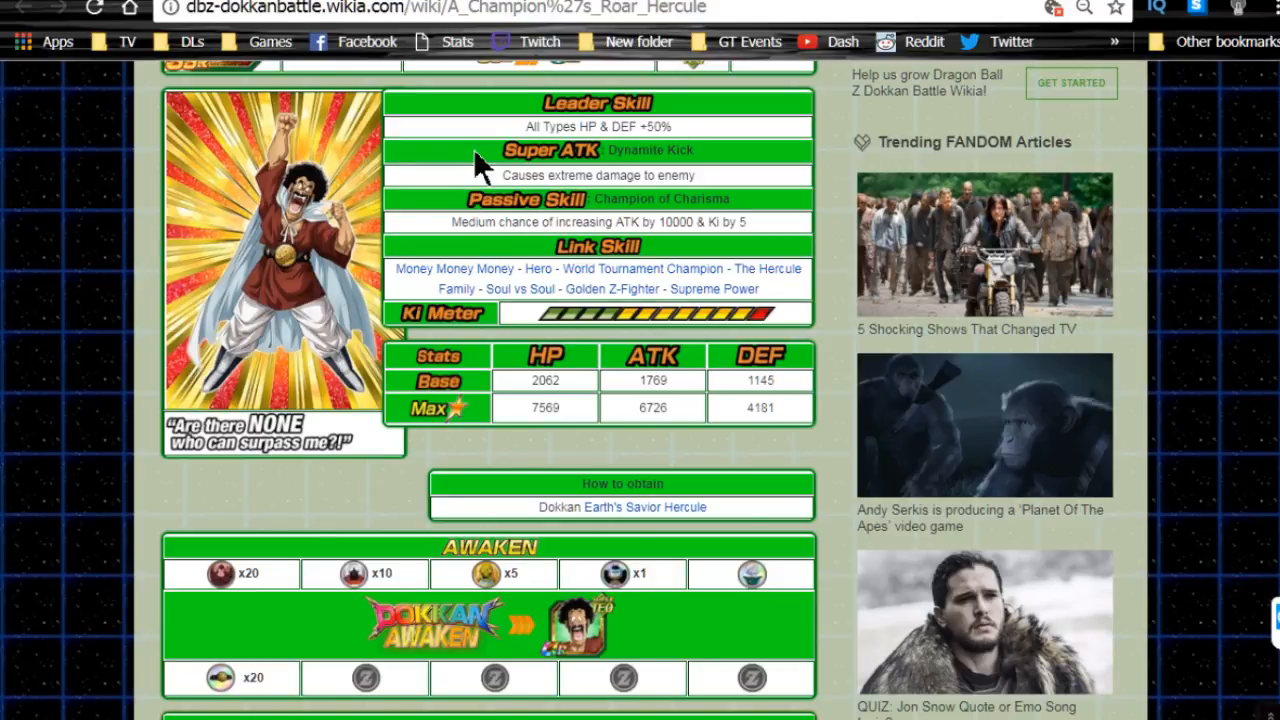
mouse_move(463, 197)
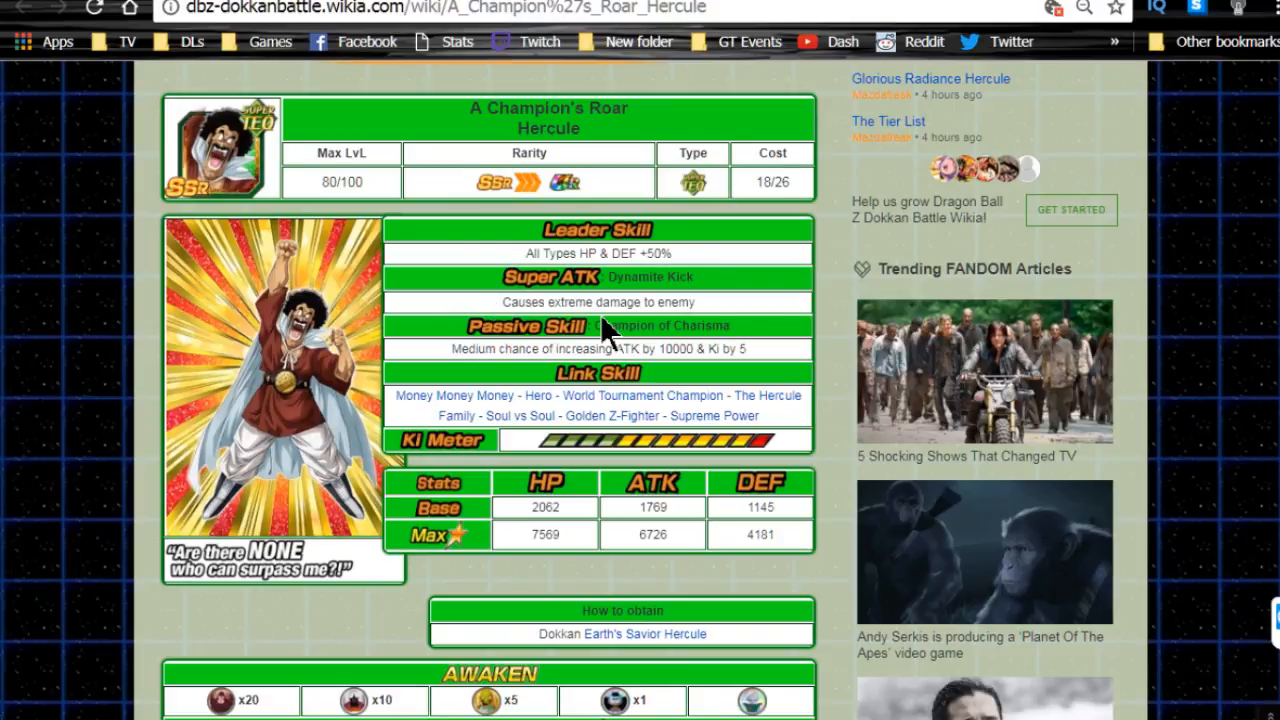
mouse_move(610, 335)
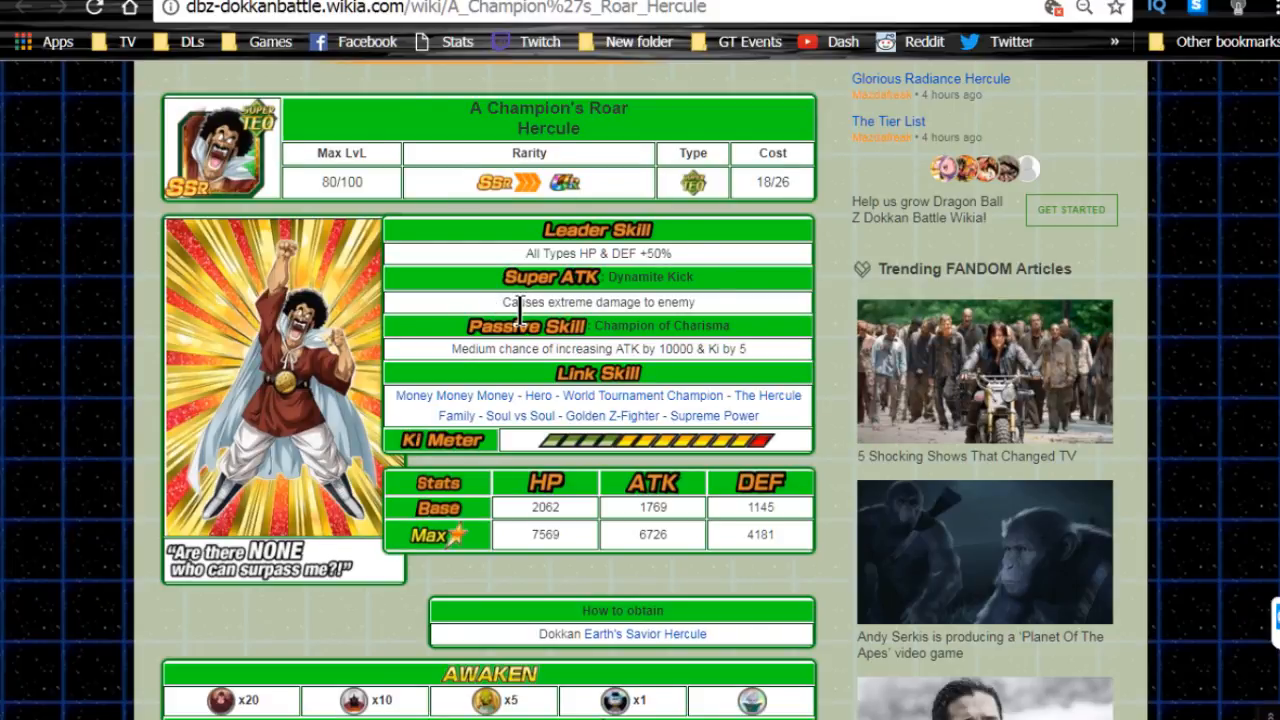
mouse_move(658, 258)
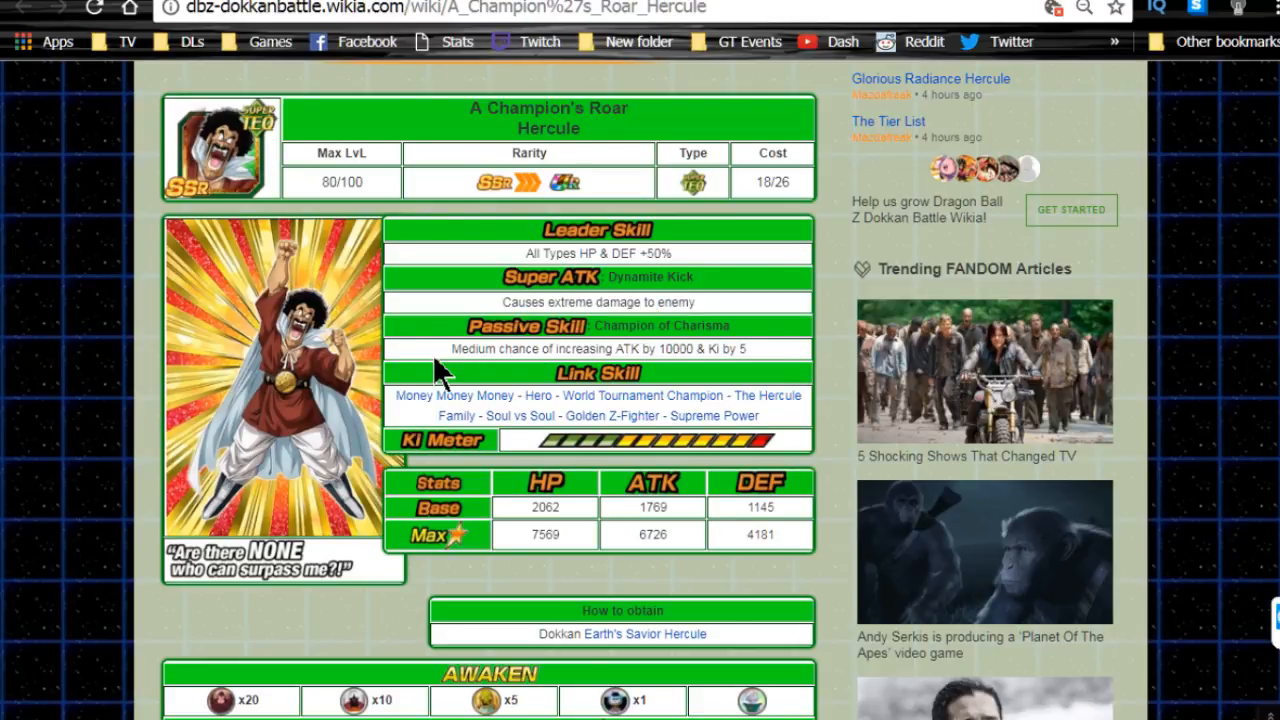
scroll("down", 3)
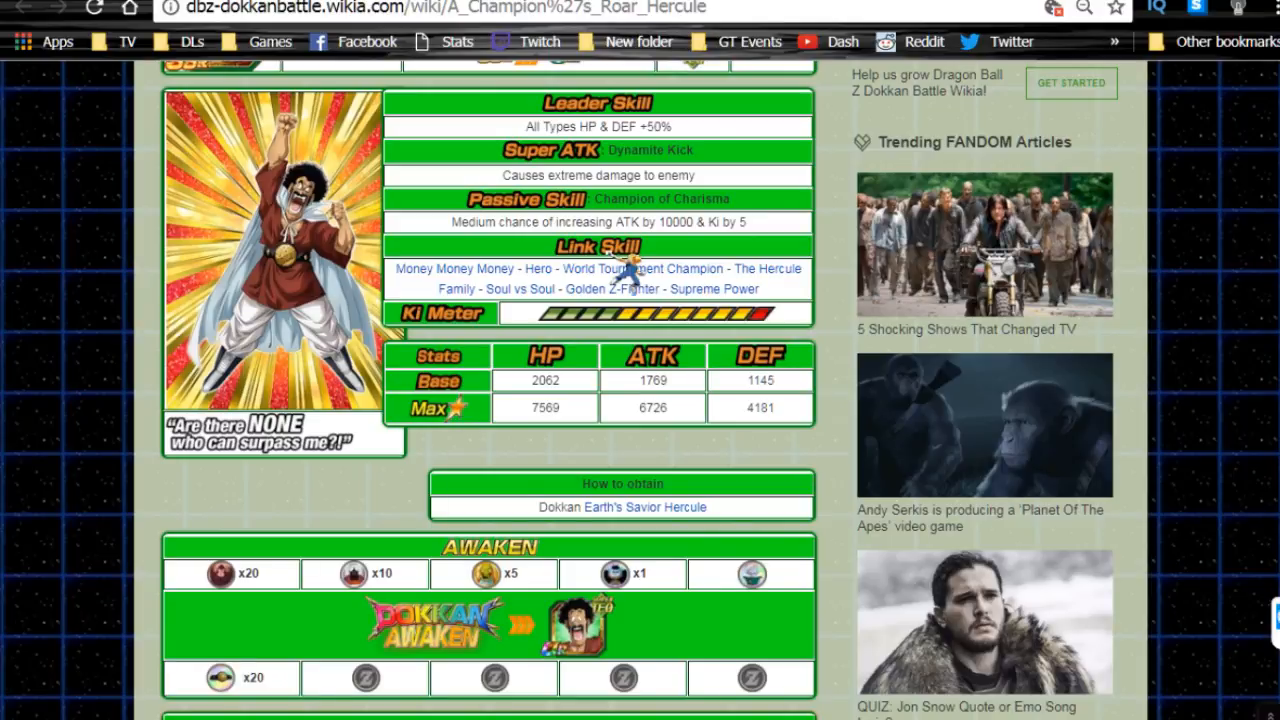
Scroll through A Champion's Roar Hercule's Awaken section toward Earth's Final Trump Card Hercule
scroll("down", 3)
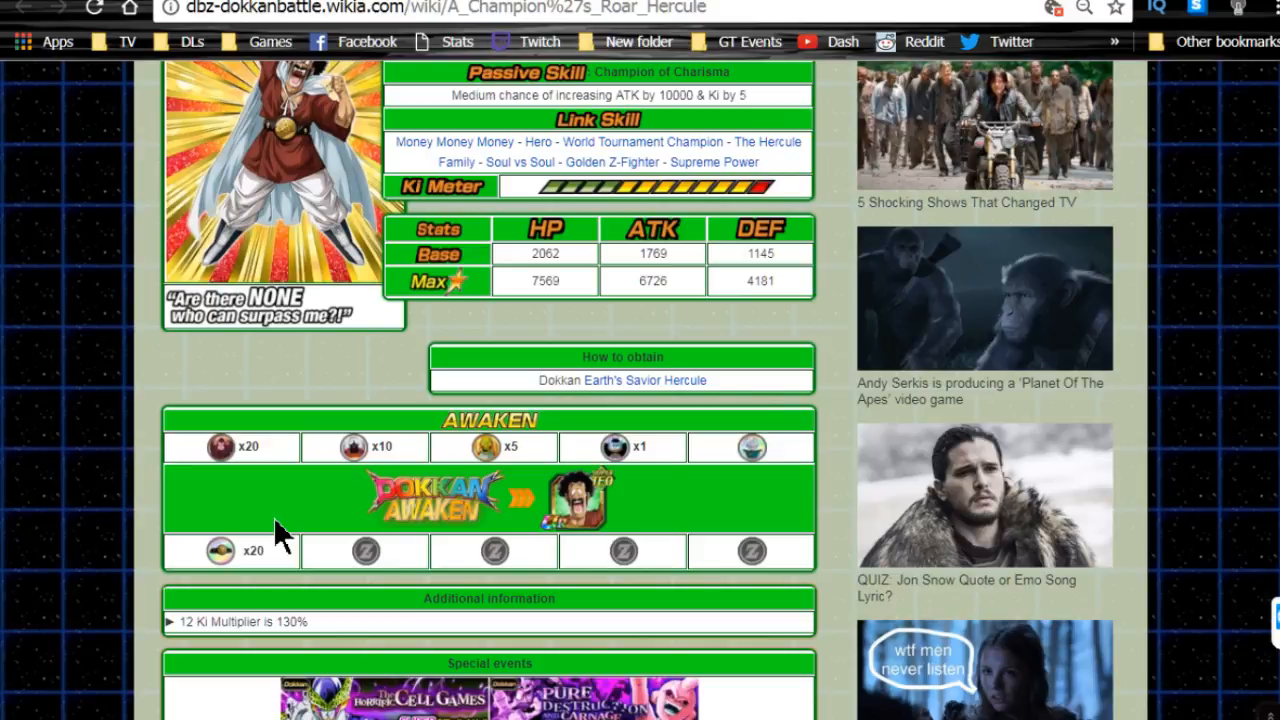
mouse_move(282, 527)
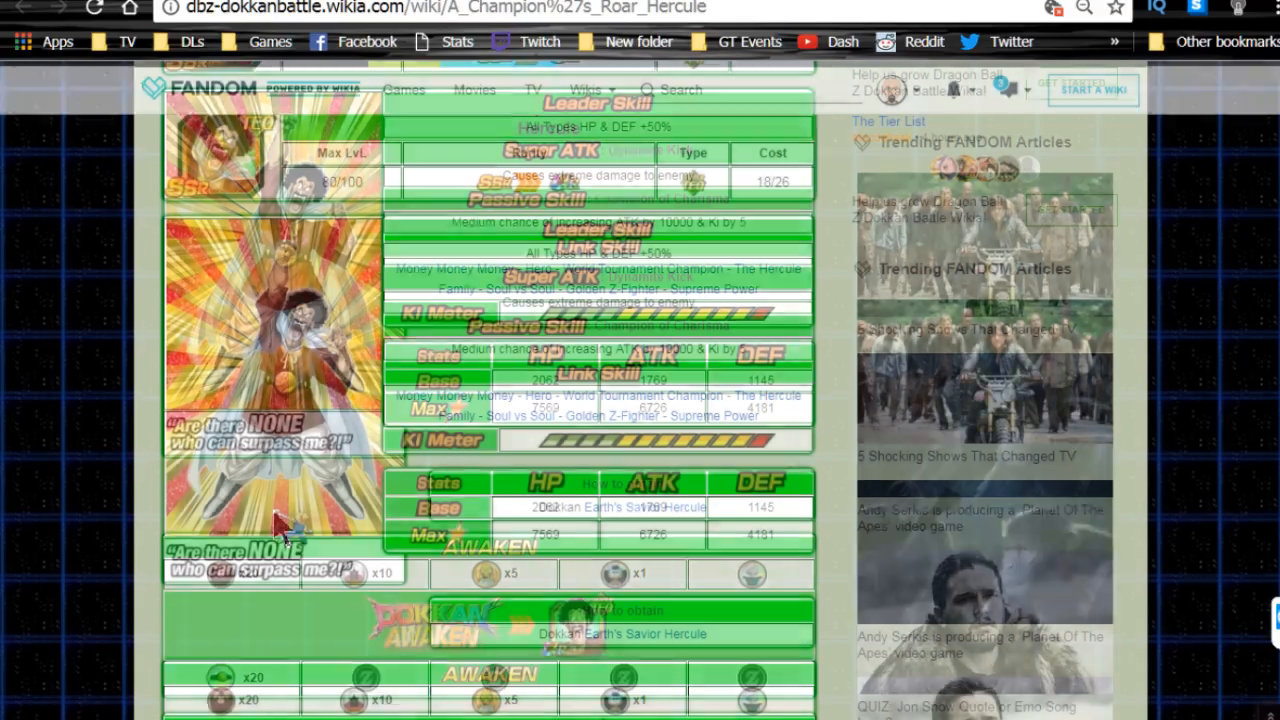
scroll("down", 3)
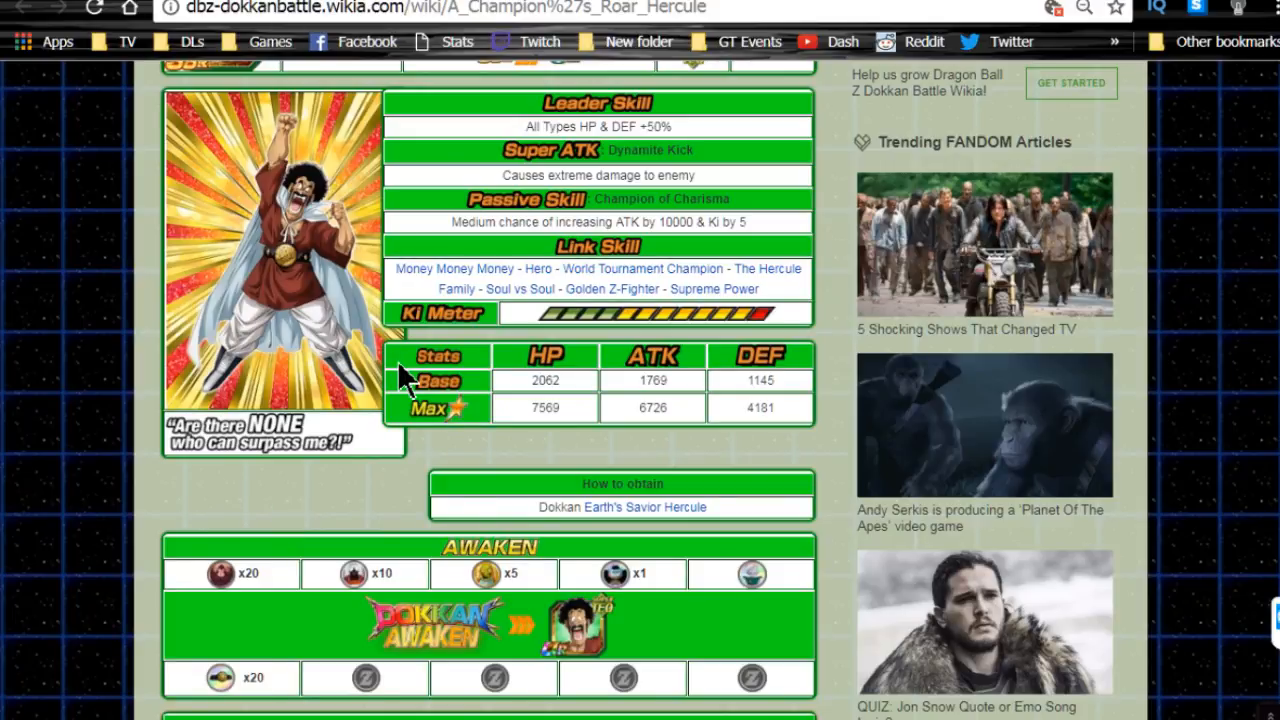
mouse_move(283, 650)
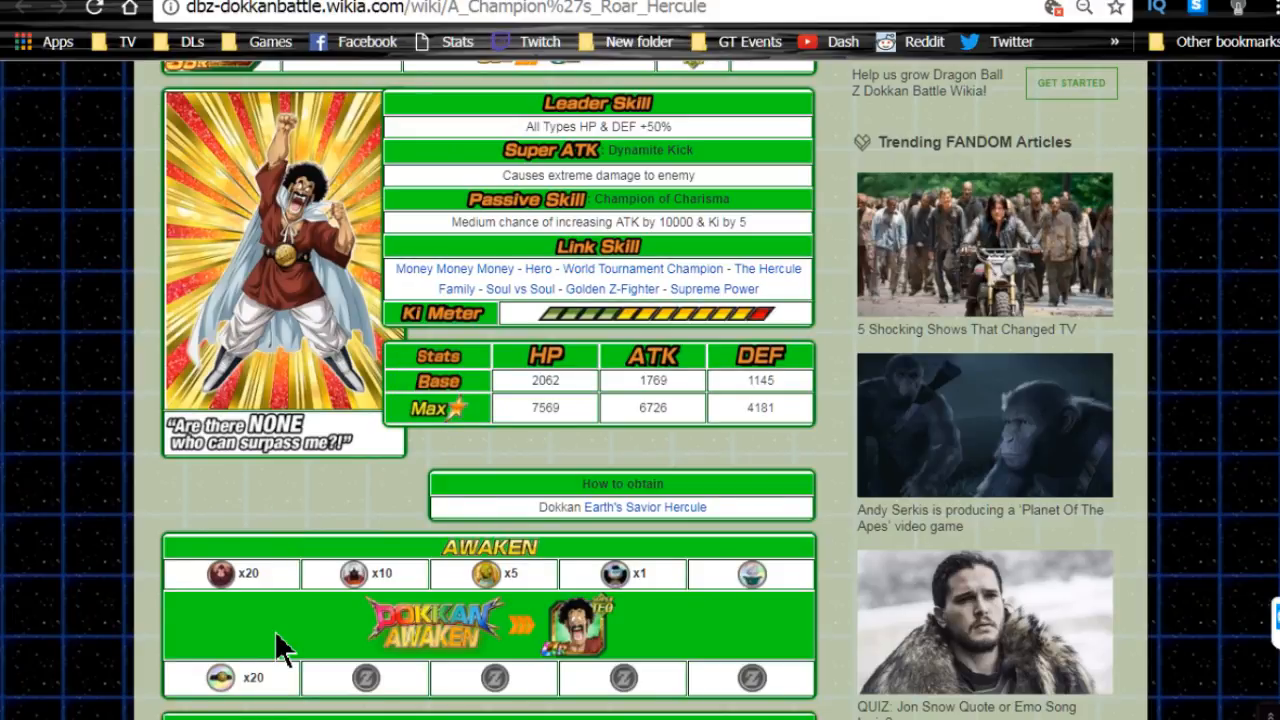
mouse_move(300, 515)
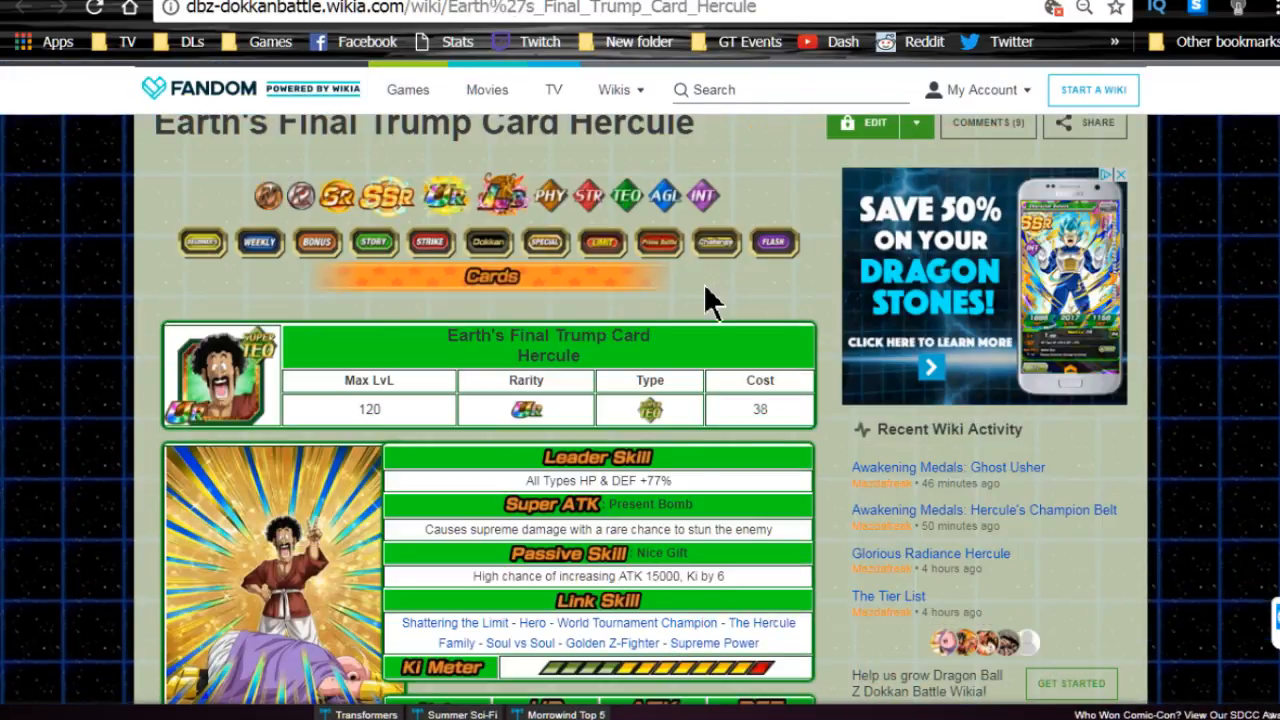
Scroll through Earth's Final Trump Card Hercule's skills, stats and Dokkan Awaken details
scroll("down", 3)
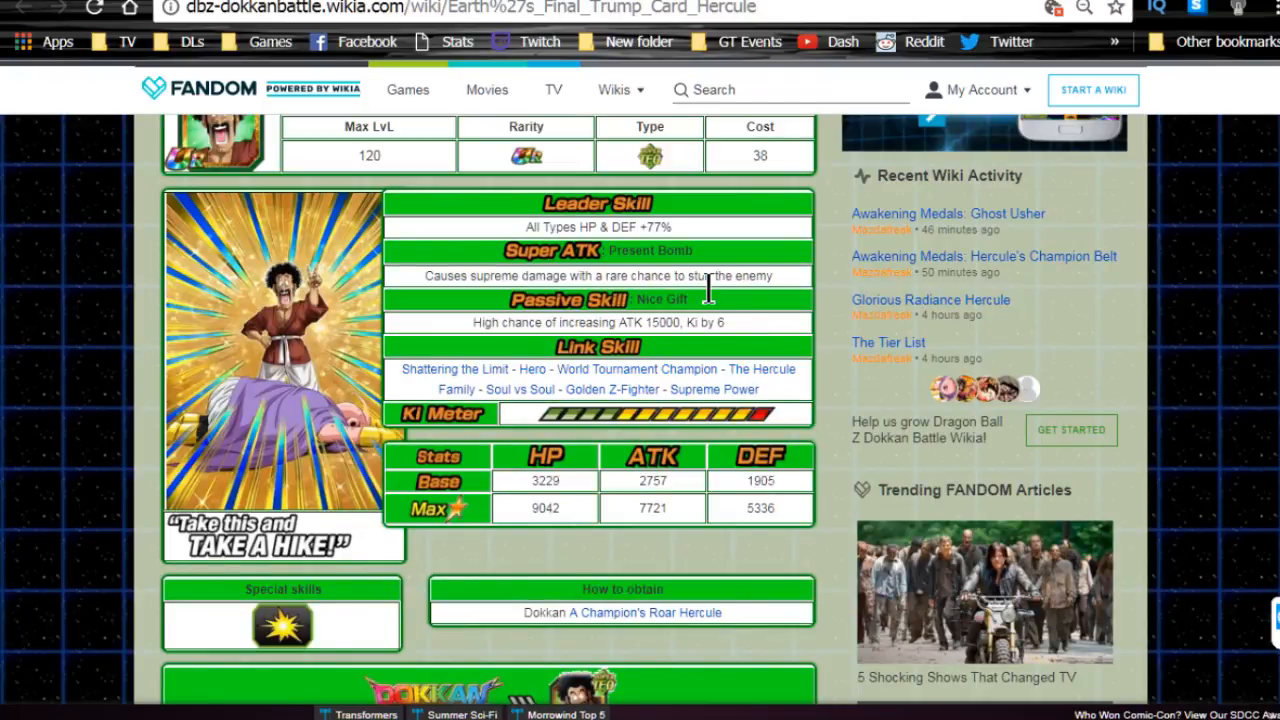
mouse_move(600, 230)
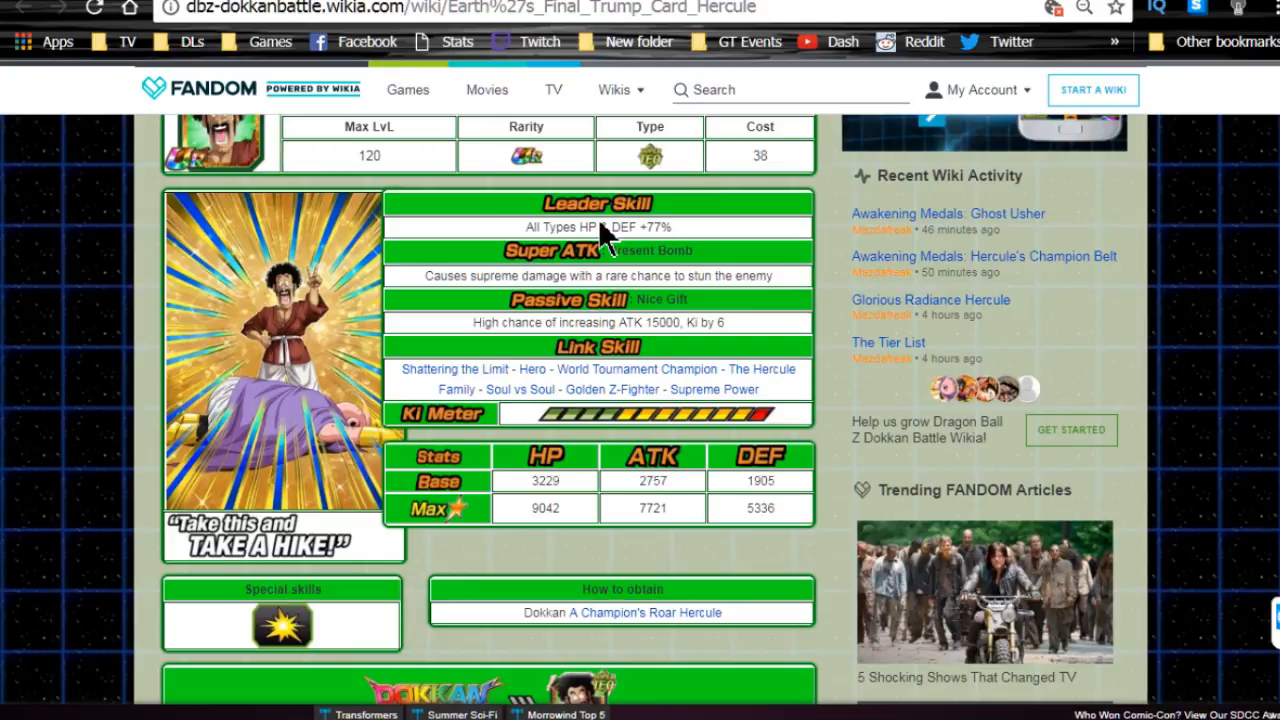
mouse_move(820, 320)
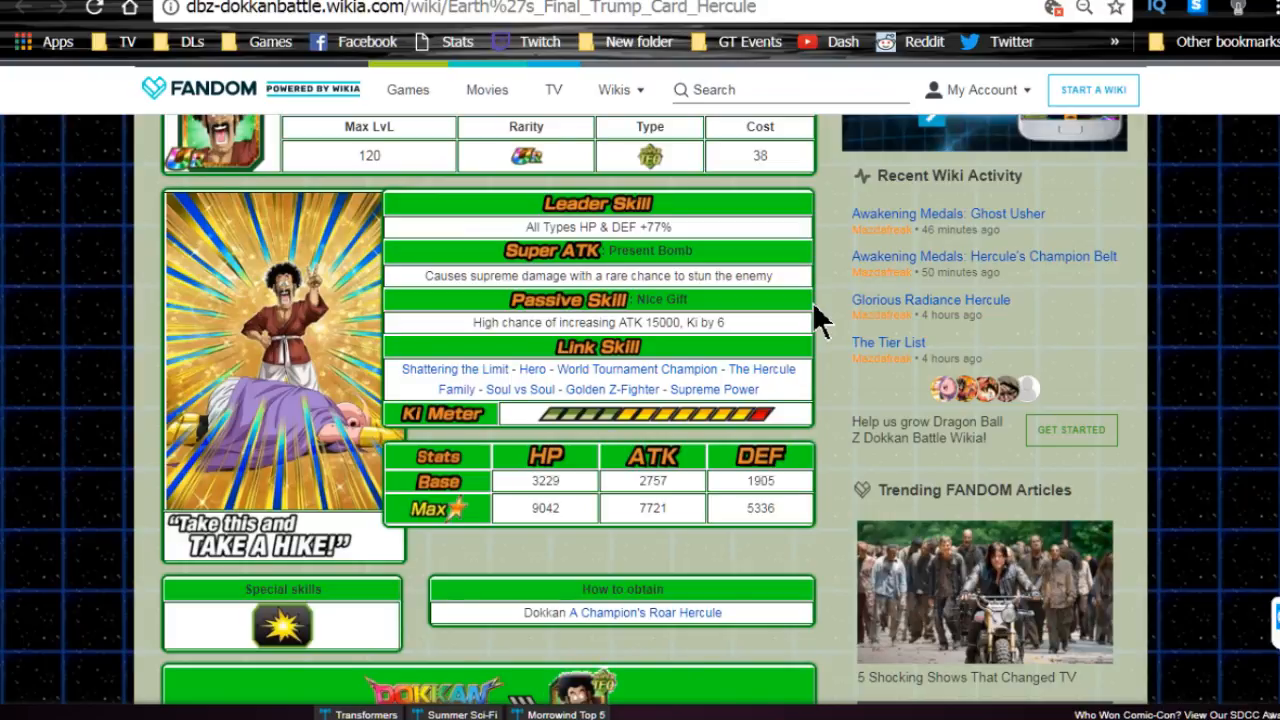
mouse_move(525, 368)
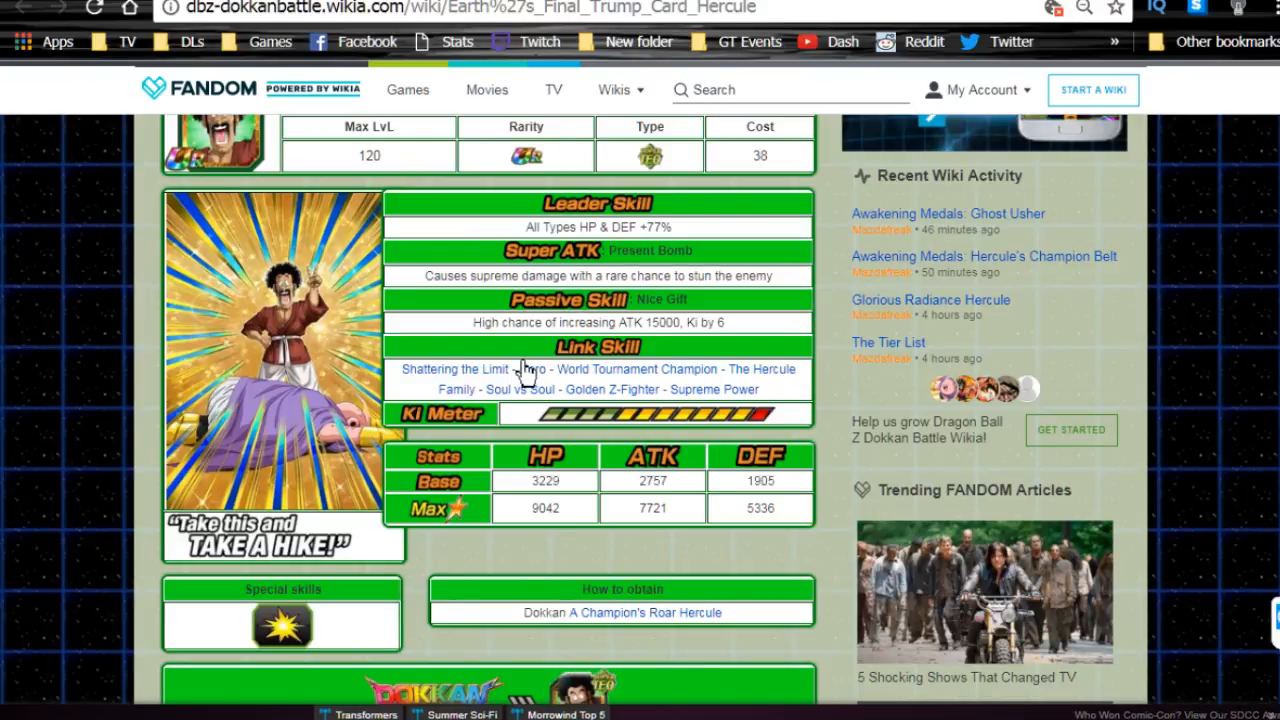
scroll("down", 3)
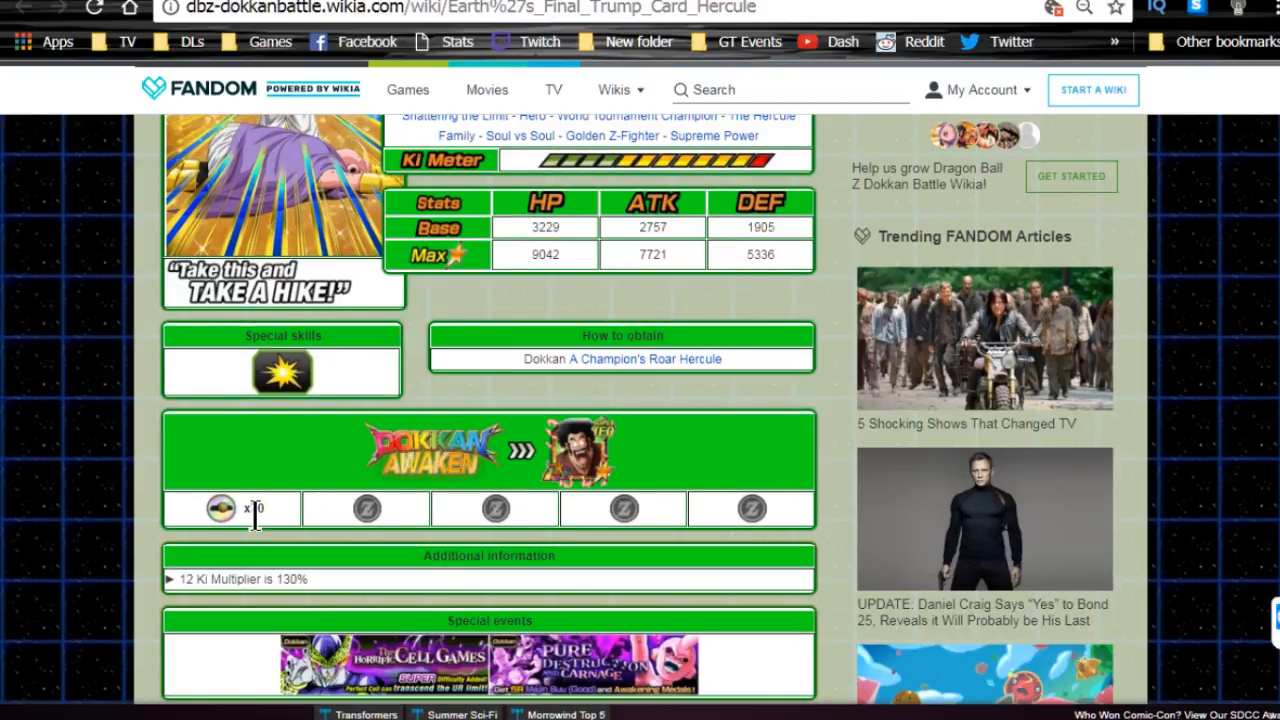
scroll("up", 3)
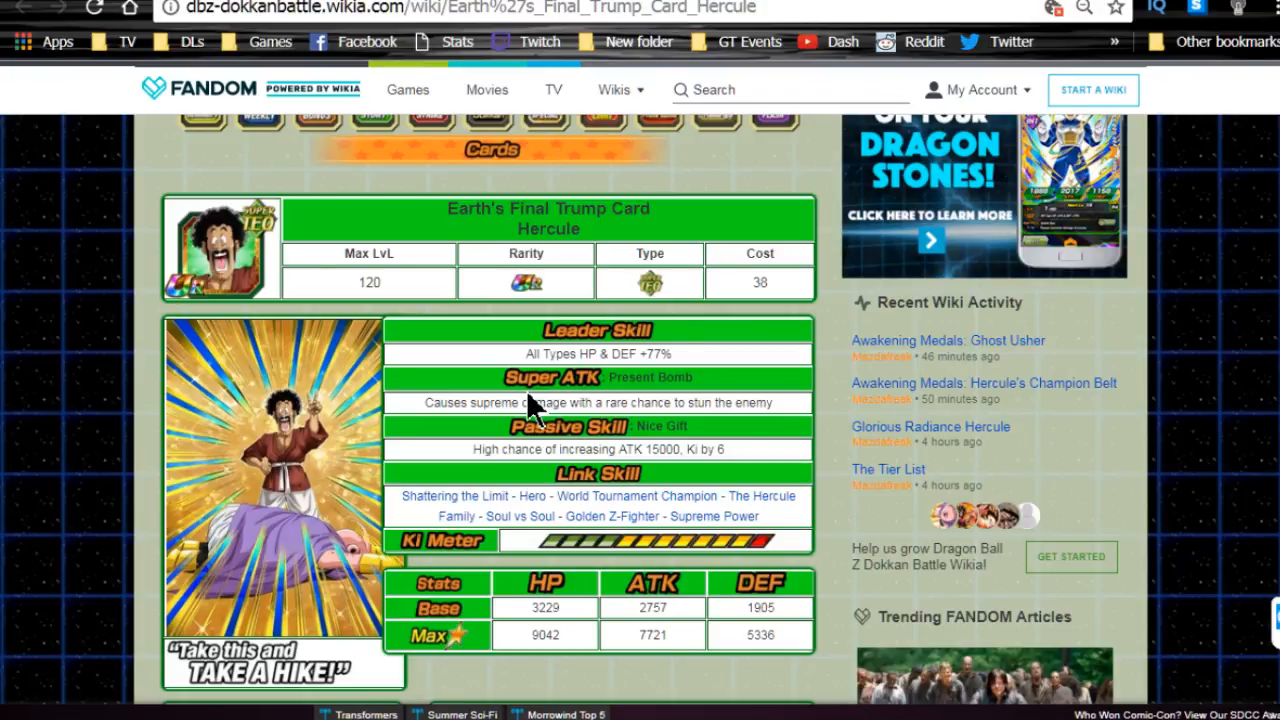
mouse_move(760, 400)
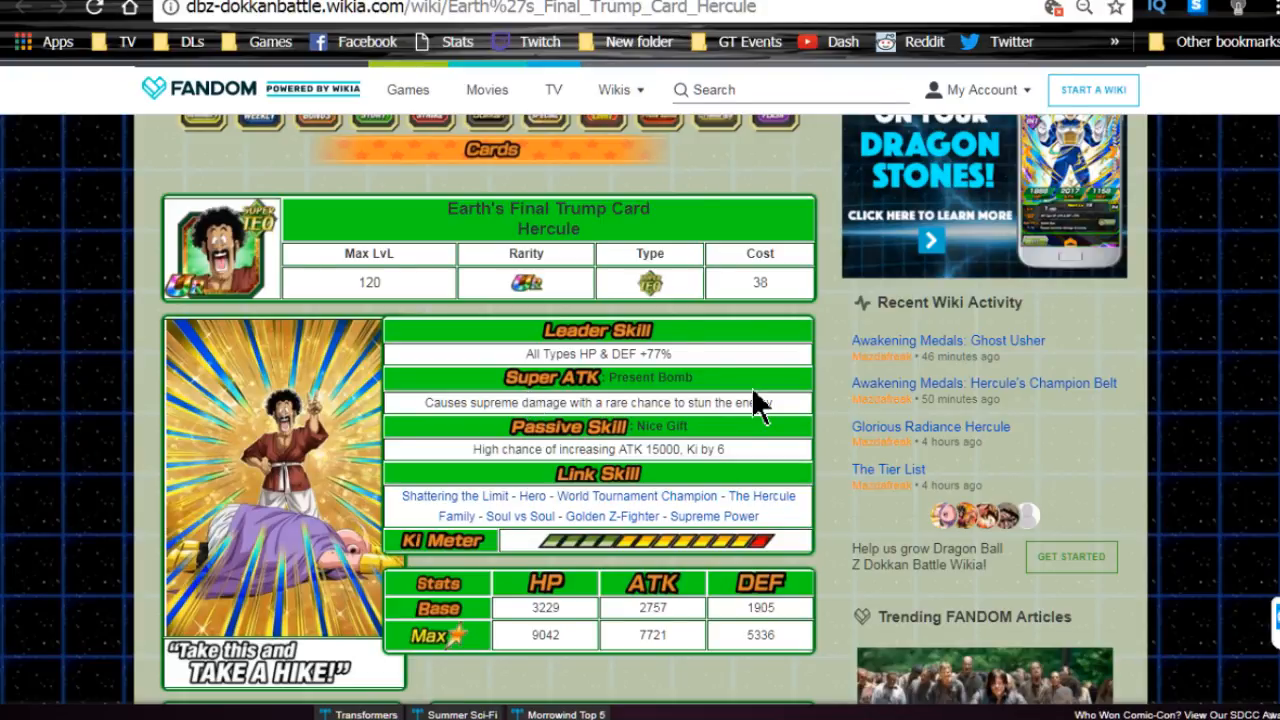
mouse_move(680, 410)
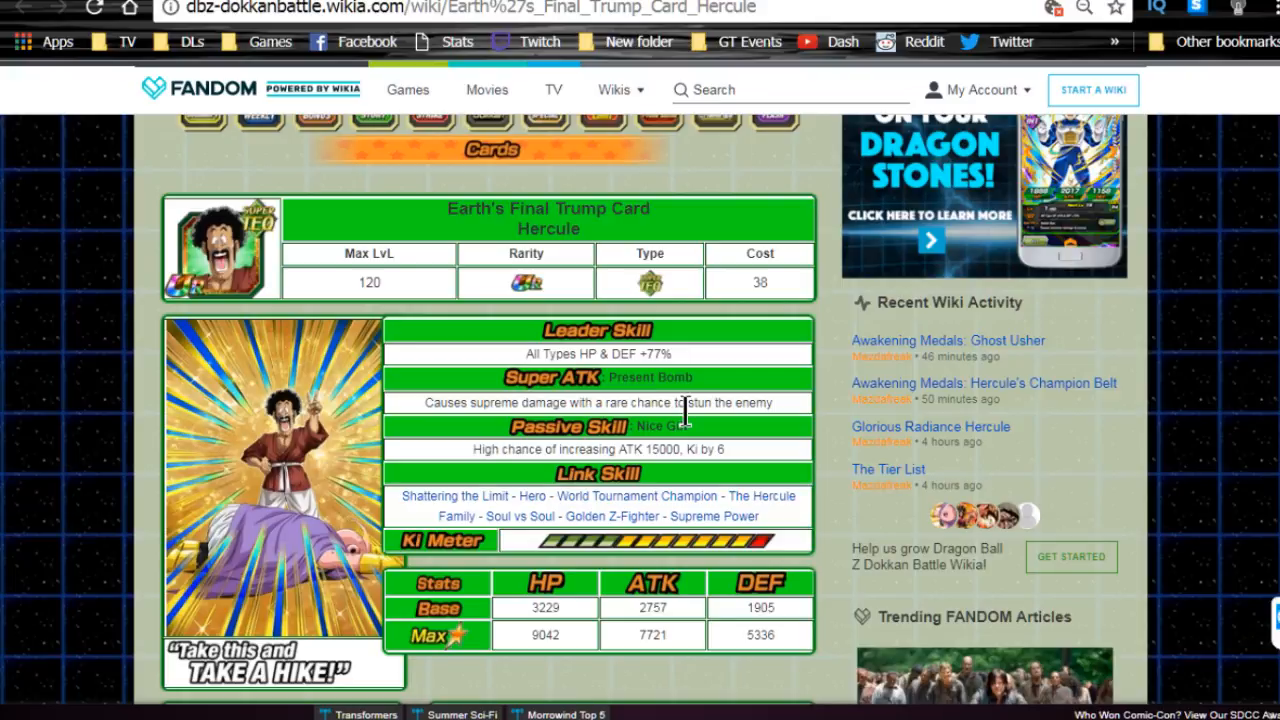
scroll("down", 3)
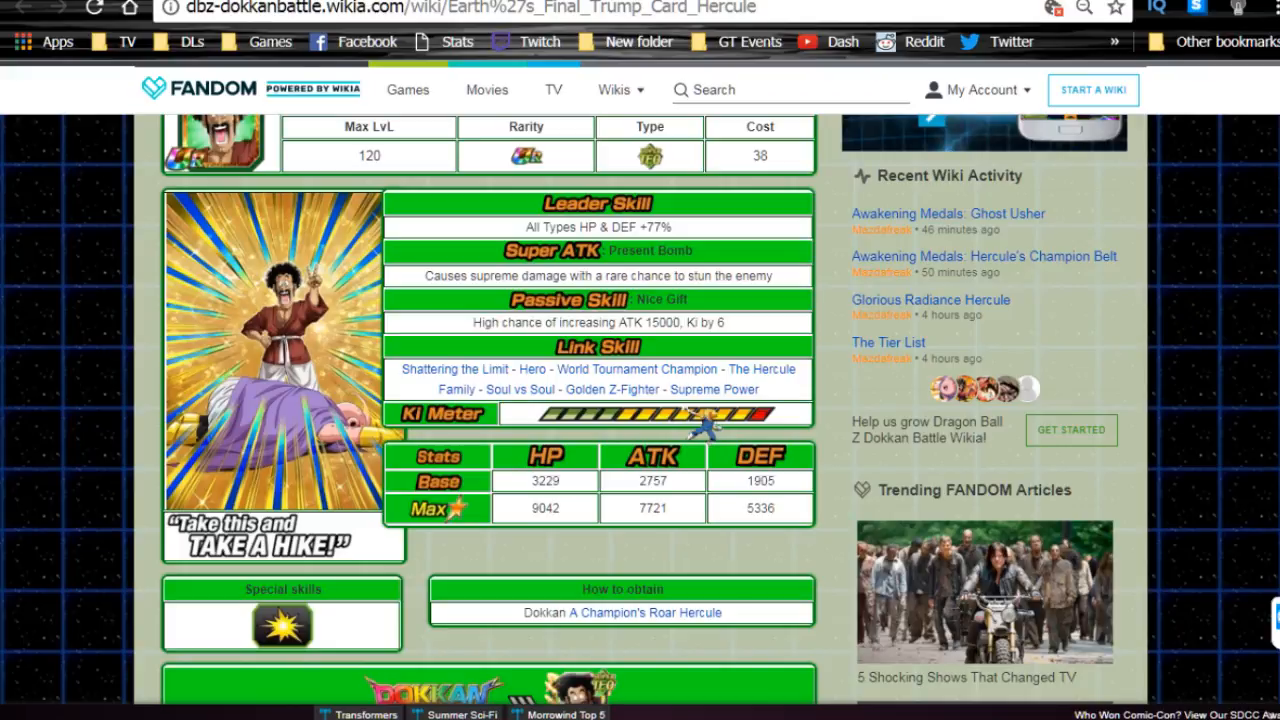
mouse_move(595, 545)
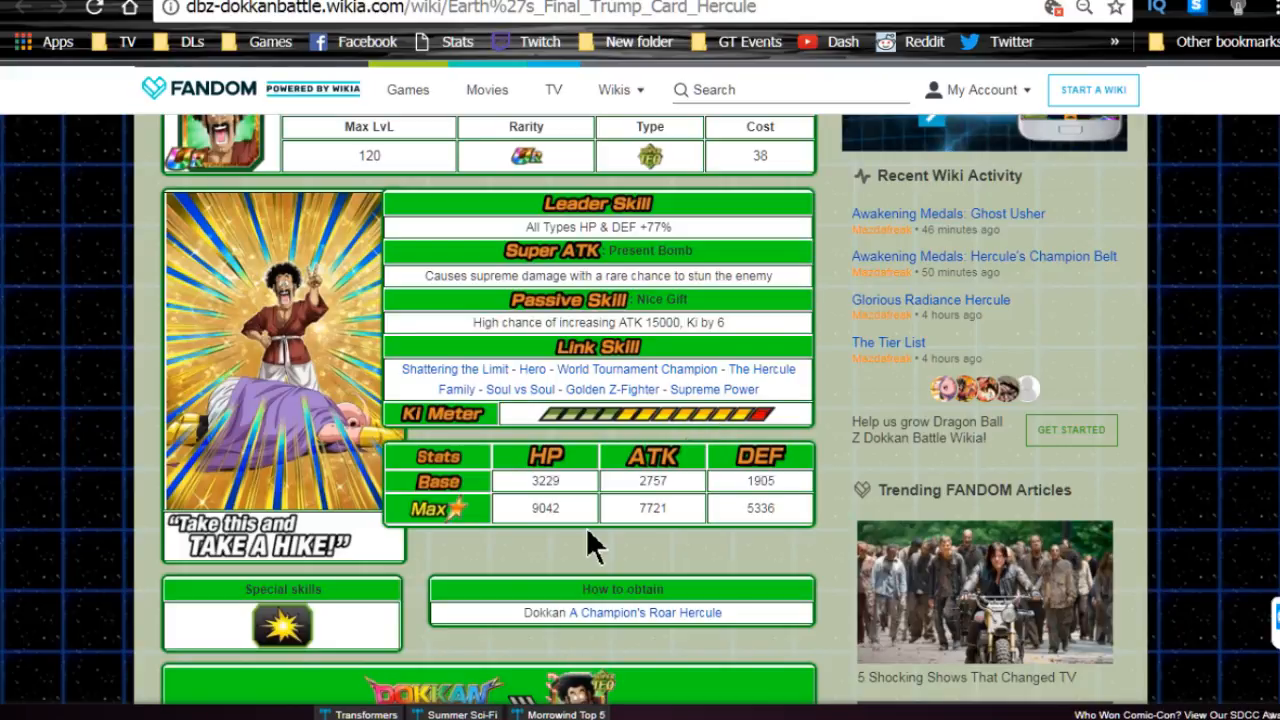
mouse_move(615, 565)
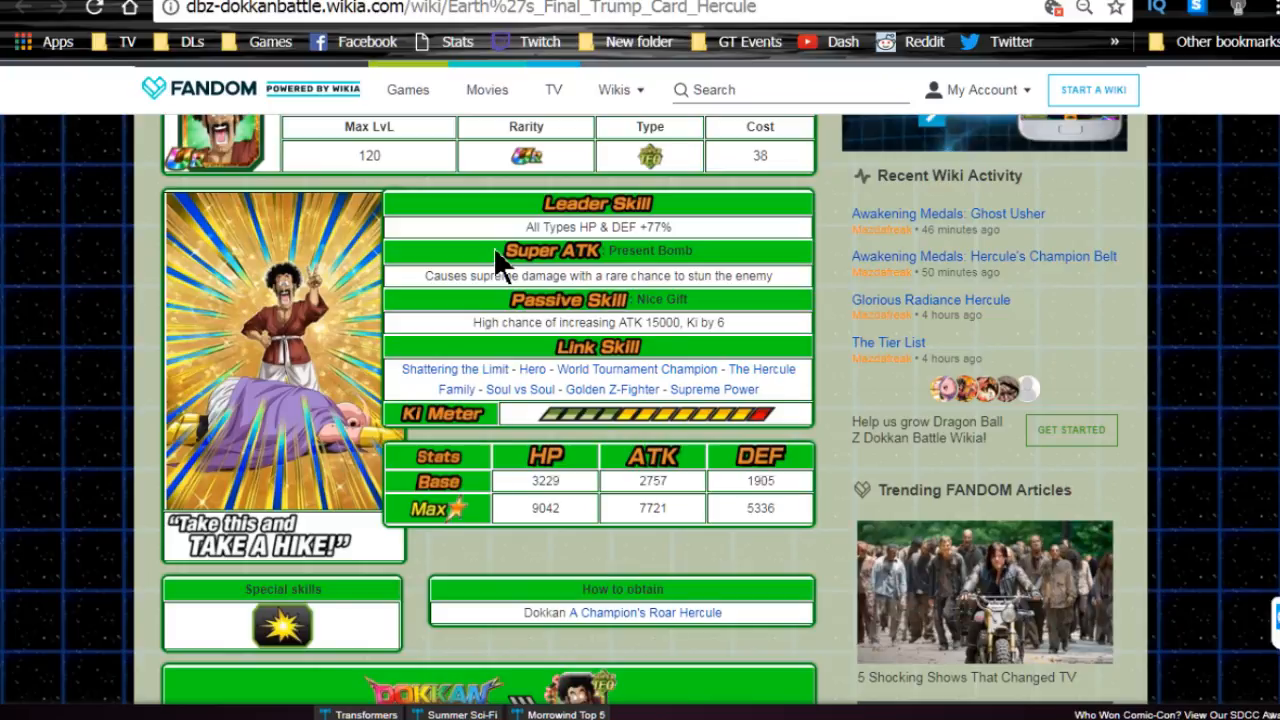
mouse_move(610, 500)
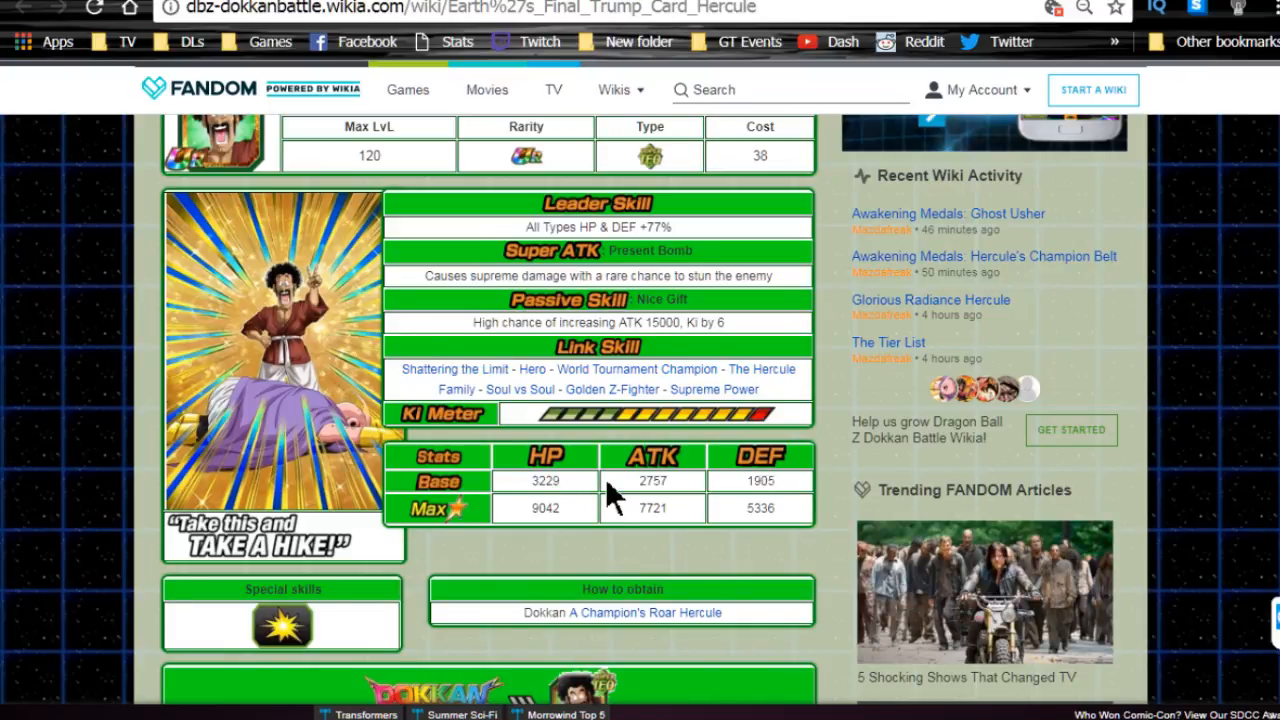
mouse_move(650, 500)
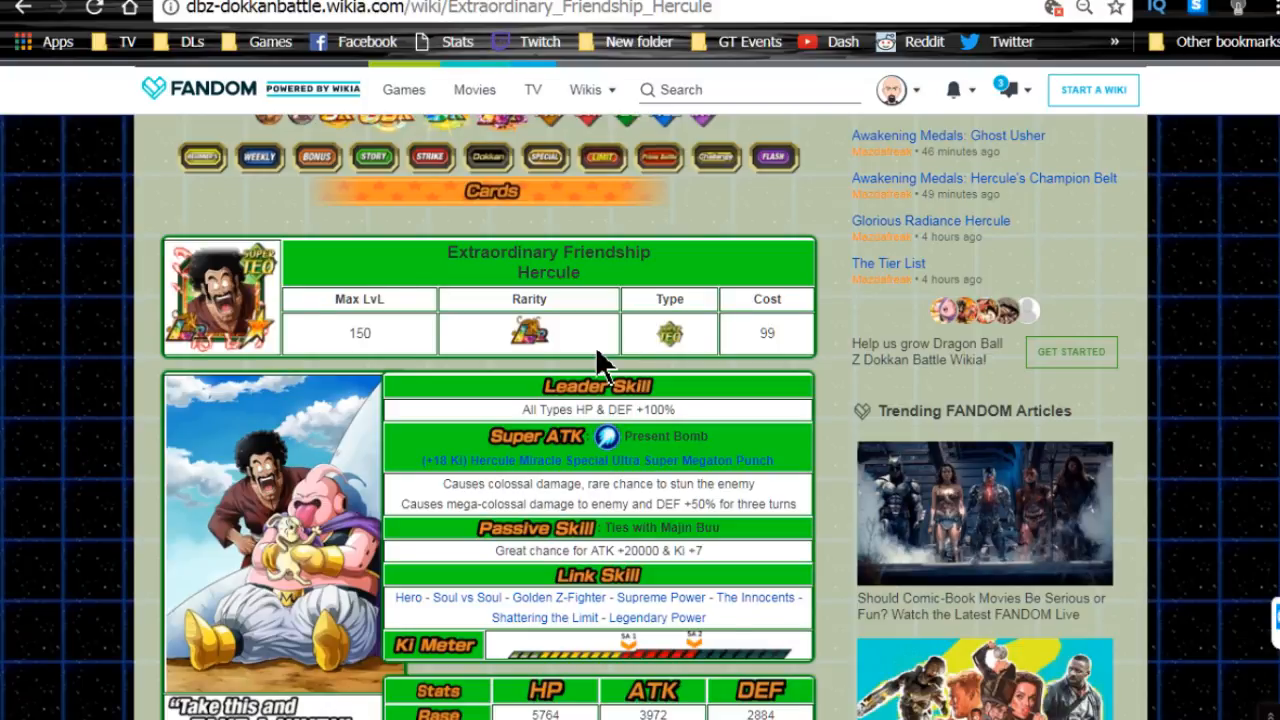
Scroll Extraordinary Friendship Hercule's page down to its special skills and How to obtain box
scroll("down", 3)
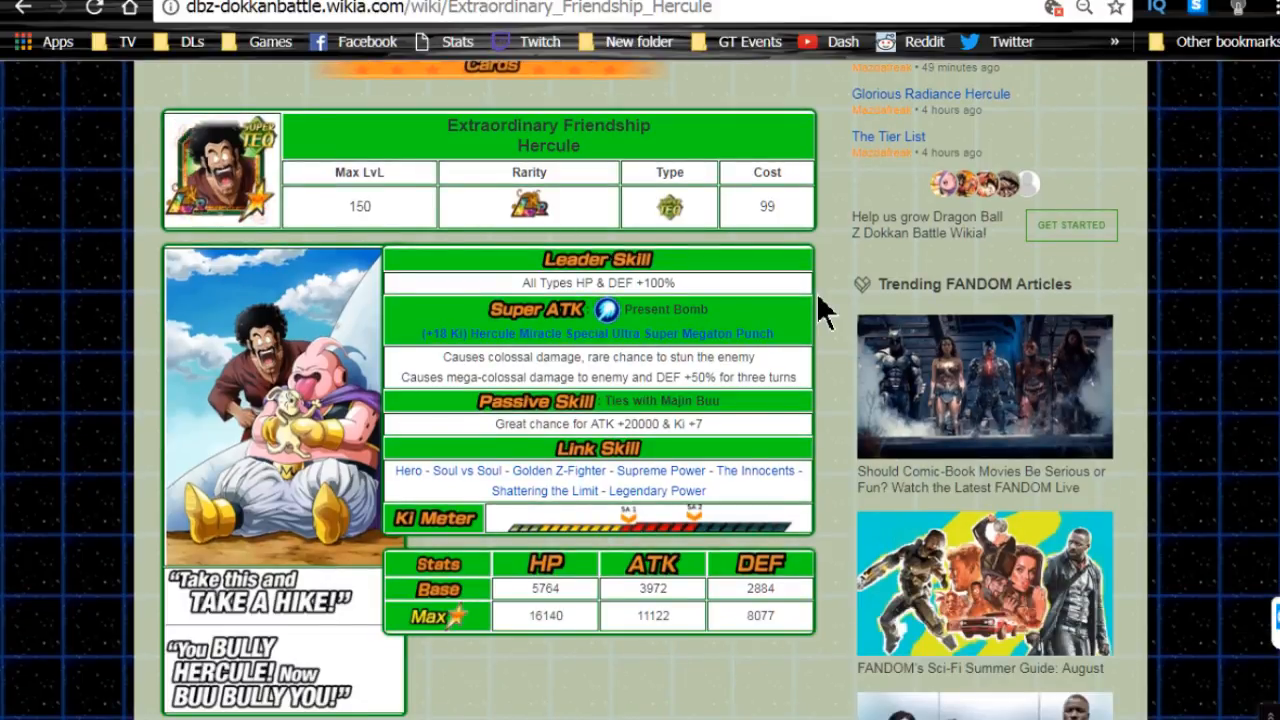
scroll("down", 3)
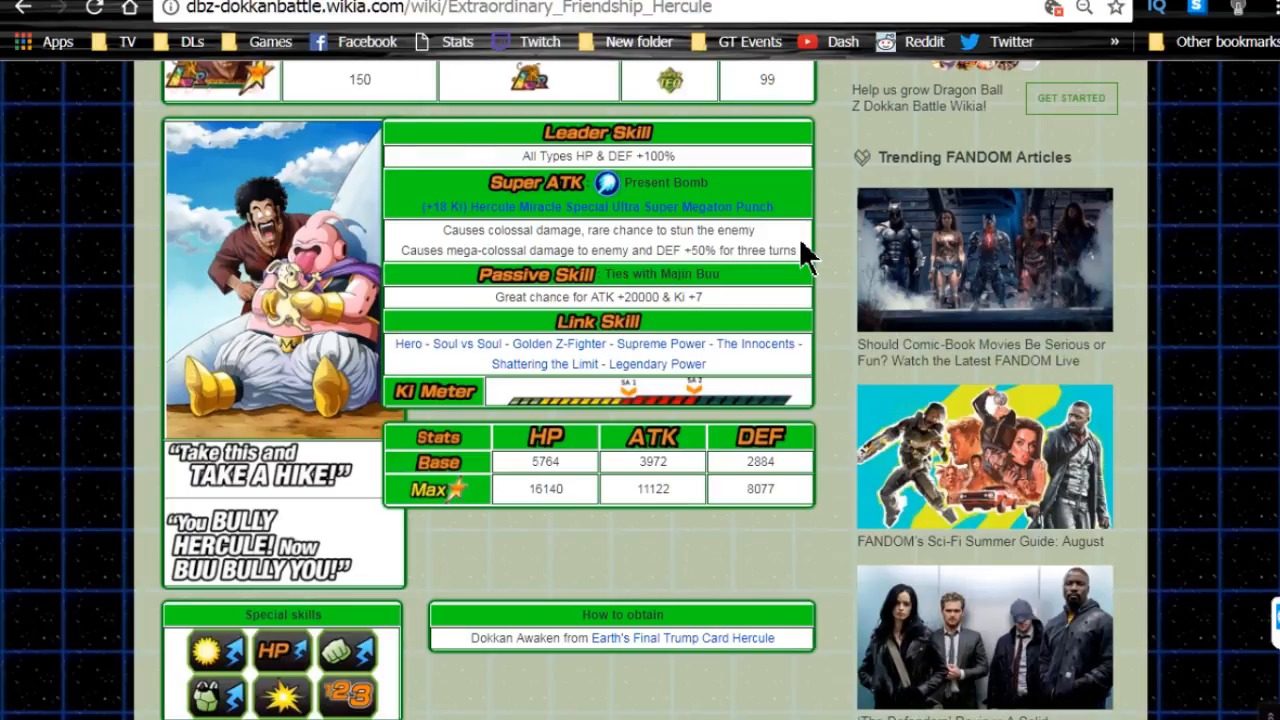
scroll("down", 3)
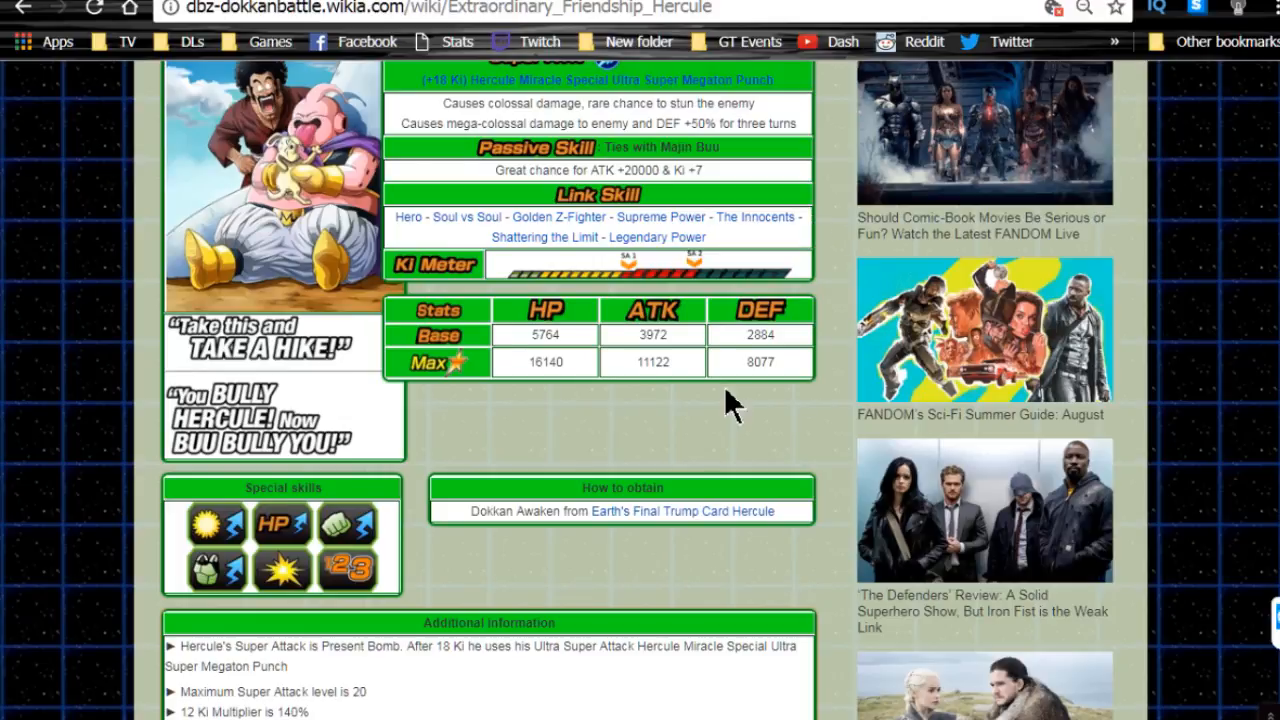
mouse_move(693, 407)
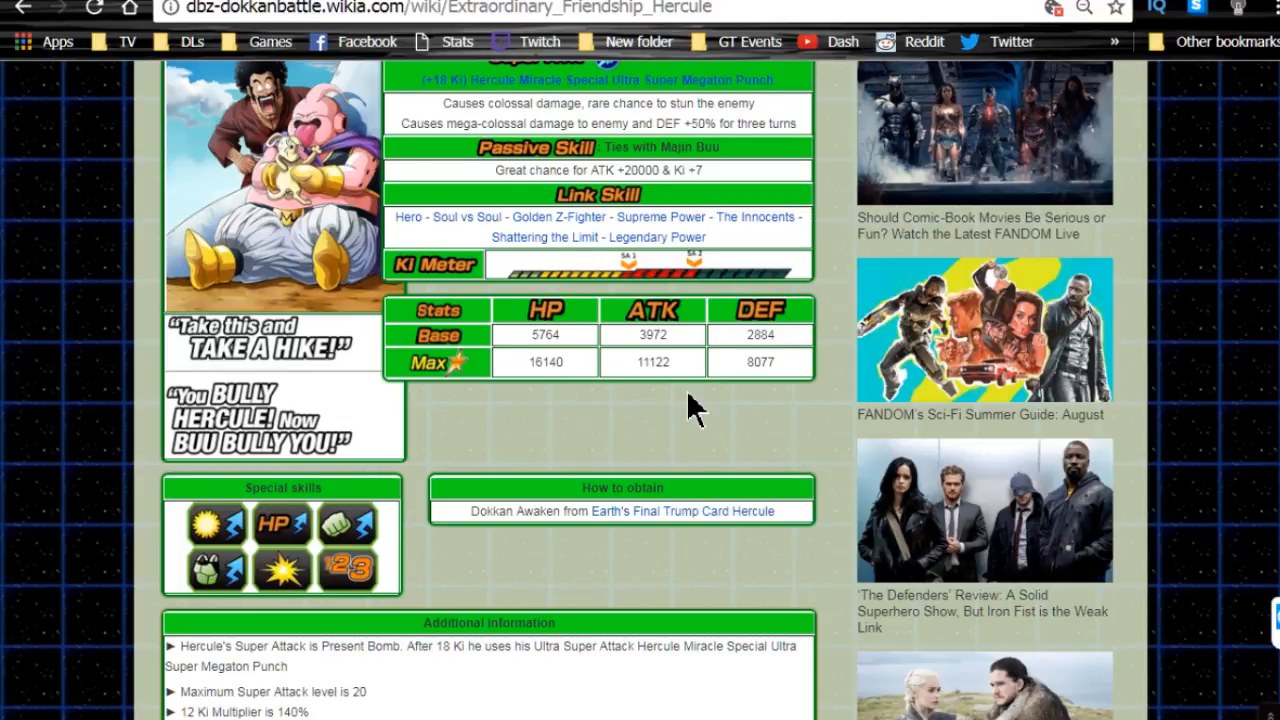
mouse_move(840, 300)
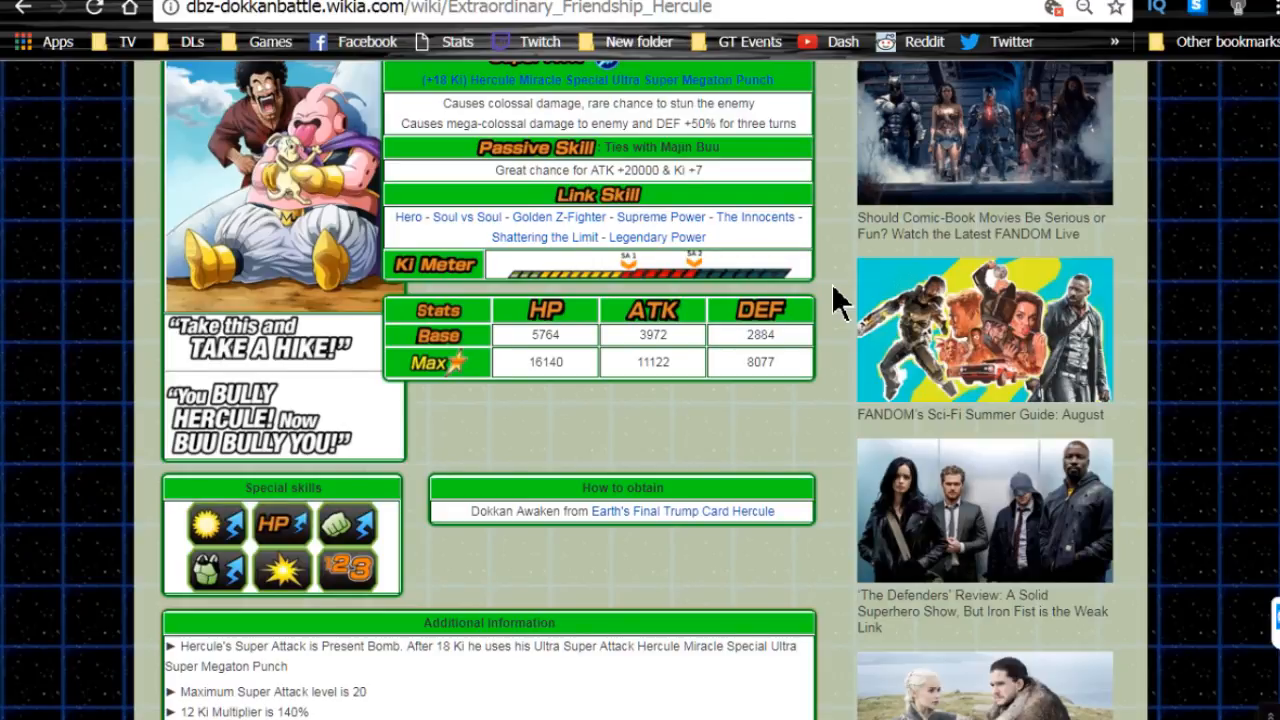
mouse_move(835, 320)
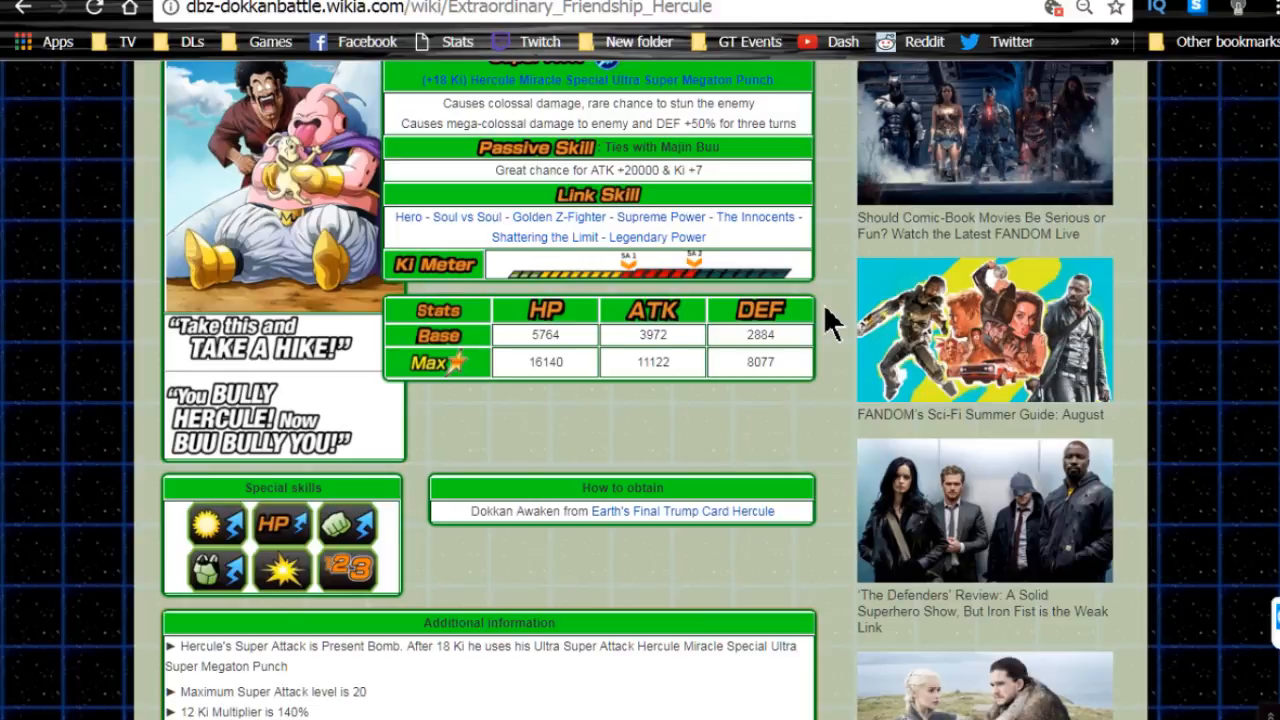
mouse_move(815, 350)
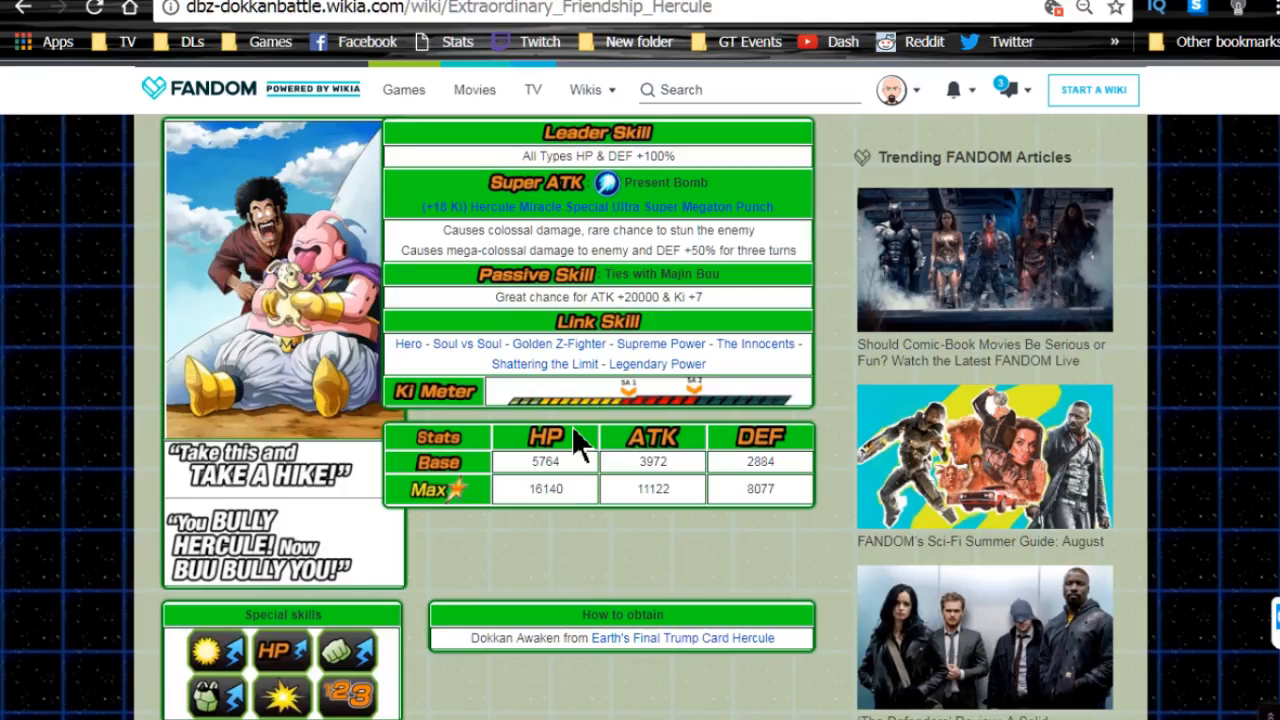
mouse_move(580, 463)
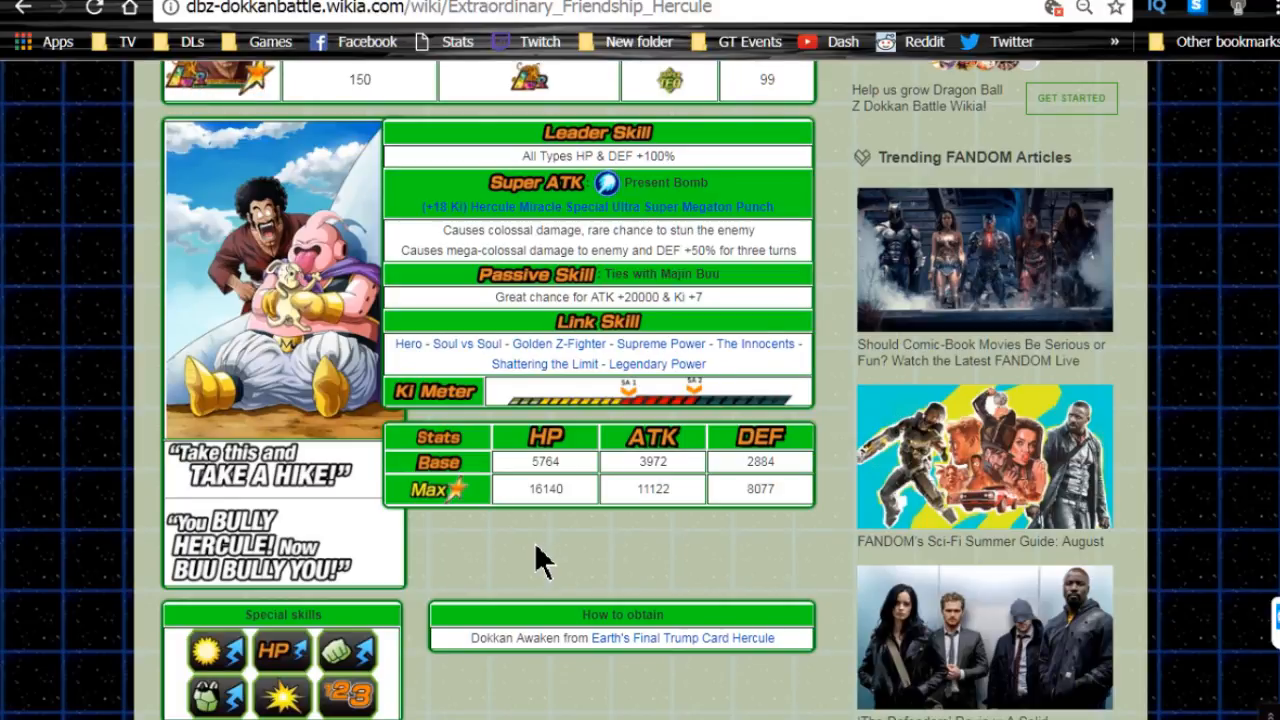
scroll("down", 3)
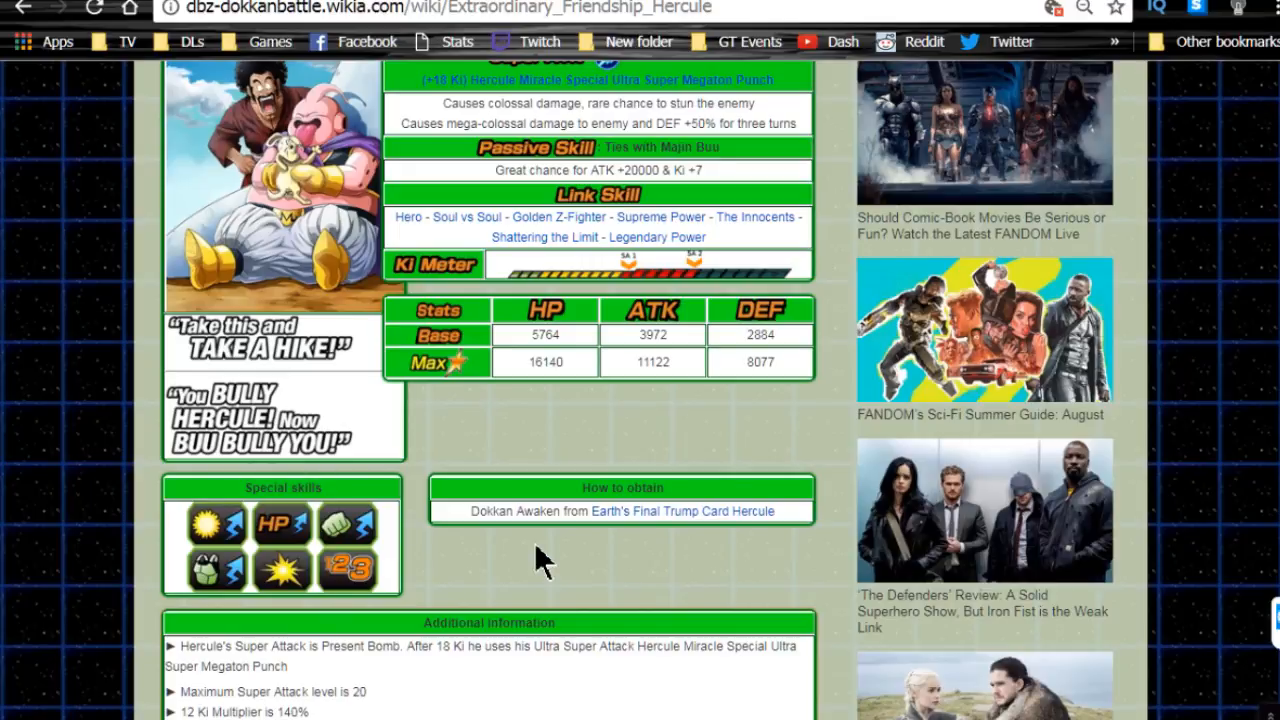
mouse_move(530, 580)
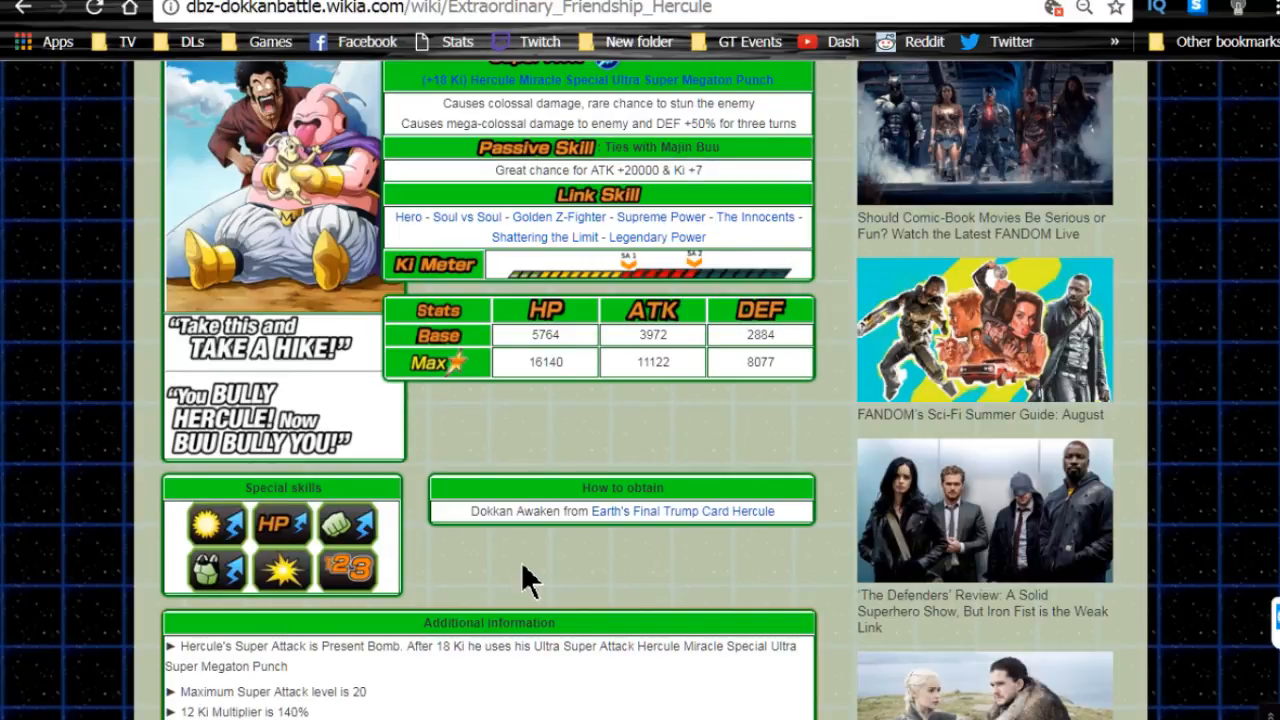
mouse_move(535, 380)
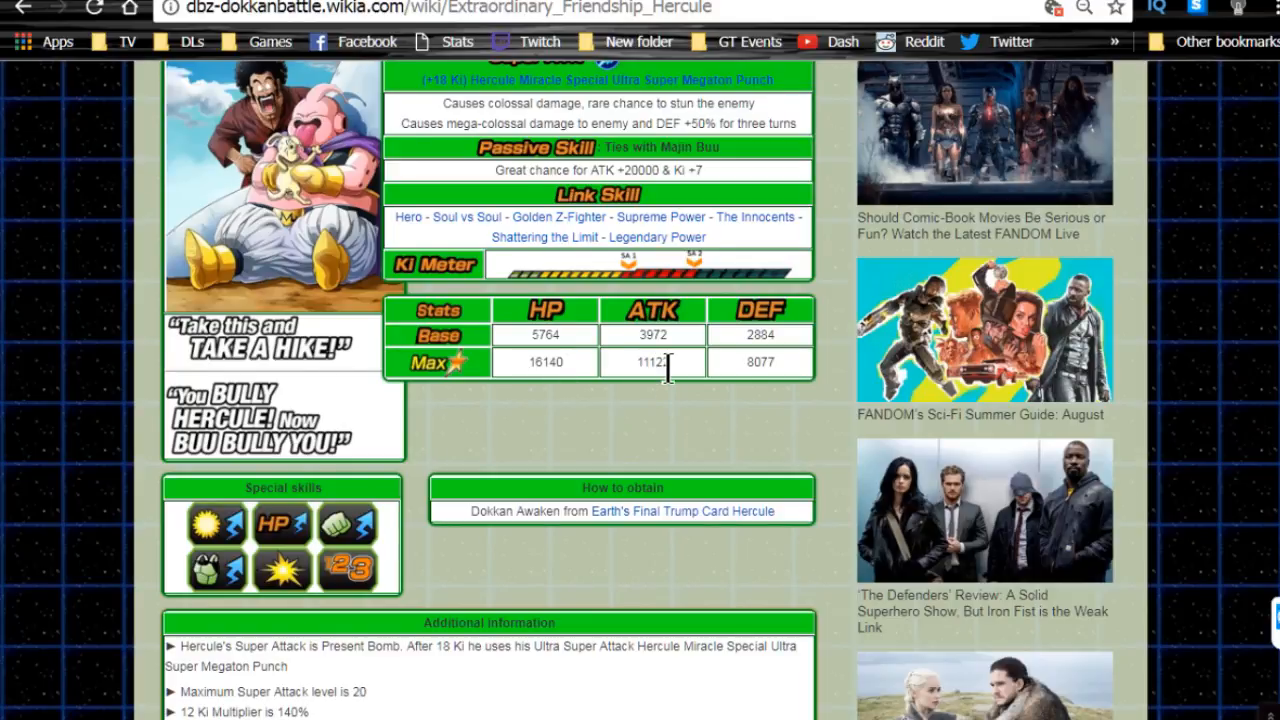
mouse_move(728, 452)
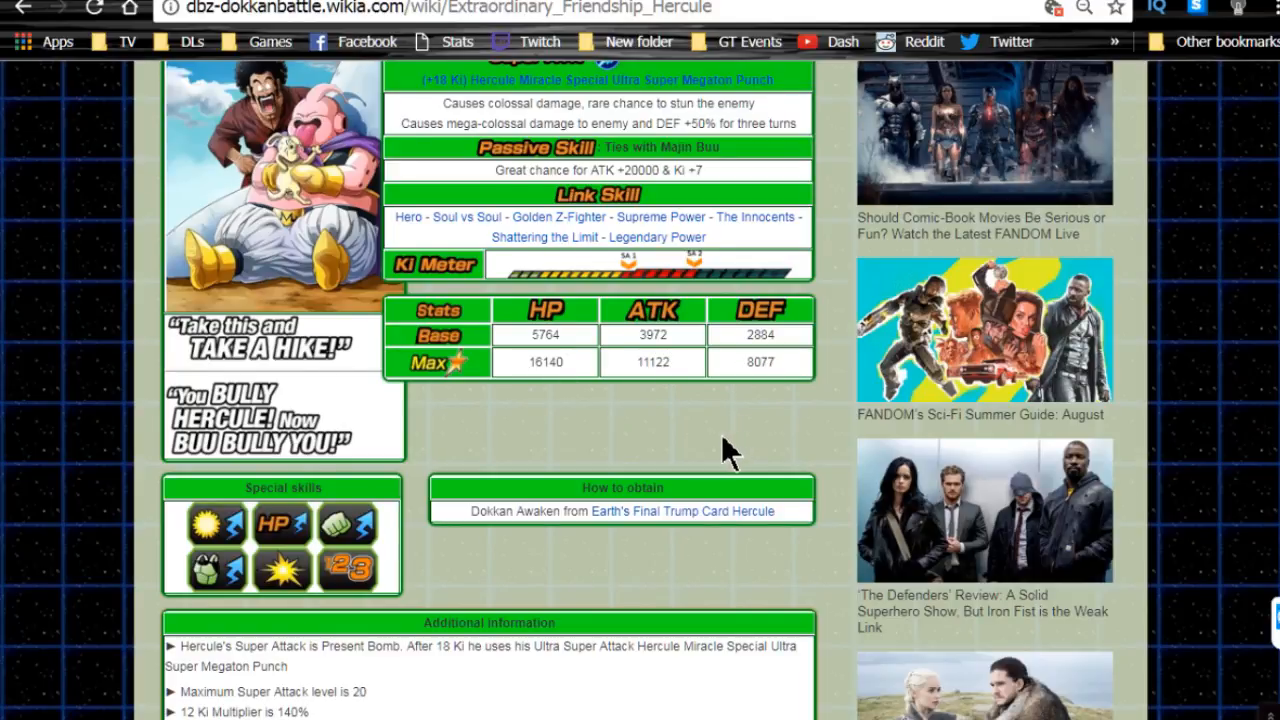
mouse_move(720, 440)
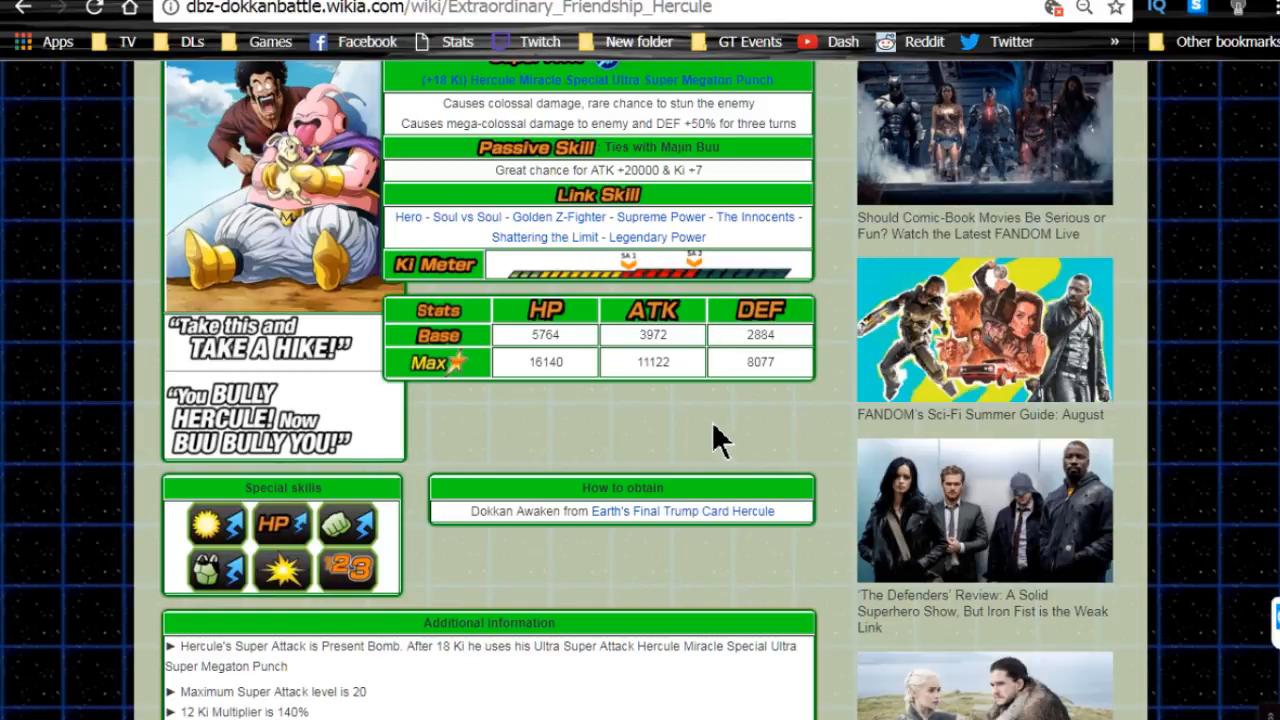
scroll("down", 3)
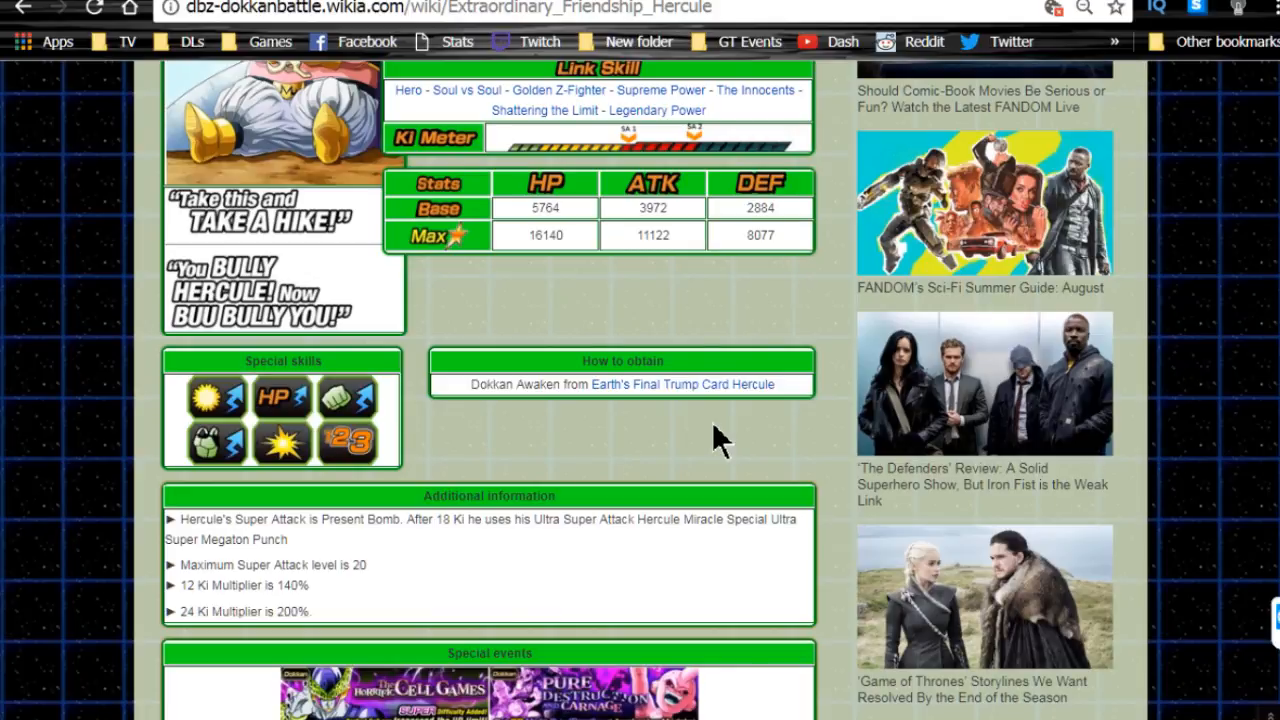
scroll("down", 3)
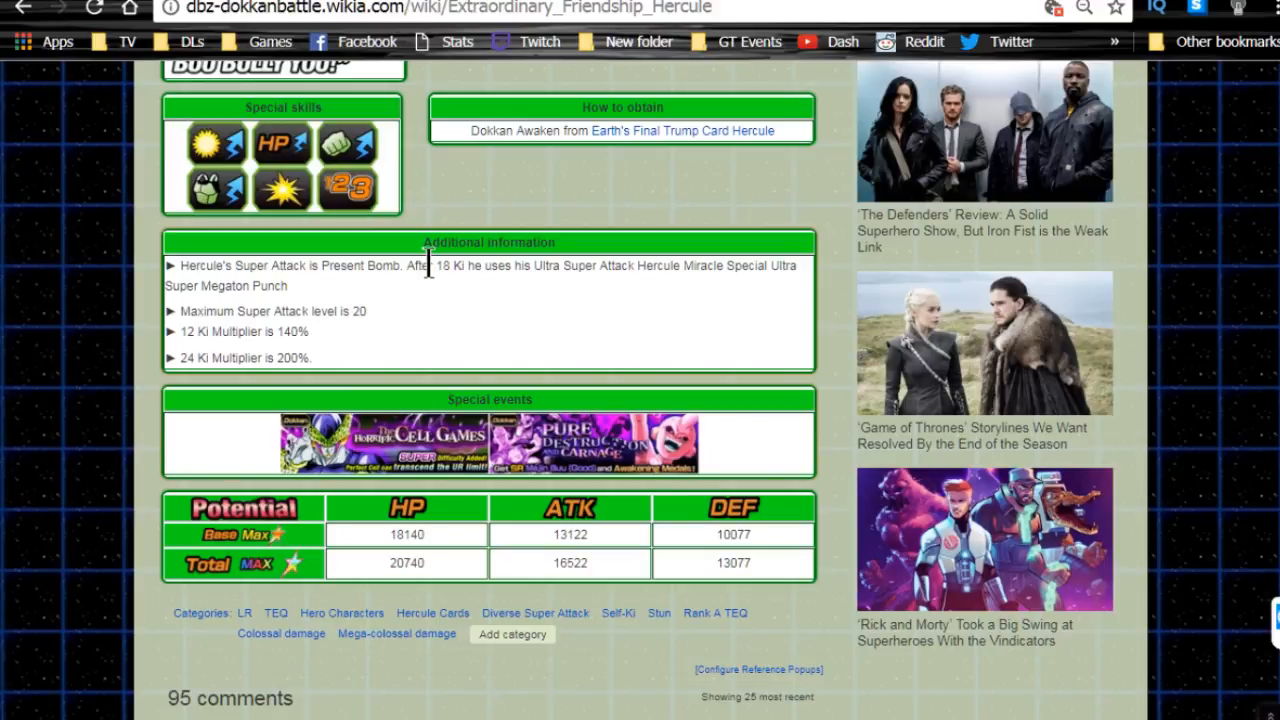
mouse_move(415, 330)
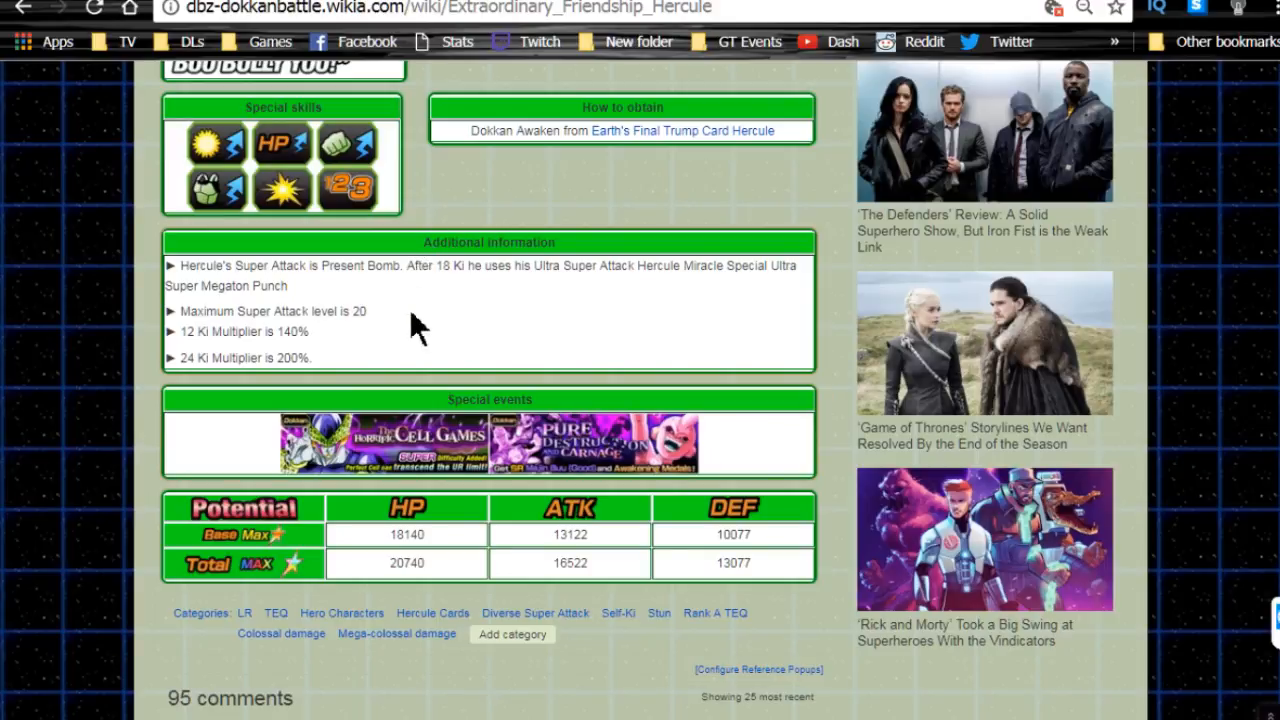
scroll("down", 3)
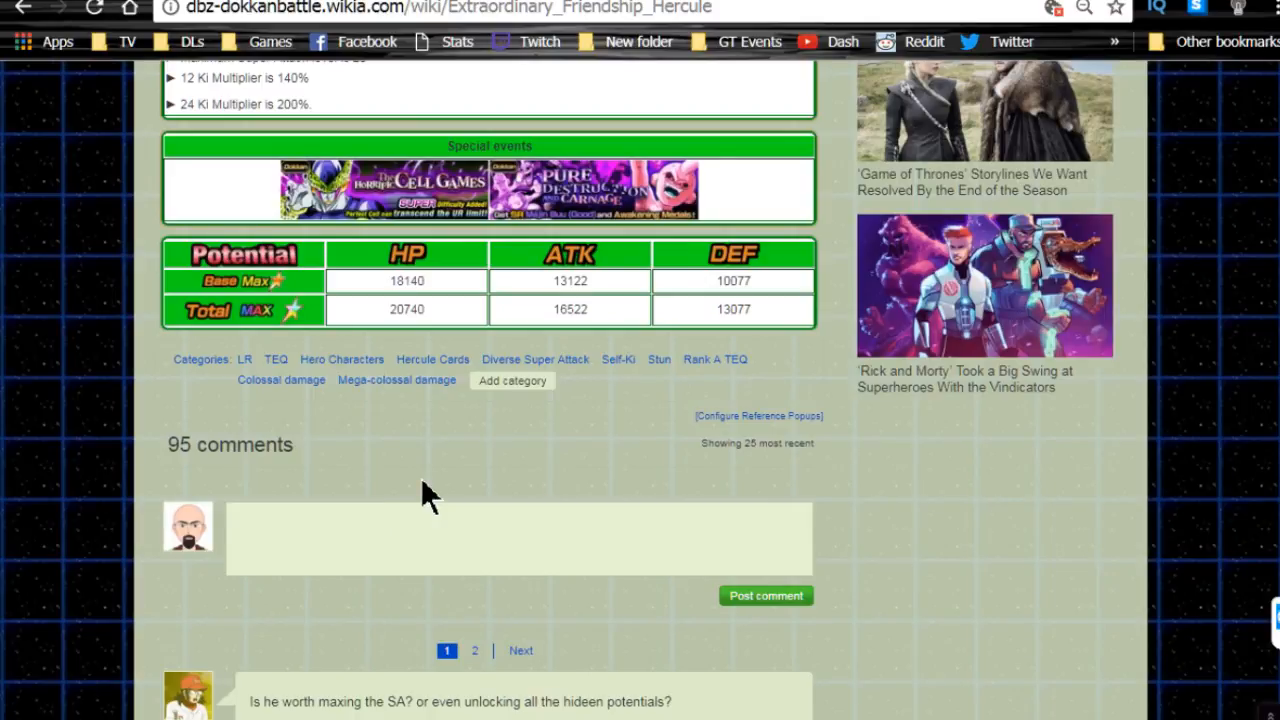
mouse_move(432, 478)
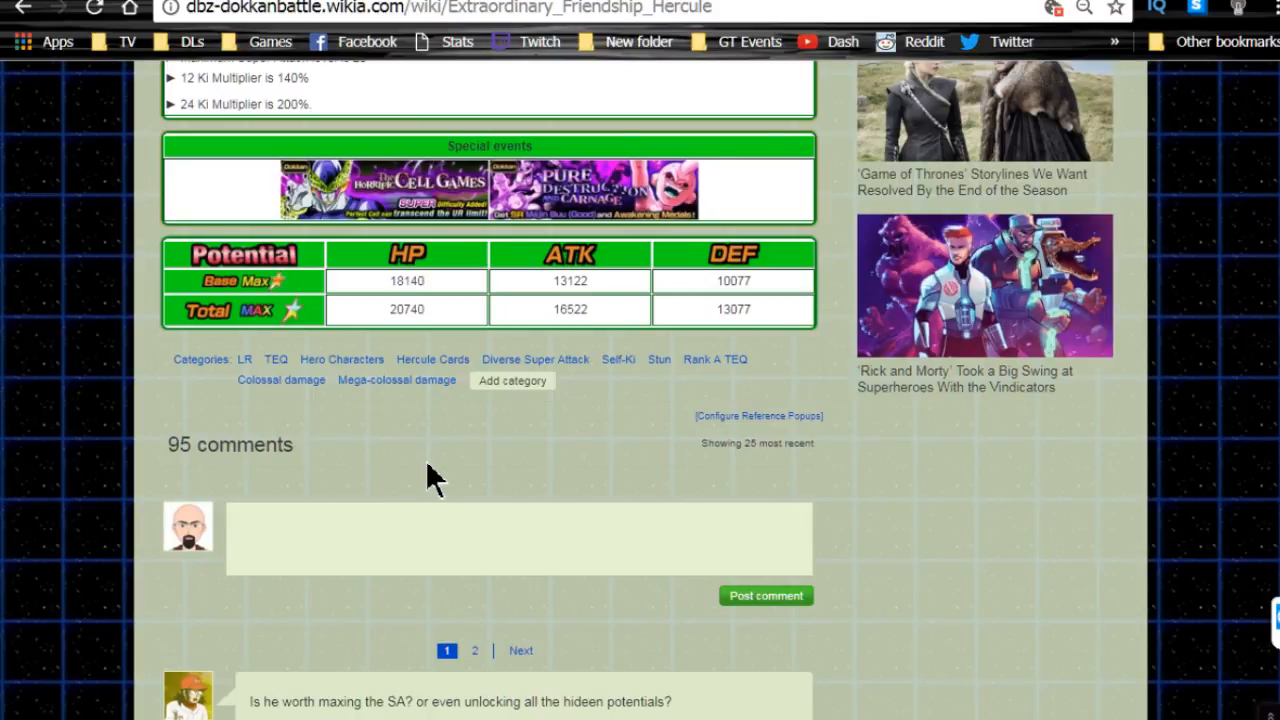
mouse_move(420, 488)
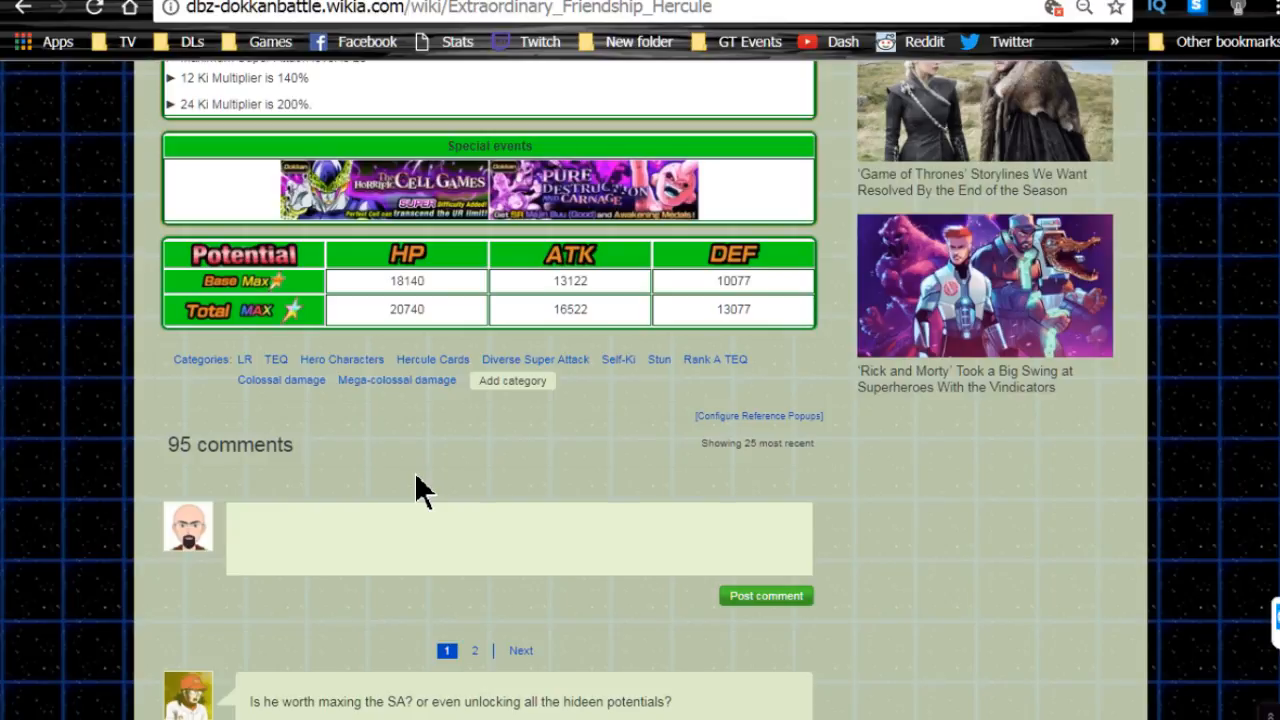
mouse_move(615, 500)
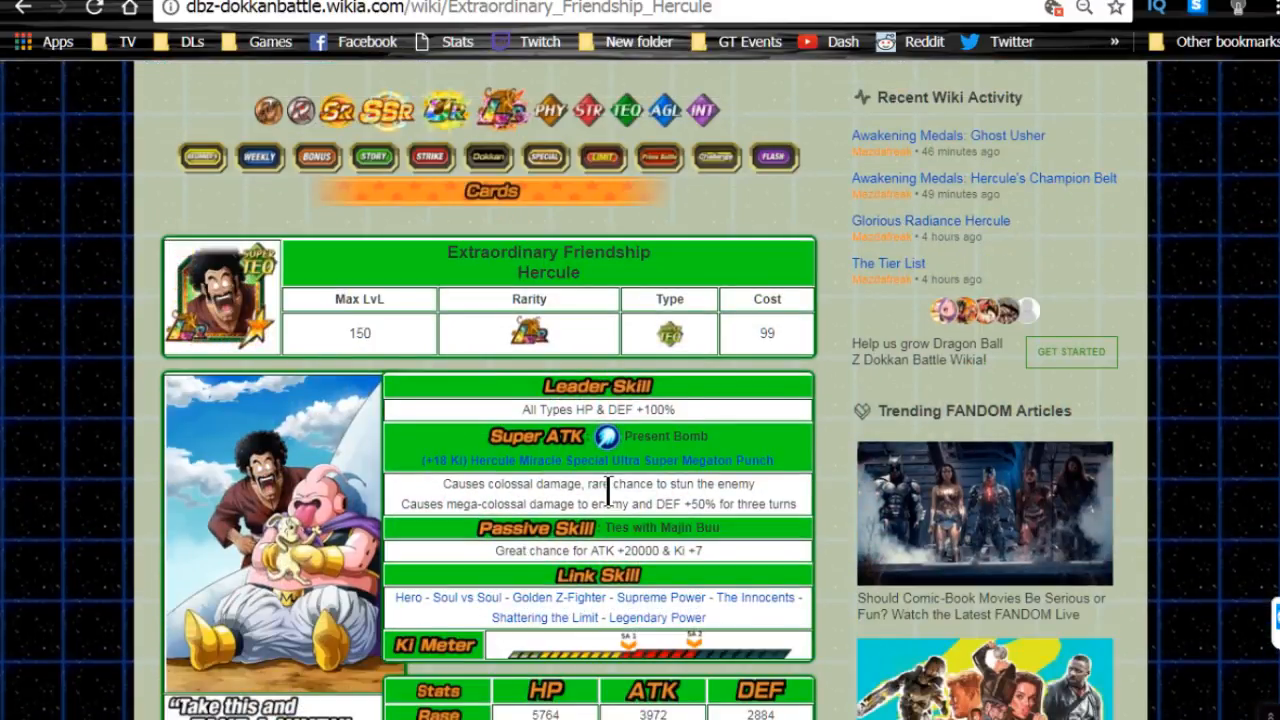
Enlarge the Extraordinary Friendship Hercule artwork of Hercule, Majin Buu and the puppy
scroll("down", 3)
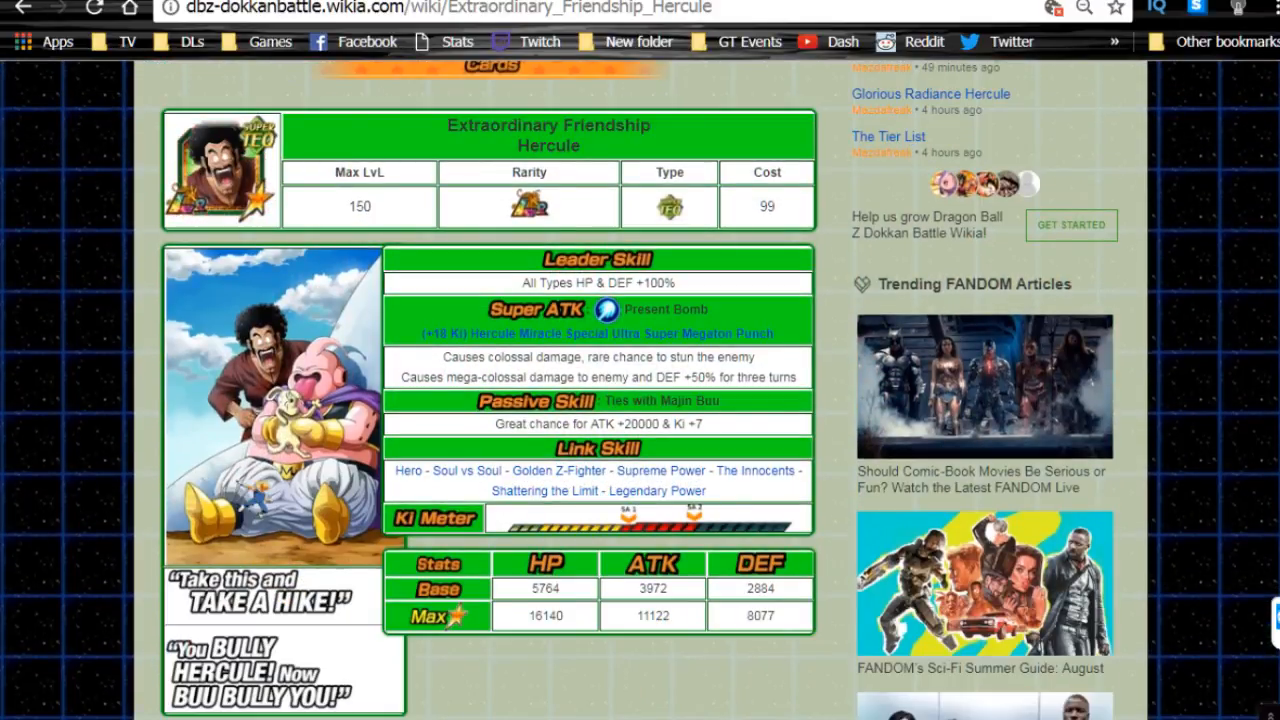
left_click(280, 410)
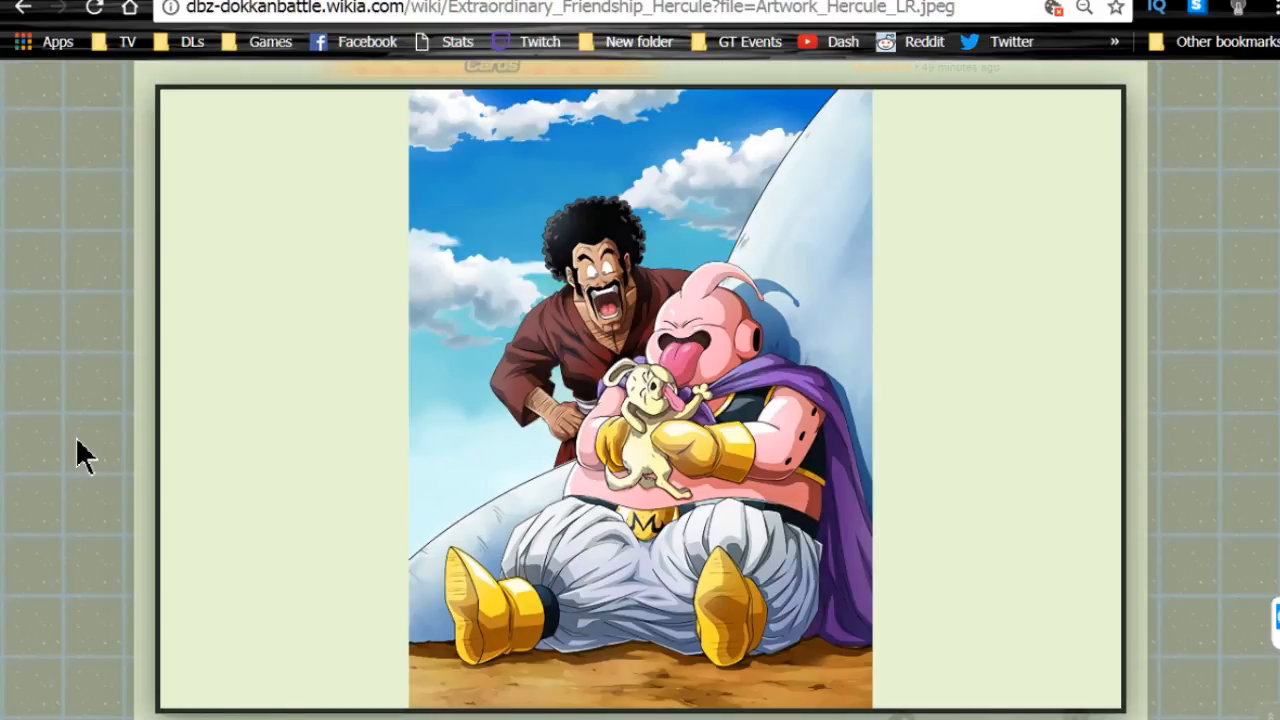
mouse_move(120, 428)
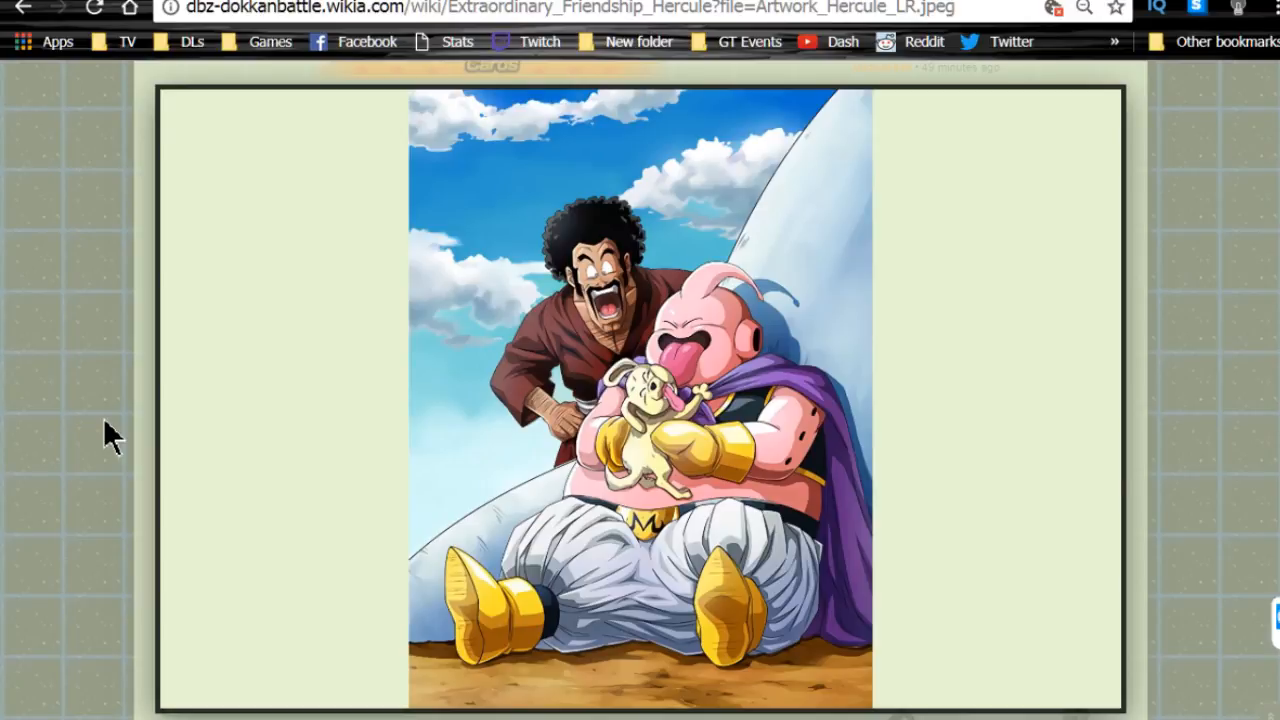
Close the artwork viewer and scroll down Extraordinary Friendship Hercule's card page
left_click(24, 8)
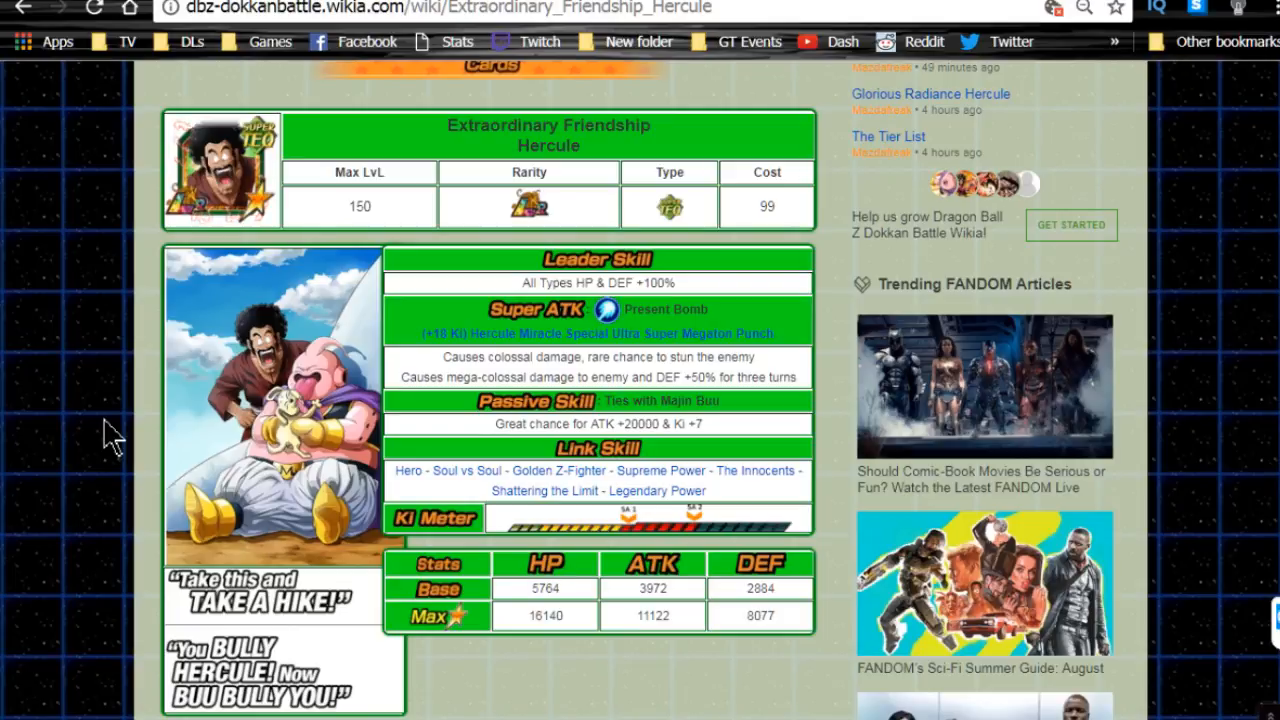
mouse_move(85, 445)
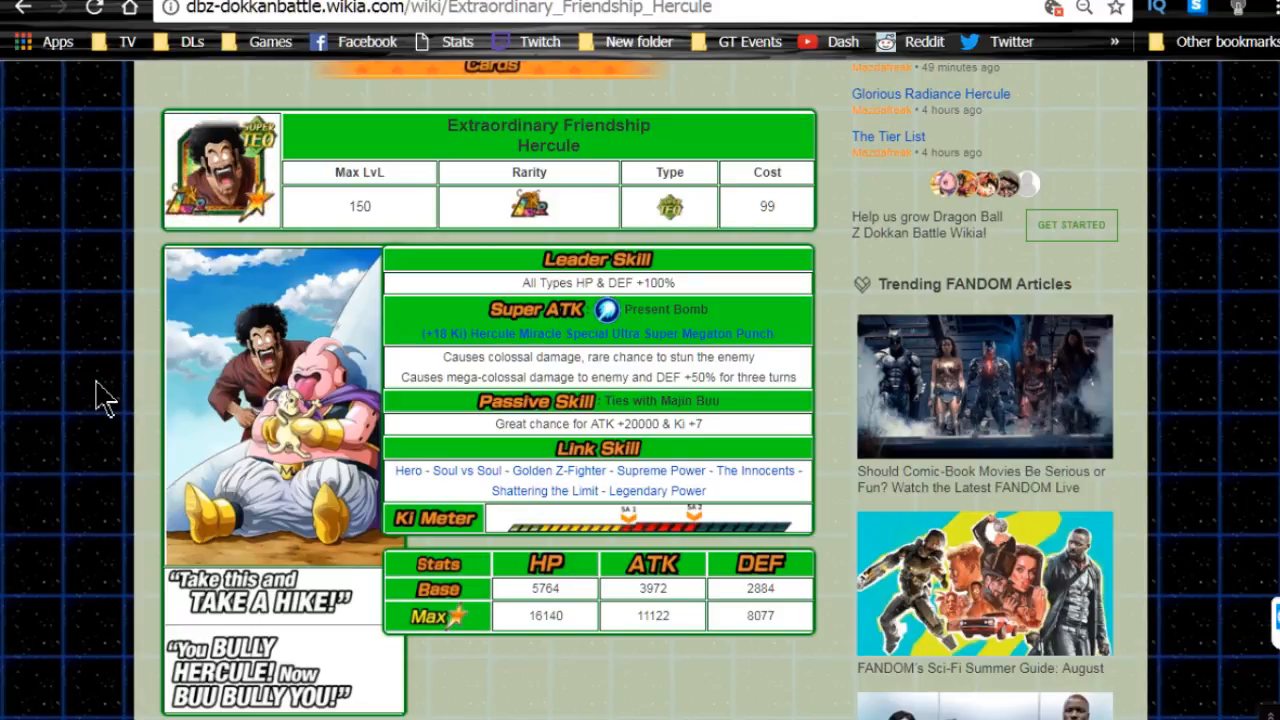
mouse_move(177, 345)
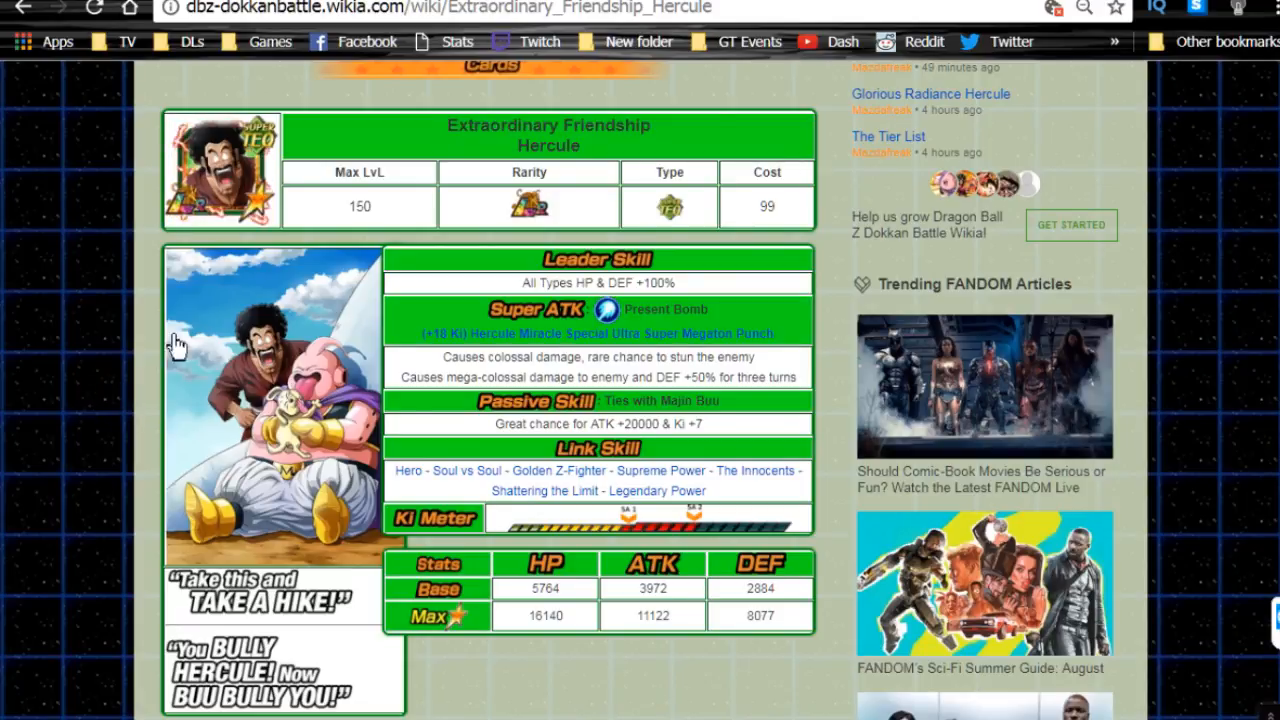
mouse_move(860, 200)
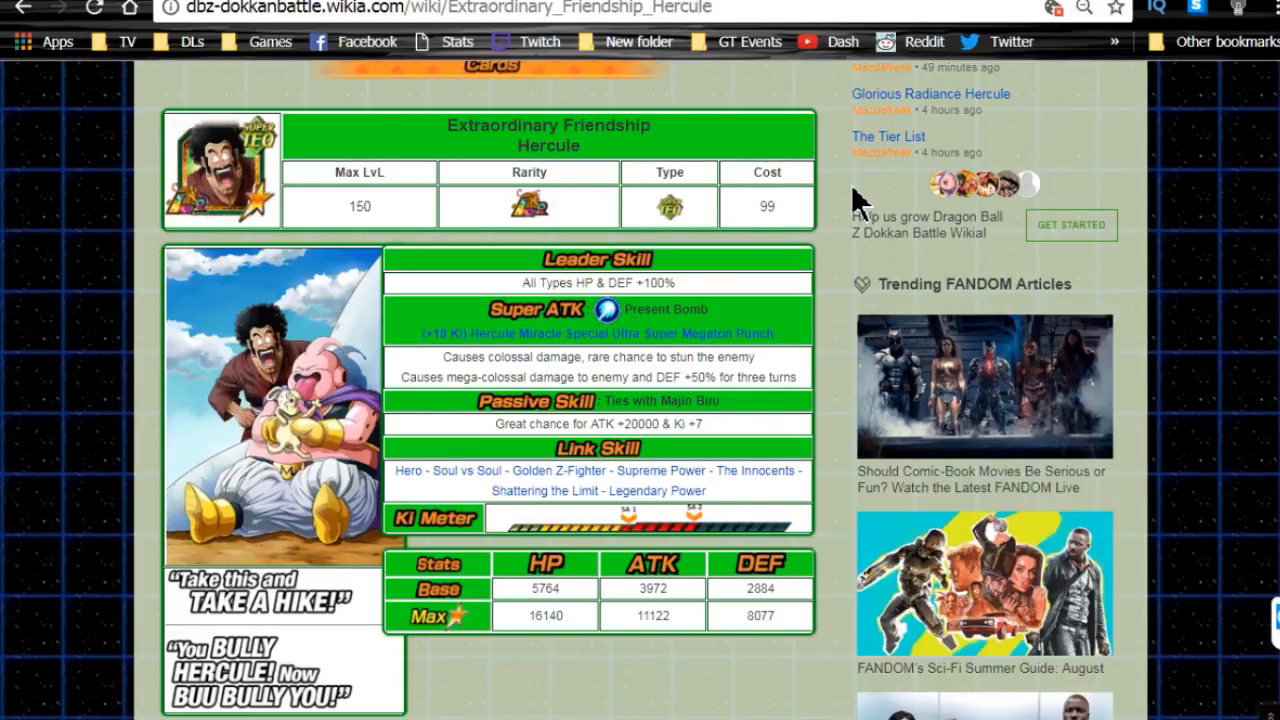
scroll("down", 3)
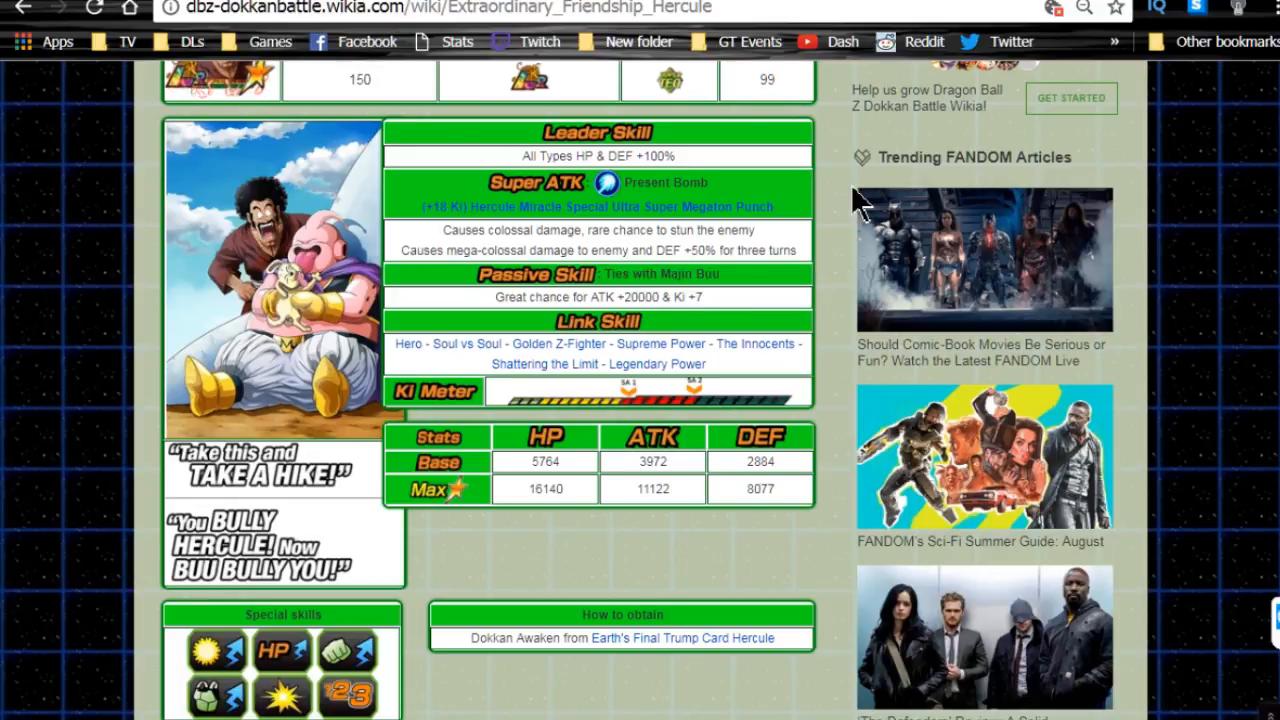
mouse_move(840, 220)
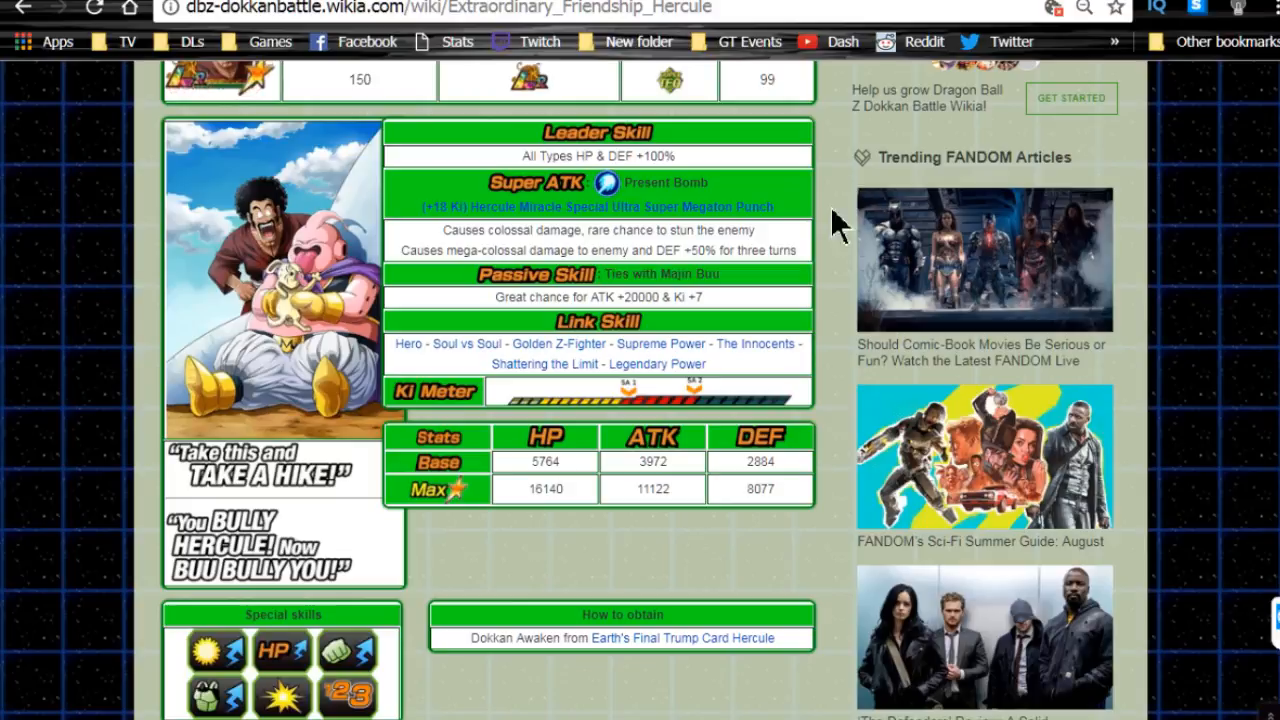
mouse_move(815, 260)
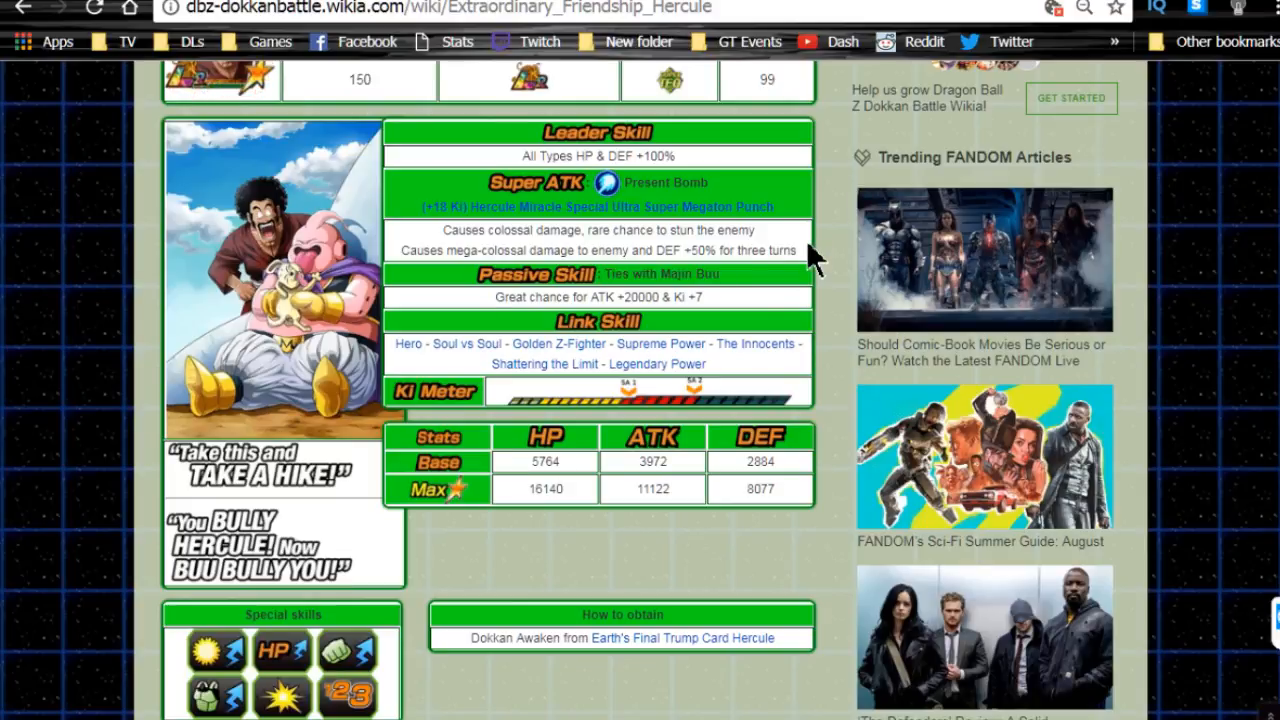